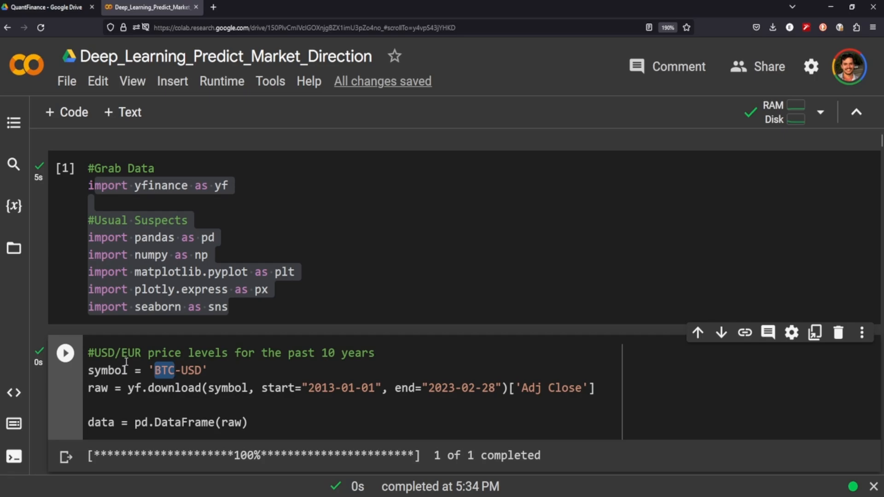
Step: Insert a new code cell with data.head() and run it to preview the data
{"action": "scroll", "scroll_direction": "down", "scroll_amount": 3}
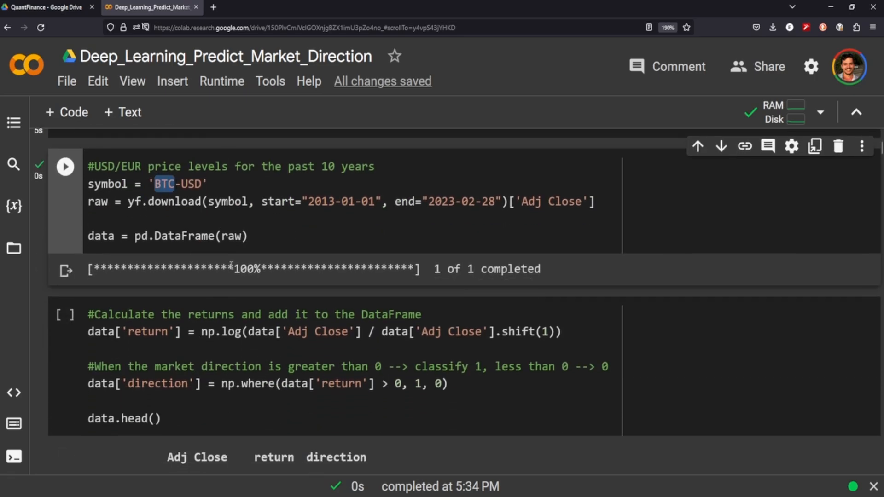
{"action": "left_click", "coordinate": [426, 290]}
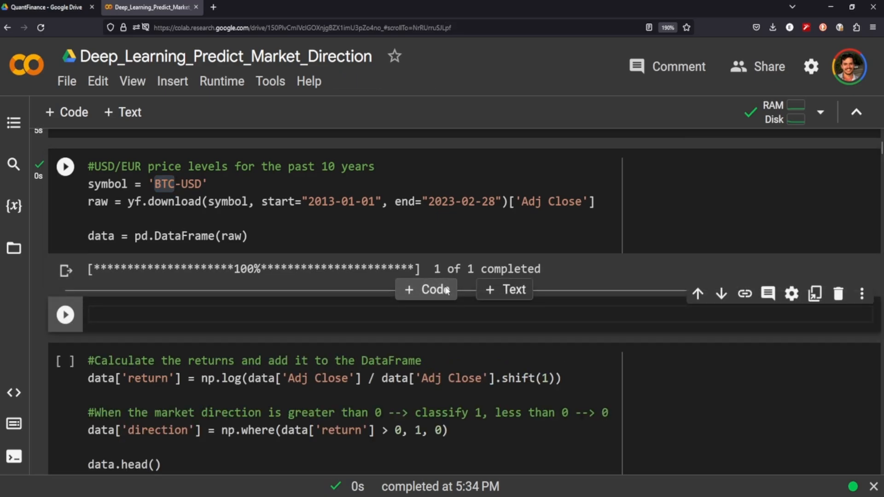
{"action": "type", "text": "data"}
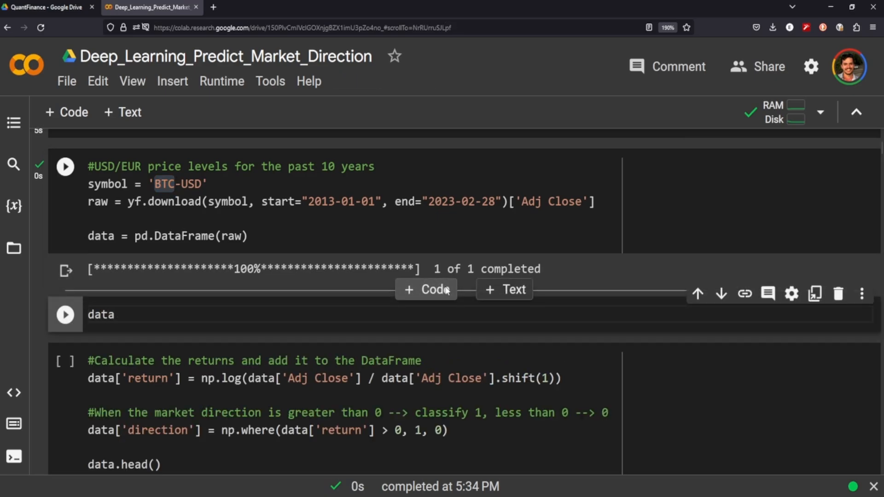
{"action": "type", "text": "."}
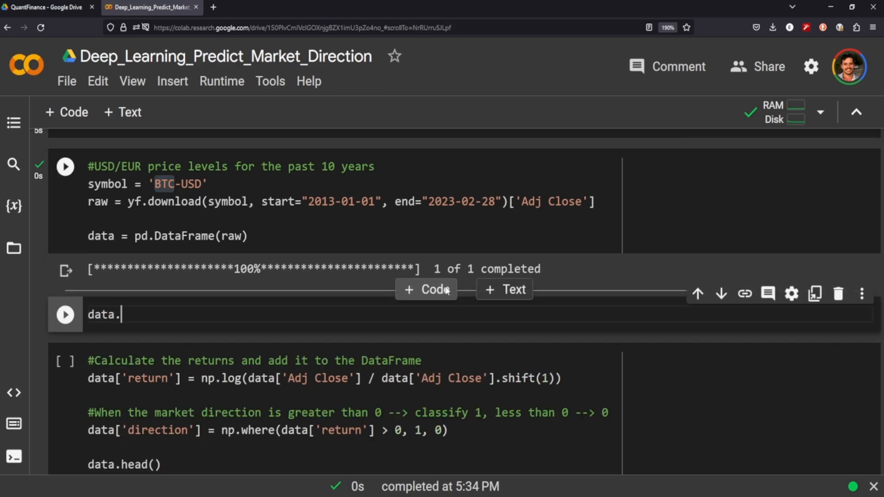
{"action": "type", "text": "head"}
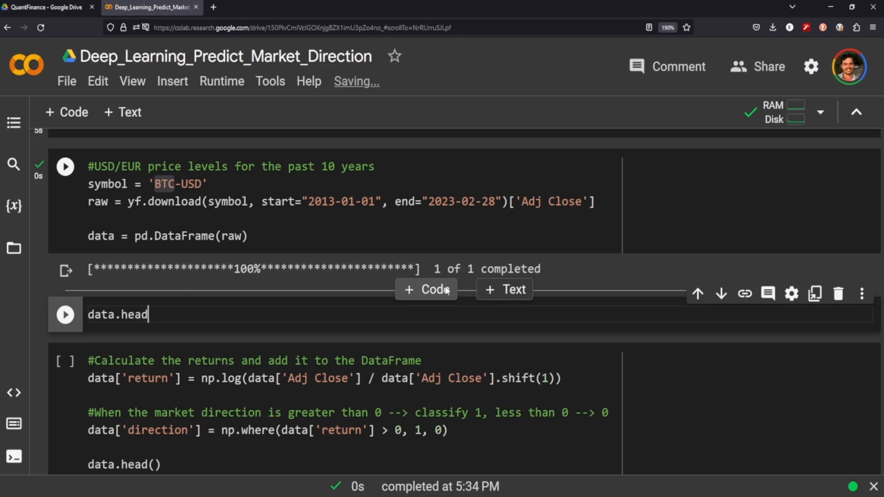
{"action": "type", "text": "9)"}
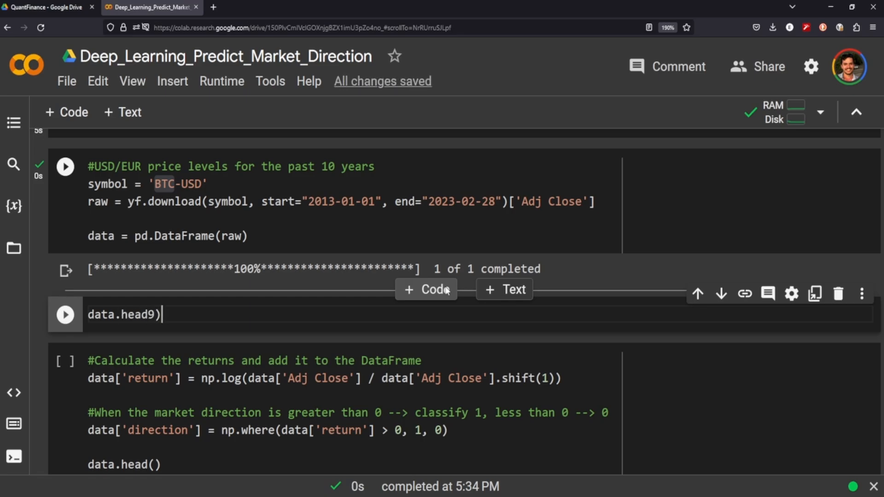
{"action": "left_click", "coordinate": [65, 314]}
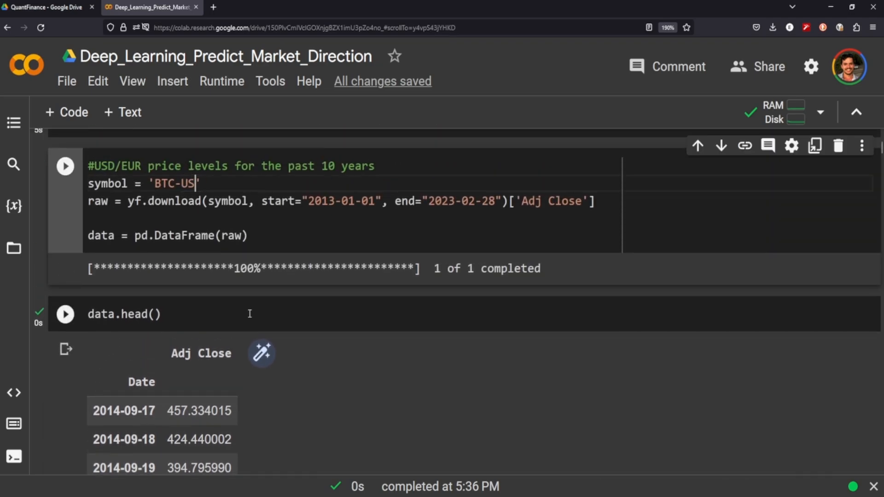
Step: Change the ticker symbol from BTC-USD to 'EUR=X'
{"action": "key", "text": "Backspace"}
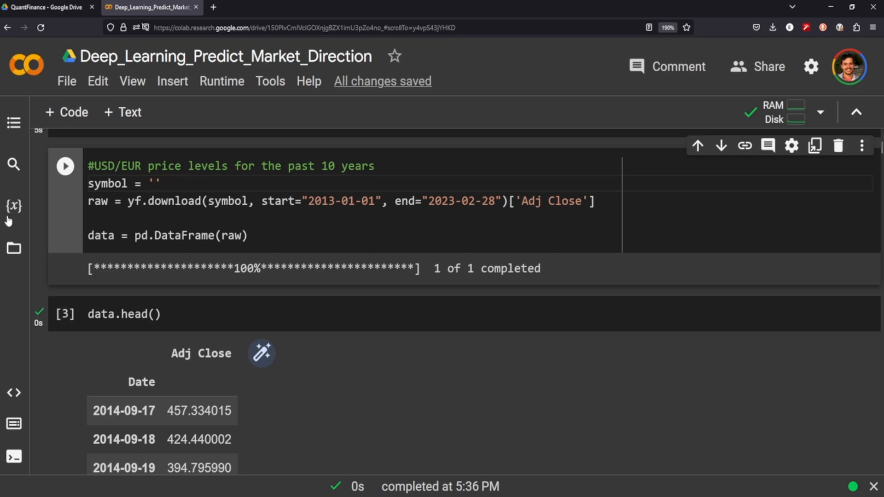
{"action": "left_click", "coordinate": [155, 184]}
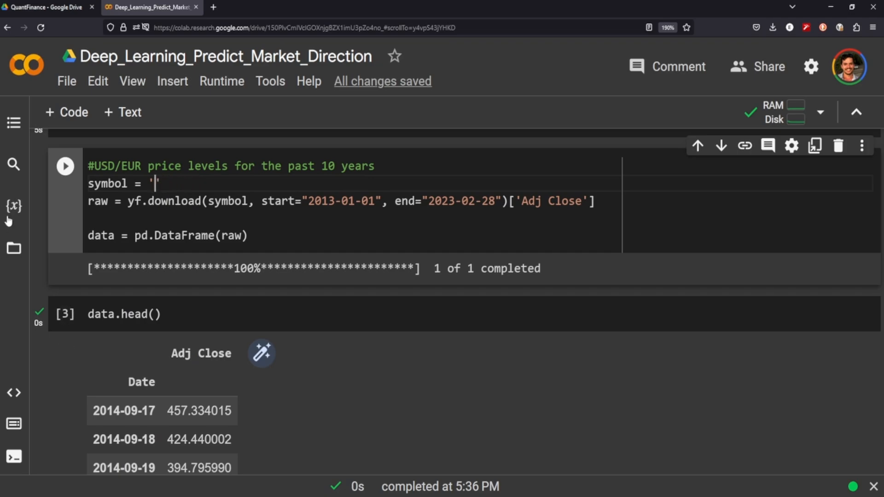
{"action": "type", "text": "EUR'"}
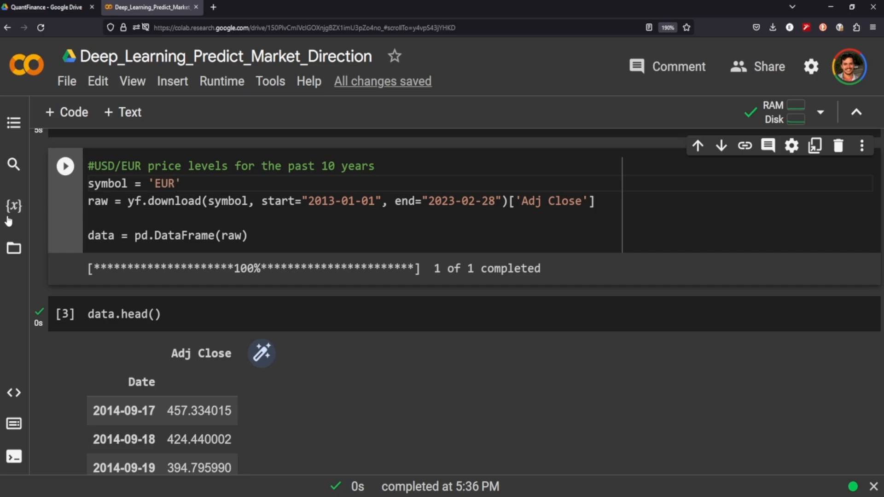
{"action": "type", "text": "=X"}
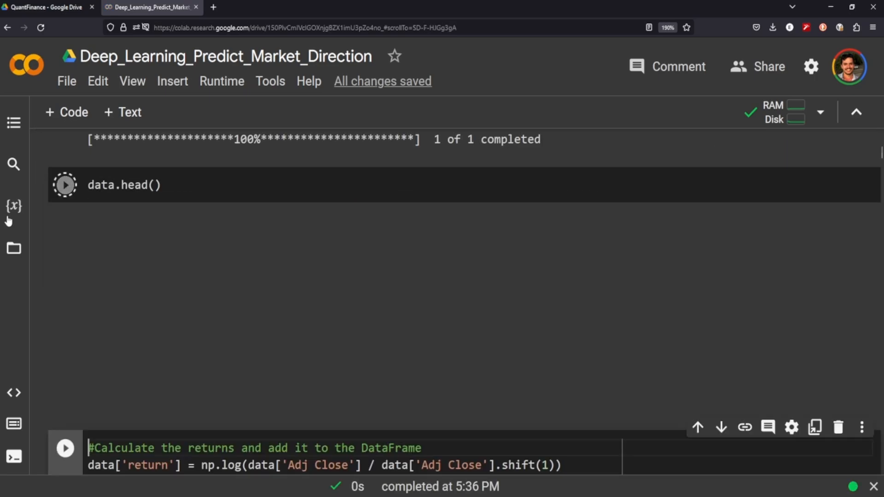
Step: Rerun the EUR=X price download, then run the log-return and direction calculation cell
{"action": "left_click", "coordinate": [65, 184]}
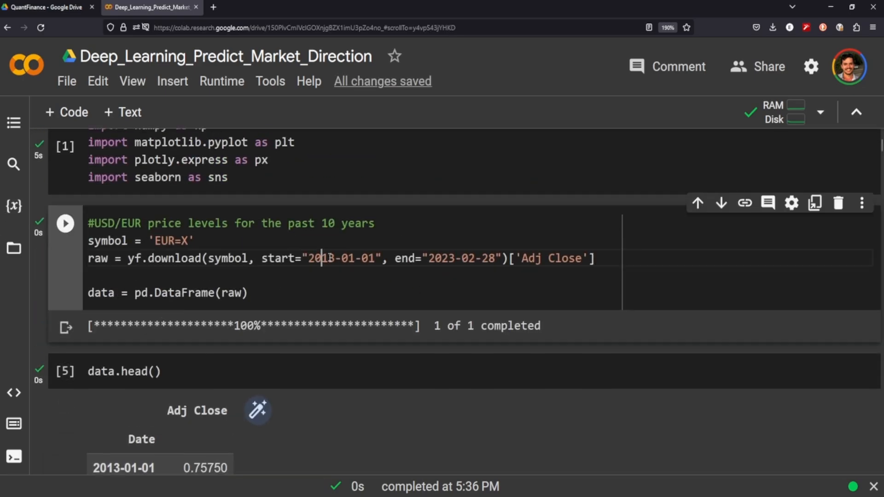
{"action": "left_click_drag", "start_coordinate": [321, 258], "coordinate": [476, 258]}
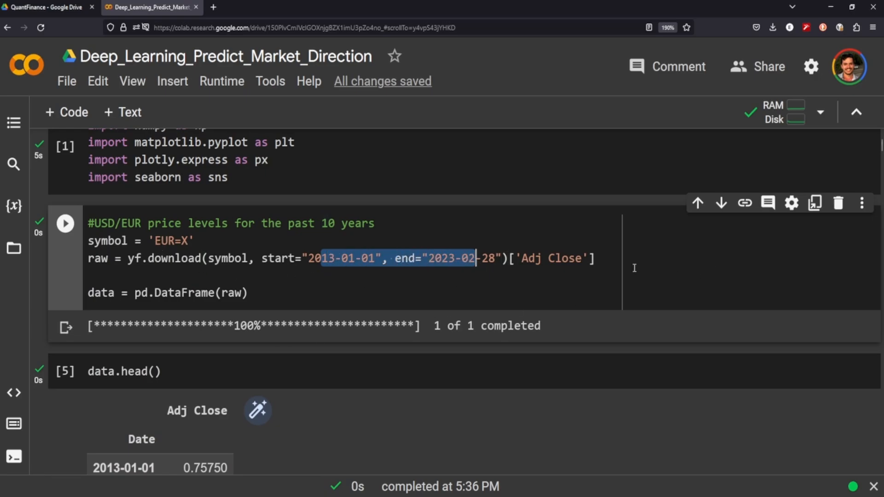
{"action": "scroll", "scroll_direction": "down", "scroll_amount": 3}
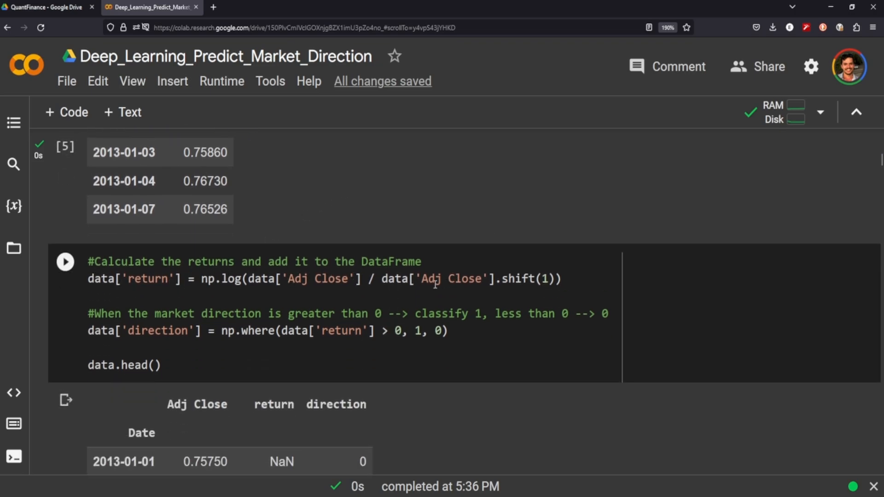
{"action": "mouse_move", "coordinate": [324, 275]}
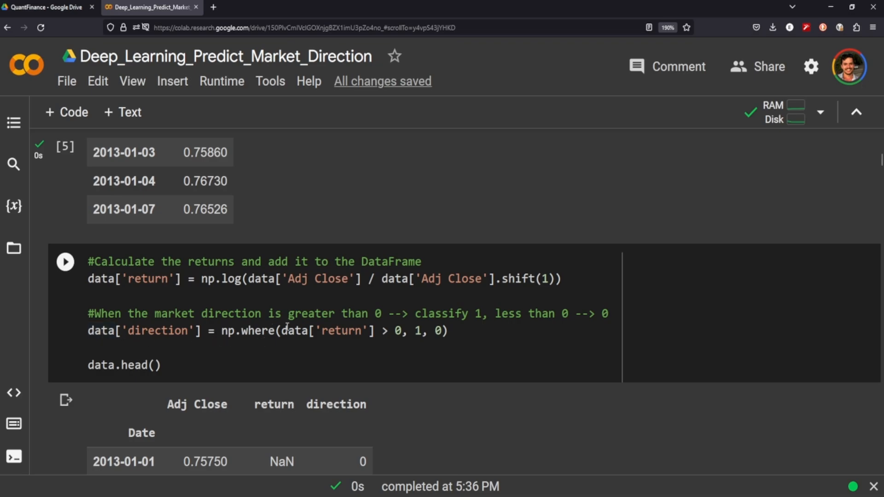
{"action": "mouse_move", "coordinate": [407, 314]}
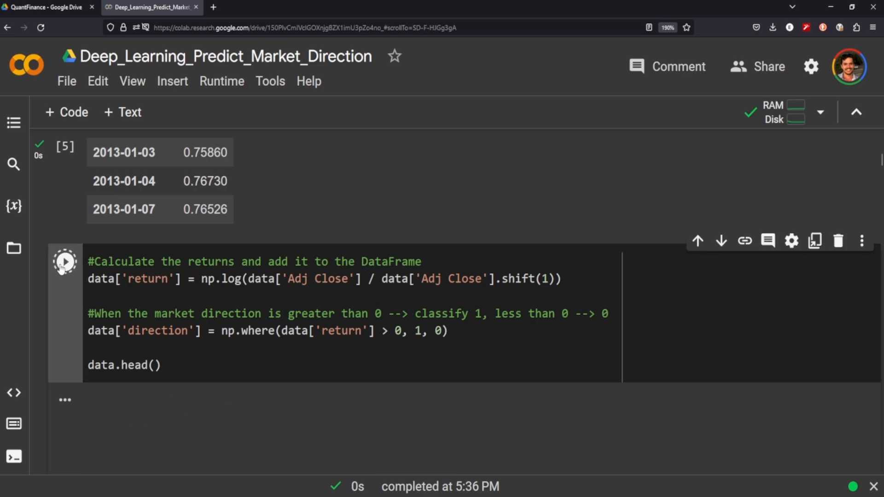
{"action": "left_click", "coordinate": [64, 262]}
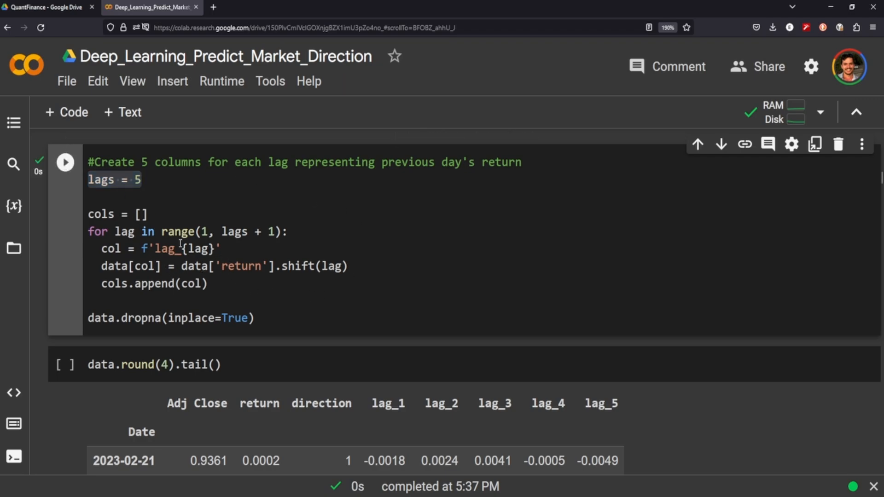
Step: Run data.round(4).tail() and scroll through the table with lag_1 to lag_5 columns
{"action": "left_click", "coordinate": [67, 377]}
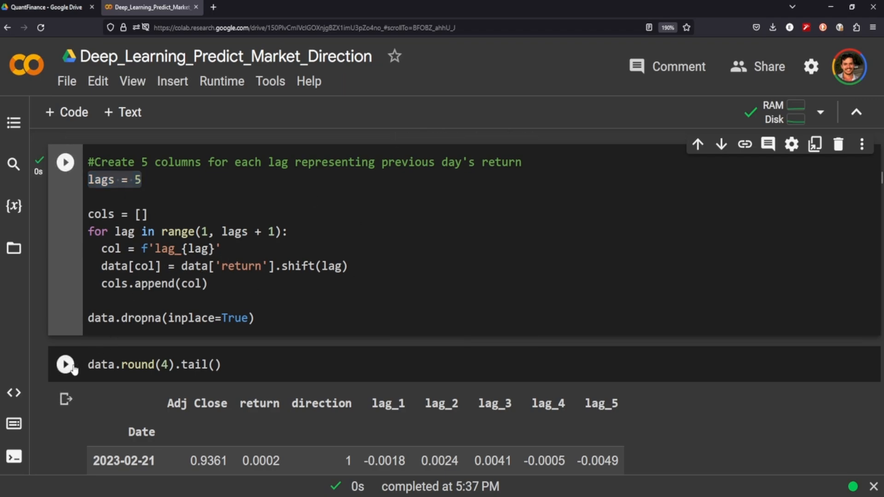
{"action": "scroll", "scroll_direction": "down", "scroll_amount": 3}
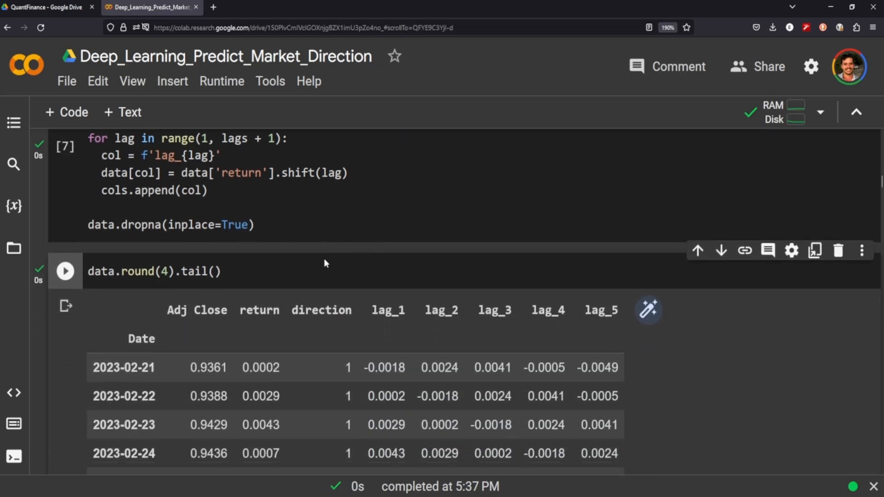
{"action": "scroll", "scroll_direction": "down", "scroll_amount": 3}
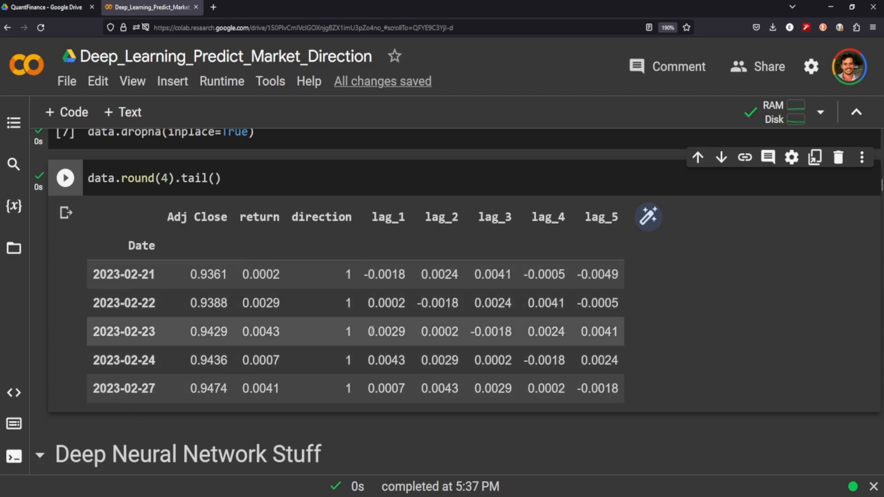
{"action": "mouse_move", "coordinate": [280, 284]}
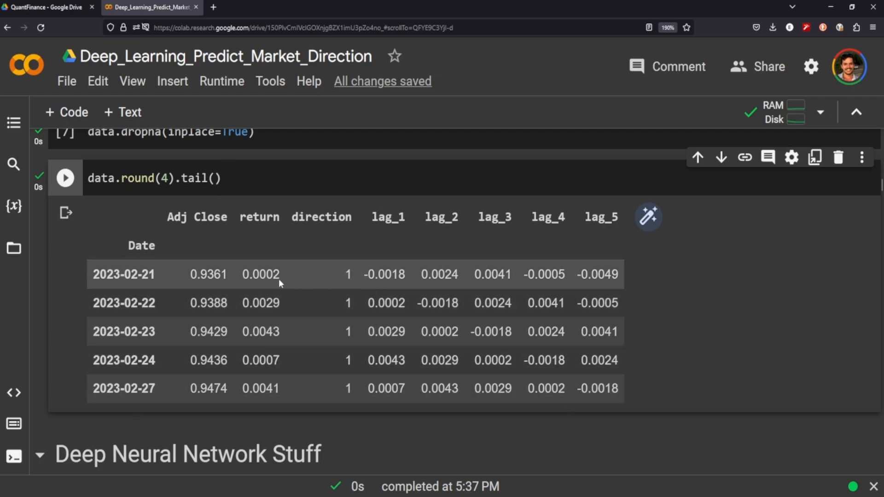
{"action": "scroll", "scroll_direction": "down", "scroll_amount": 3}
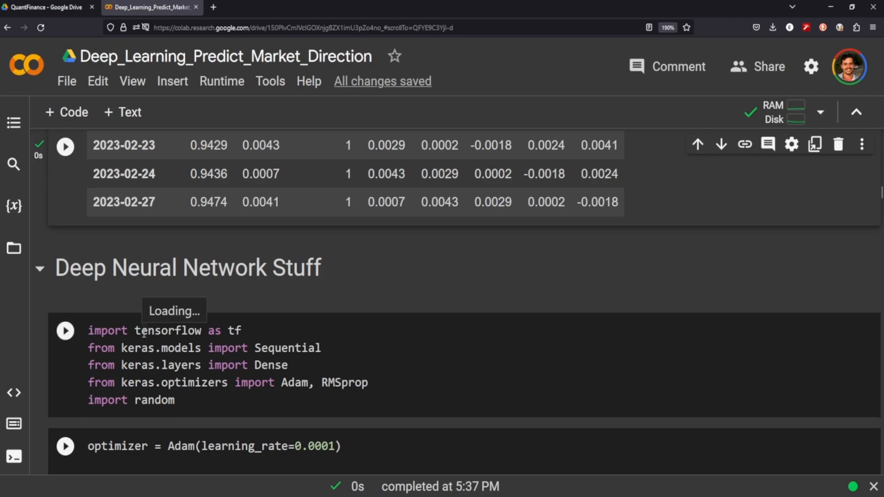
{"action": "mouse_move", "coordinate": [307, 347]}
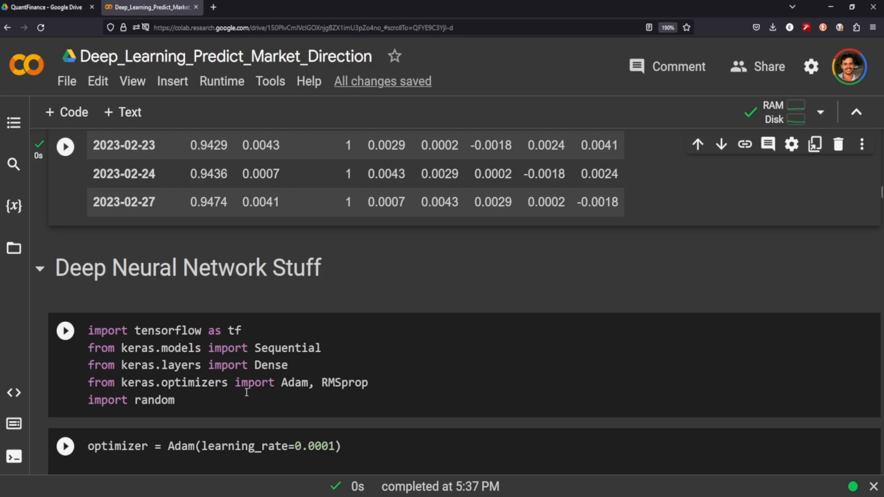
Step: Run the TensorFlow/Keras imports and the cell compiling the two 64-unit ReLU Sequential model
{"action": "left_click", "coordinate": [65, 331]}
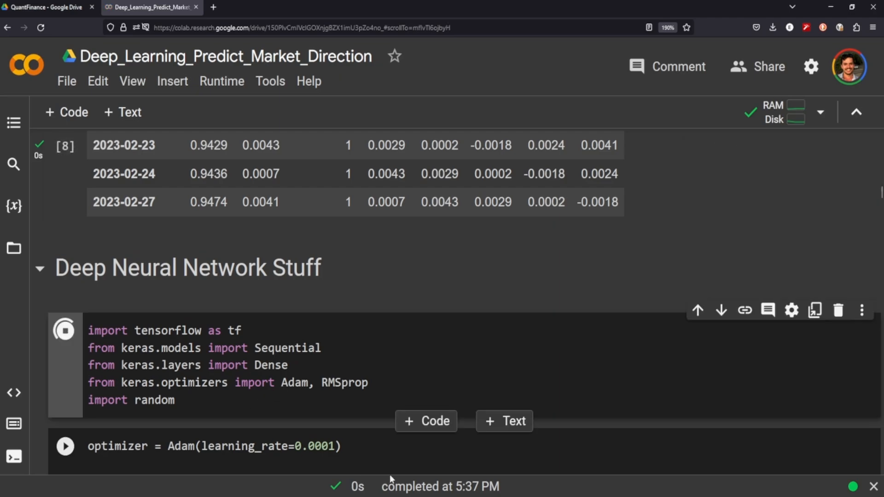
{"action": "left_click", "coordinate": [64, 331]}
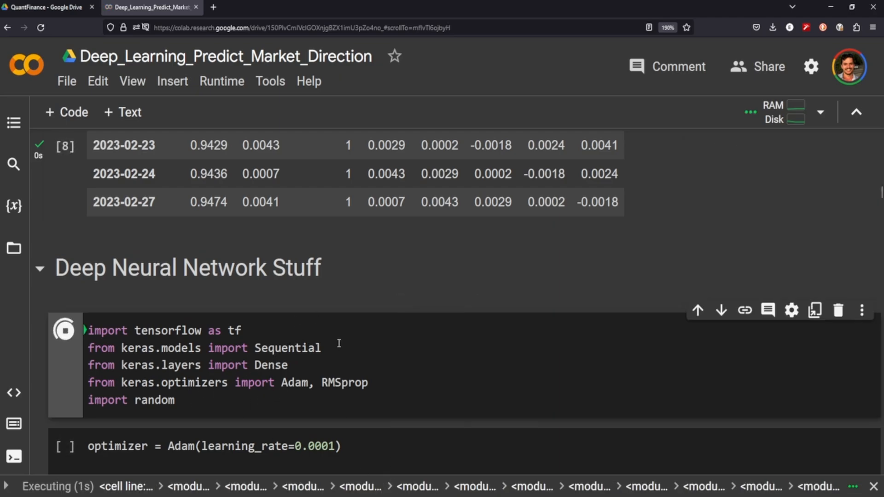
{"action": "scroll", "scroll_direction": "down", "scroll_amount": 3}
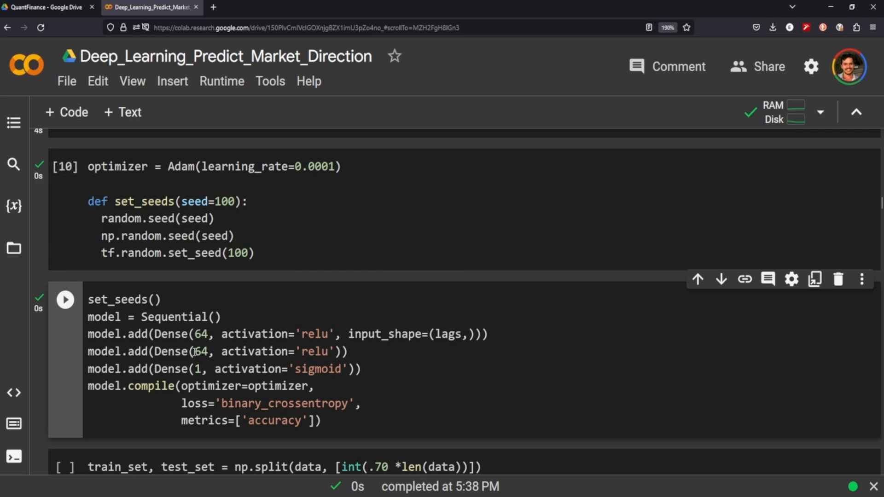
{"action": "scroll", "scroll_direction": "down", "scroll_amount": 3}
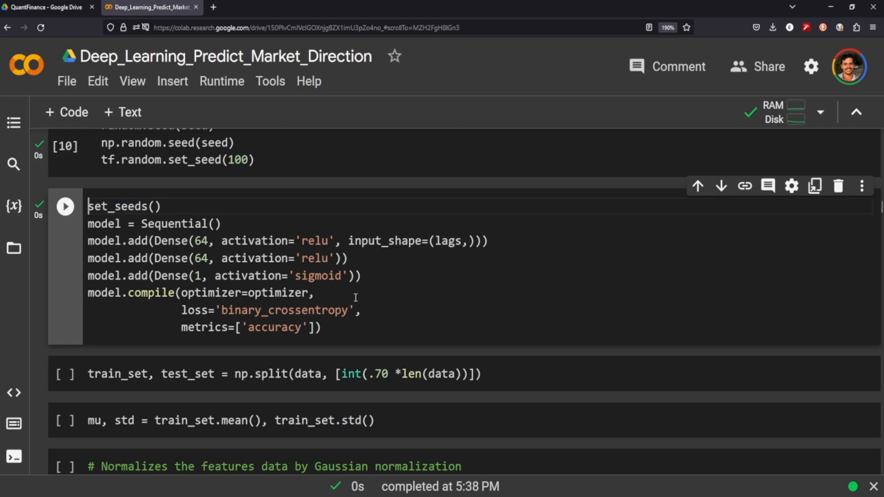
{"action": "key", "text": "ctrl+a"}
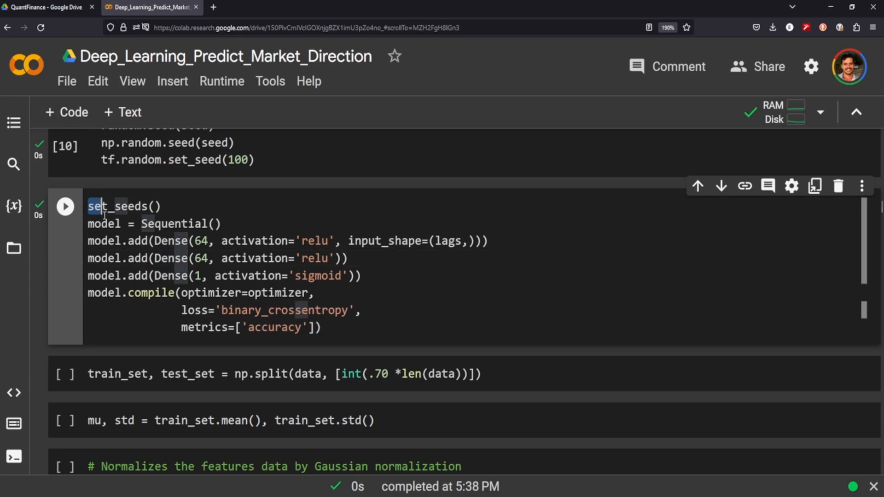
{"action": "left_click_drag", "start_coordinate": [88, 206], "coordinate": [364, 276]}
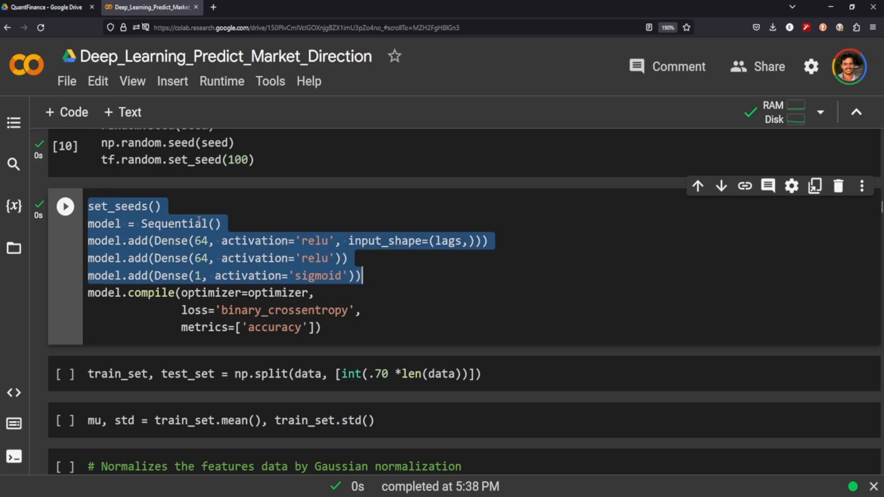
{"action": "mouse_move", "coordinate": [175, 224]}
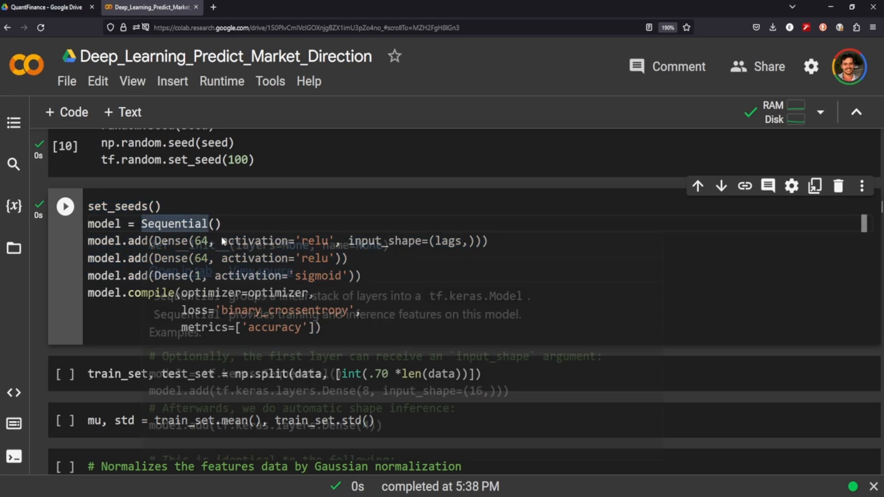
{"action": "mouse_move", "coordinate": [212, 243]}
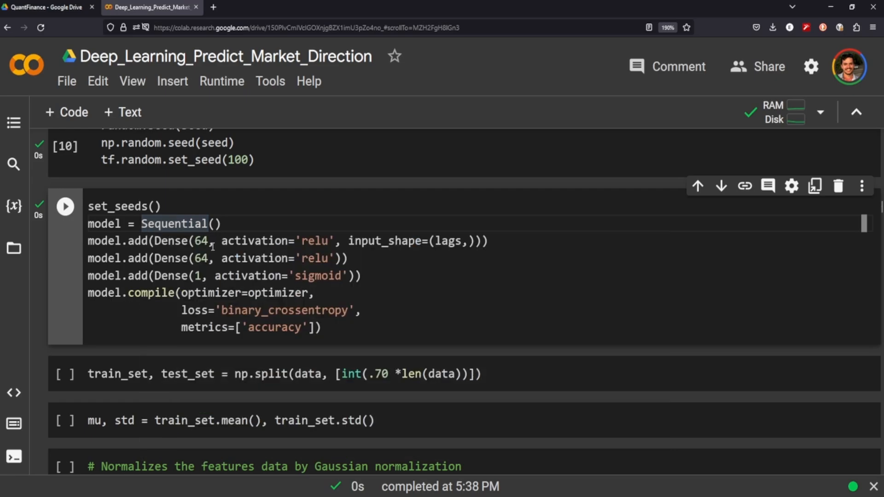
{"action": "mouse_move", "coordinate": [140, 242]}
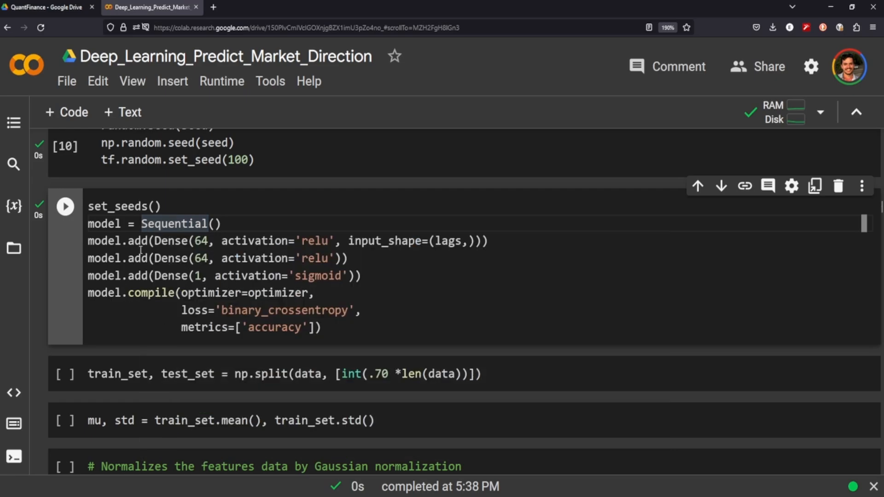
{"action": "scroll", "scroll_direction": "down", "scroll_amount": 3}
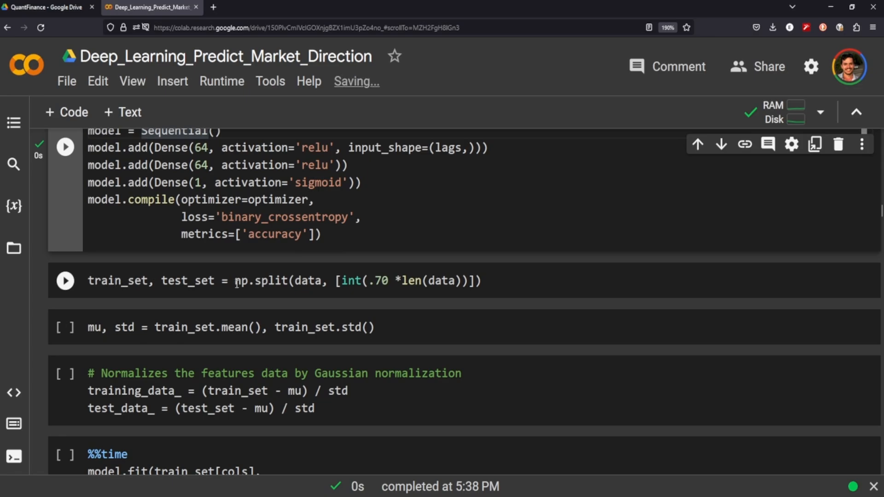
Step: Highlight test_set in the 70/30 np.split line and scroll past the normalization cells
{"action": "double_click", "coordinate": [187, 281]}
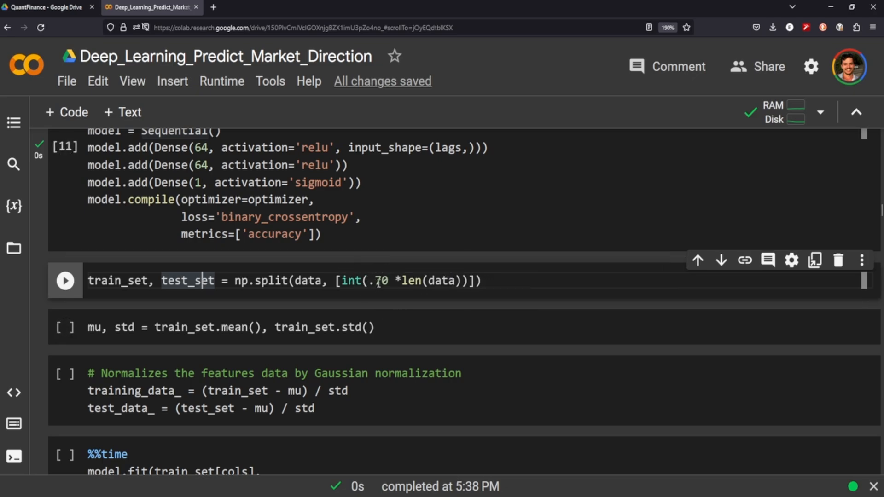
{"action": "mouse_move", "coordinate": [511, 285]}
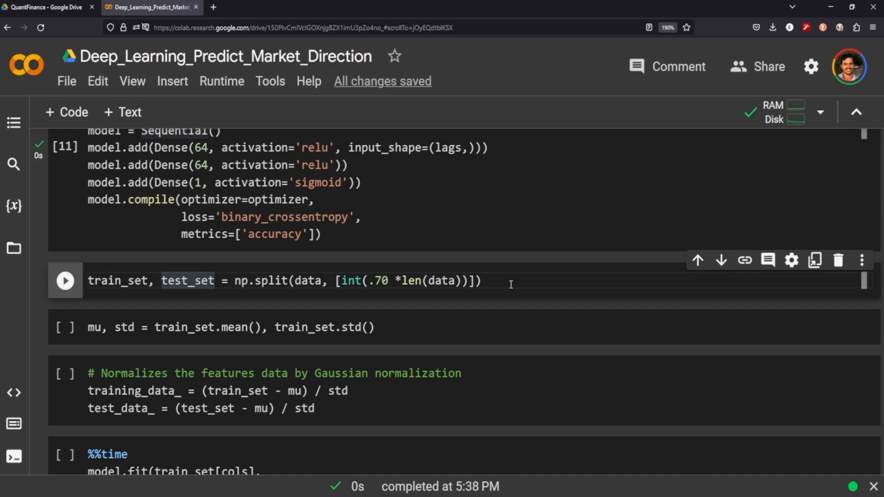
{"action": "mouse_move", "coordinate": [431, 266]}
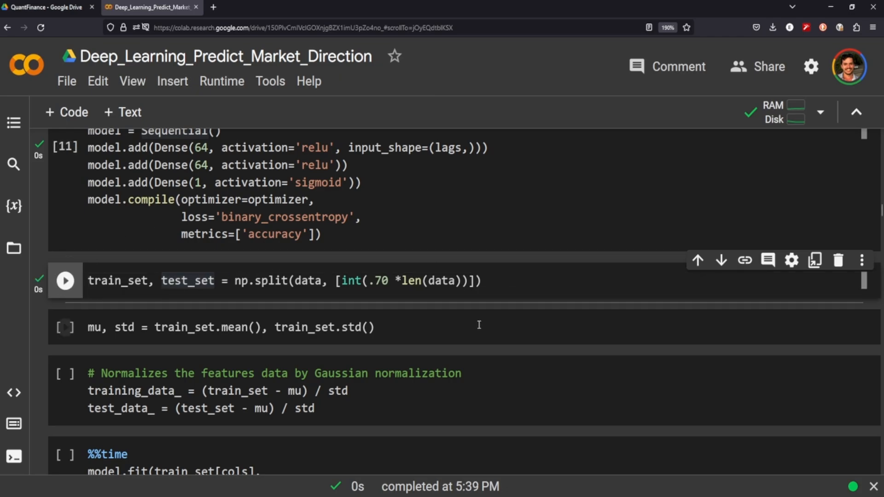
{"action": "mouse_move", "coordinate": [167, 365]}
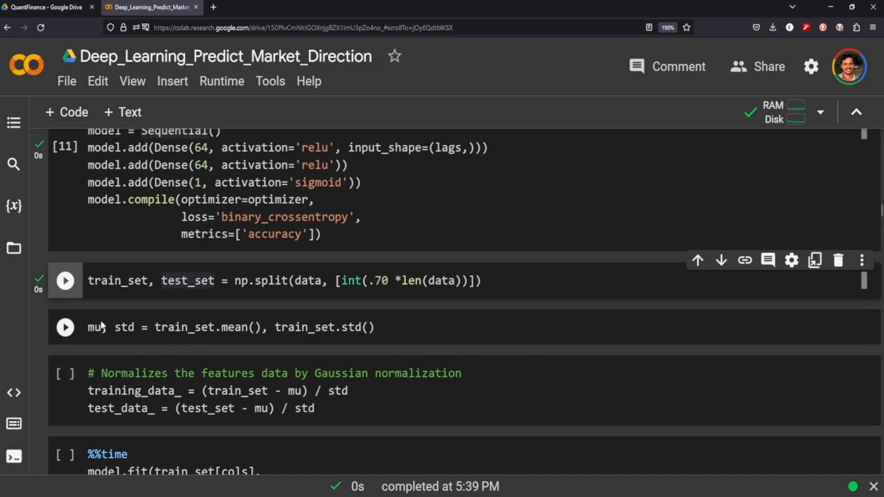
{"action": "mouse_move", "coordinate": [78, 340]}
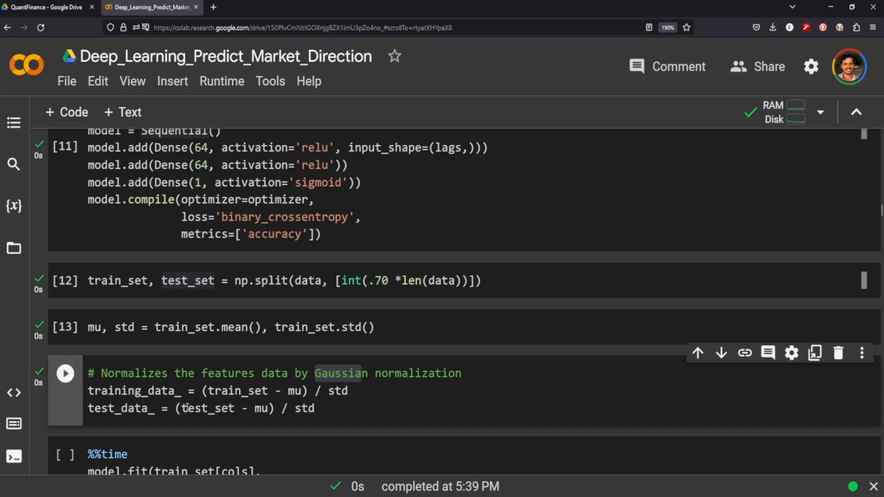
{"action": "scroll", "scroll_direction": "down", "scroll_amount": 3}
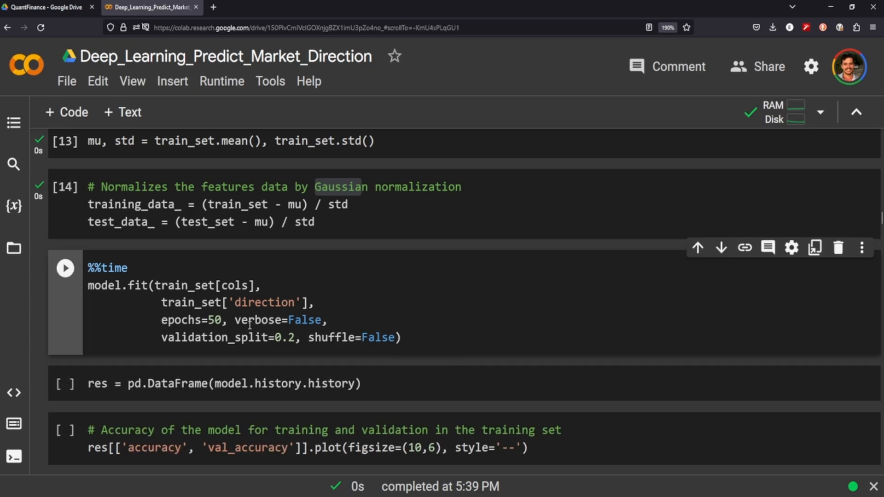
Step: Run the %%time model.fit cell for 50 epochs with a 20% validation split
{"action": "left_click", "coordinate": [65, 268]}
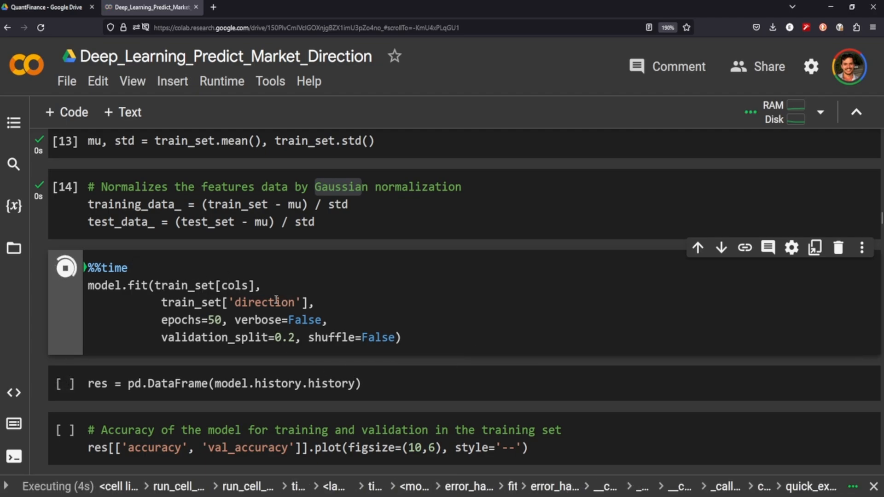
{"action": "mouse_move", "coordinate": [432, 344]}
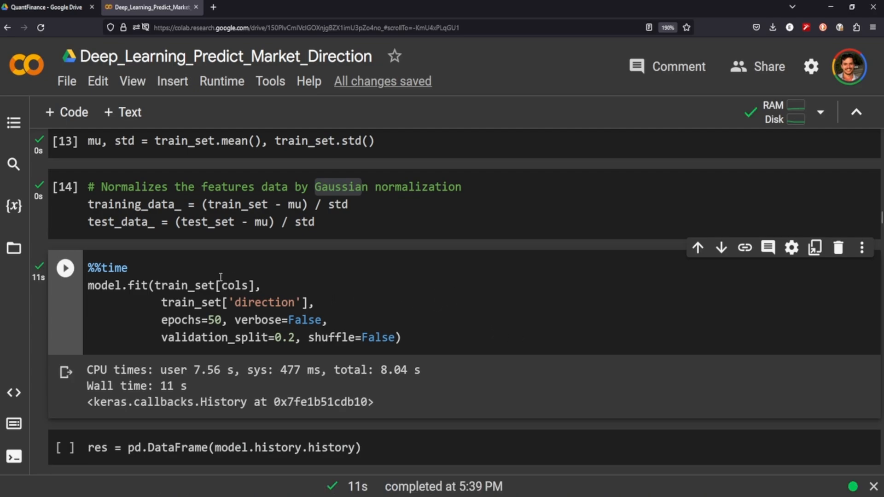
{"action": "mouse_move", "coordinate": [139, 414]}
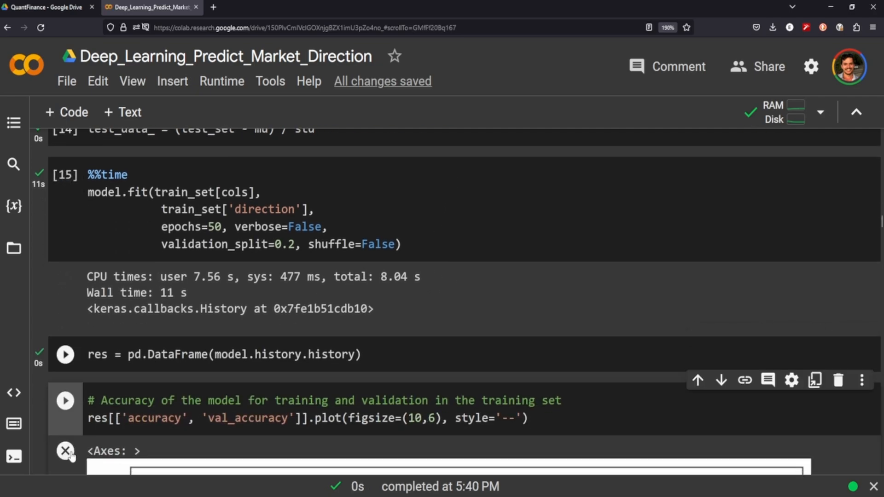
Step: Run the res[['accuracy','val_accuracy']] plot cell and scroll through the resulting chart
{"action": "left_click", "coordinate": [65, 400]}
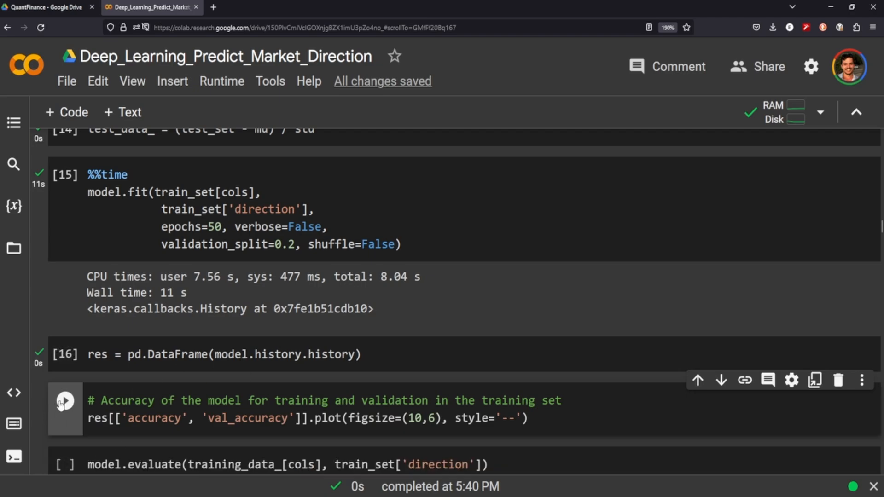
{"action": "left_click", "coordinate": [65, 401]}
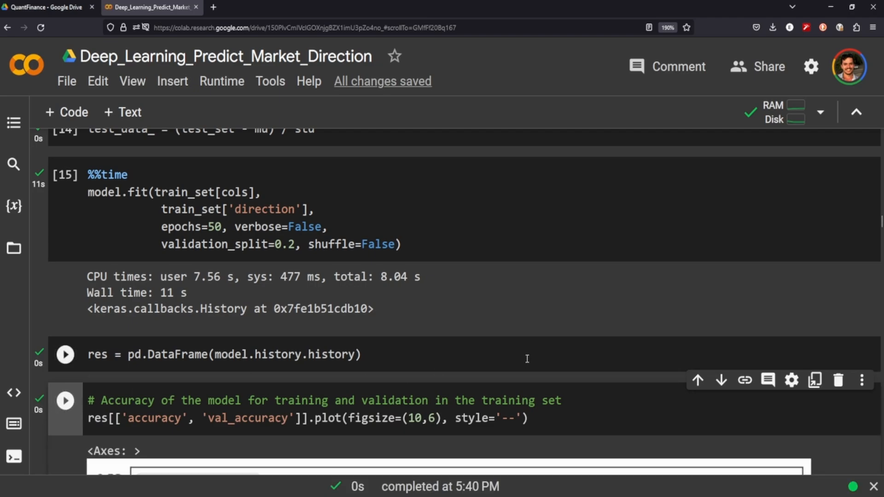
{"action": "scroll", "scroll_direction": "down", "scroll_amount": 3}
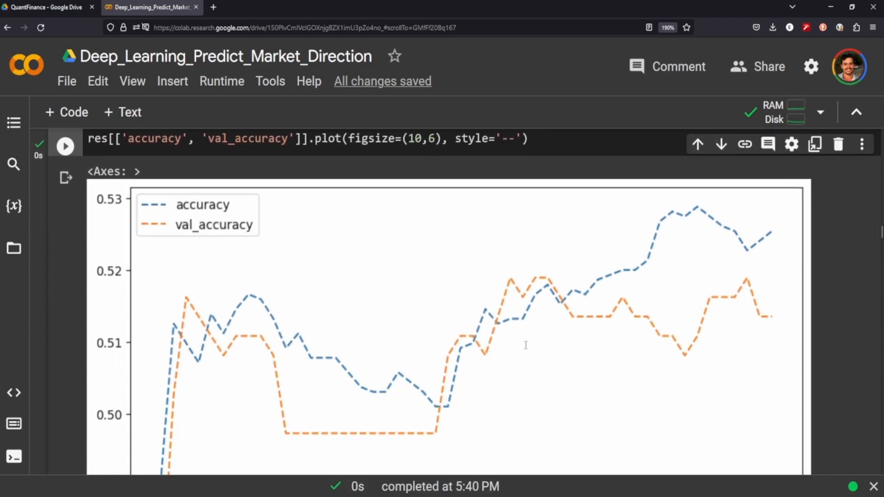
{"action": "scroll", "scroll_direction": "down", "scroll_amount": 3}
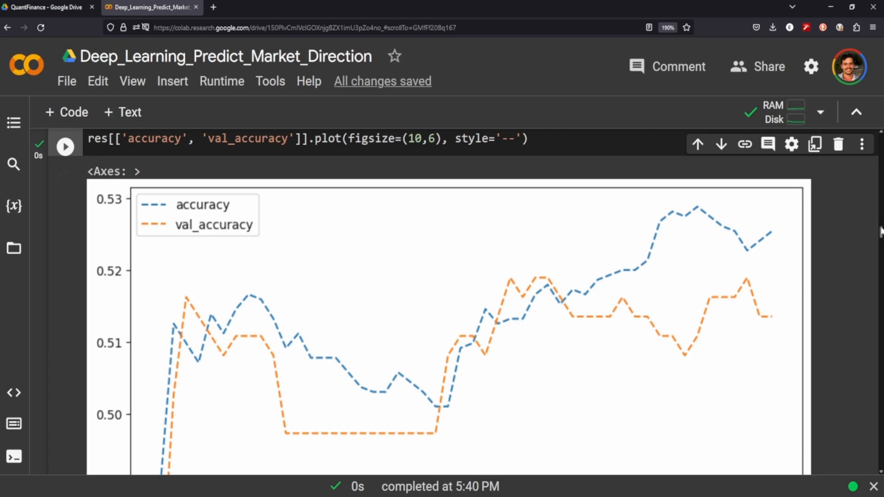
{"action": "scroll", "scroll_direction": "down", "scroll_amount": 3}
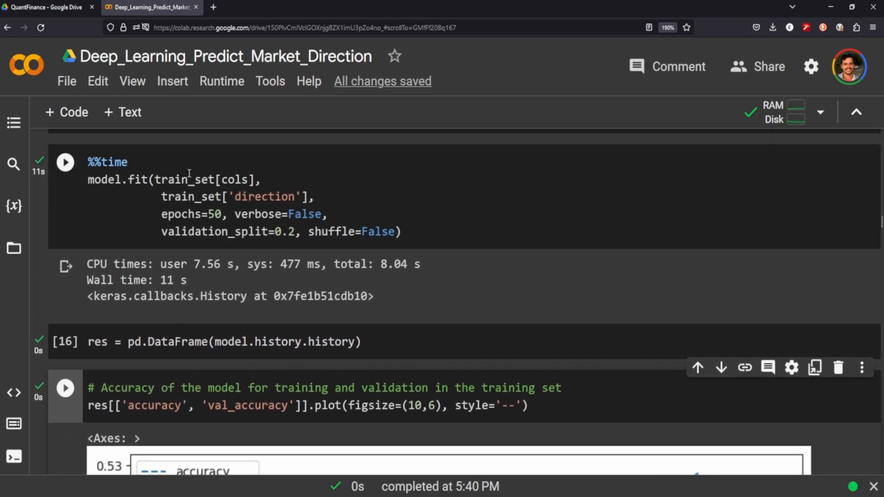
{"action": "mouse_move", "coordinate": [223, 214]}
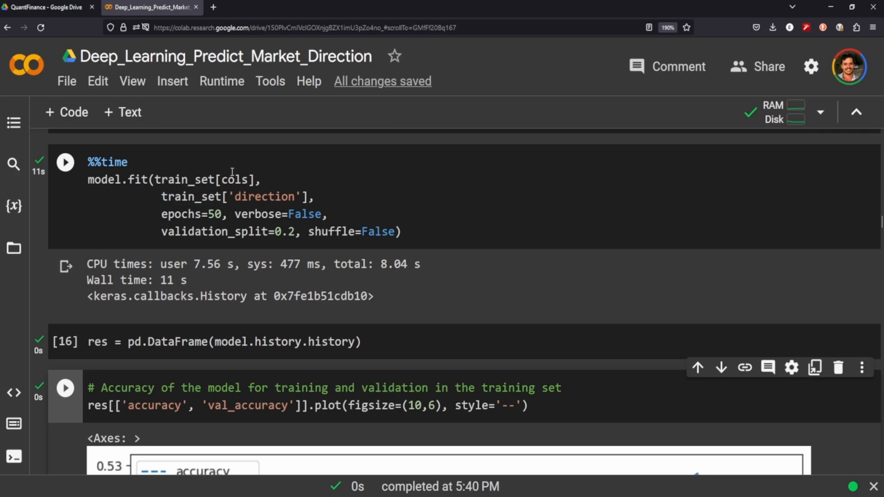
{"action": "scroll", "scroll_direction": "down", "scroll_amount": 3}
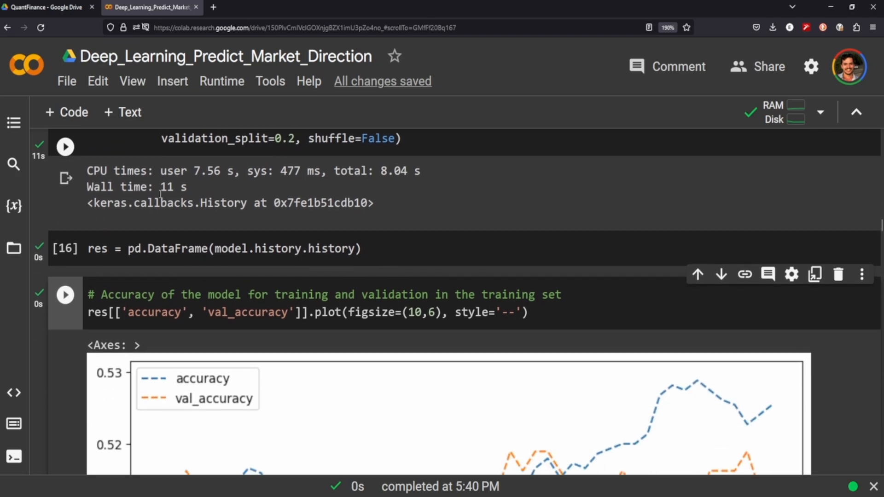
{"action": "scroll", "scroll_direction": "down", "scroll_amount": 3}
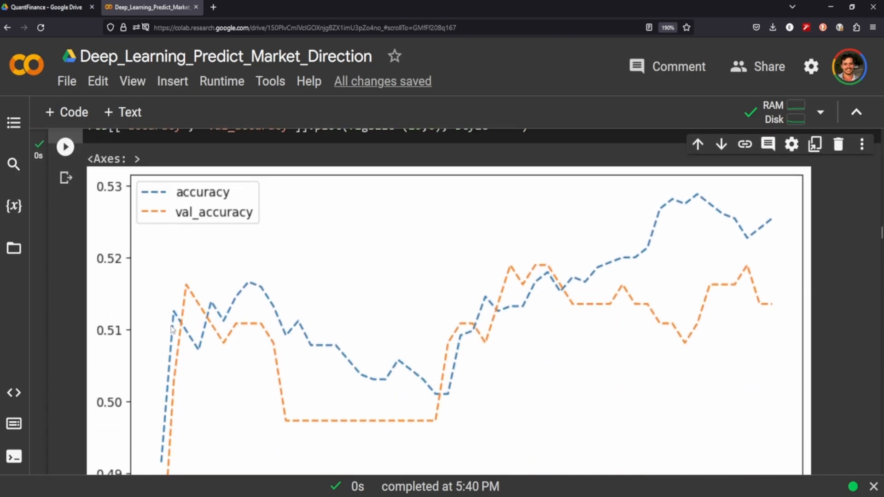
{"action": "mouse_move", "coordinate": [532, 314]}
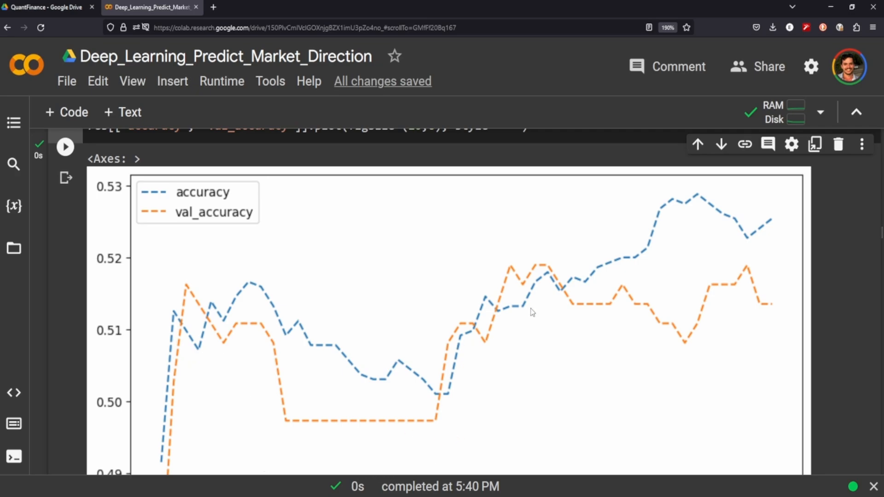
{"action": "mouse_move", "coordinate": [303, 371]}
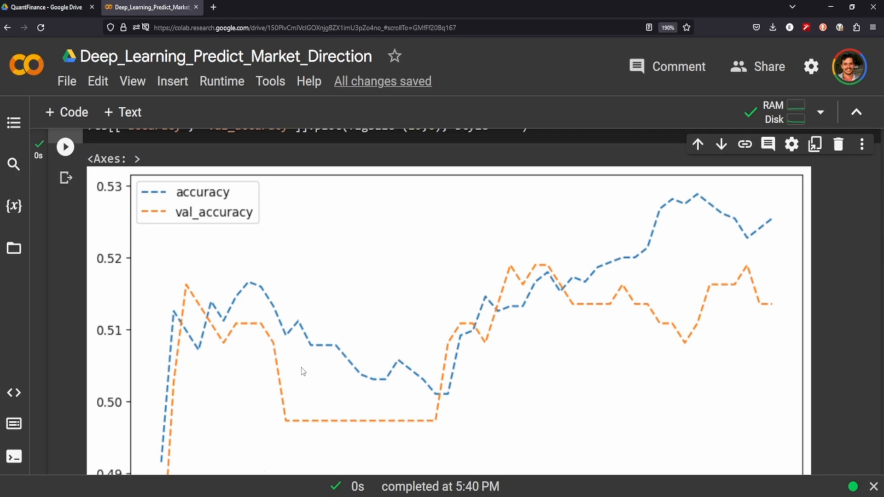
{"action": "mouse_move", "coordinate": [210, 328]}
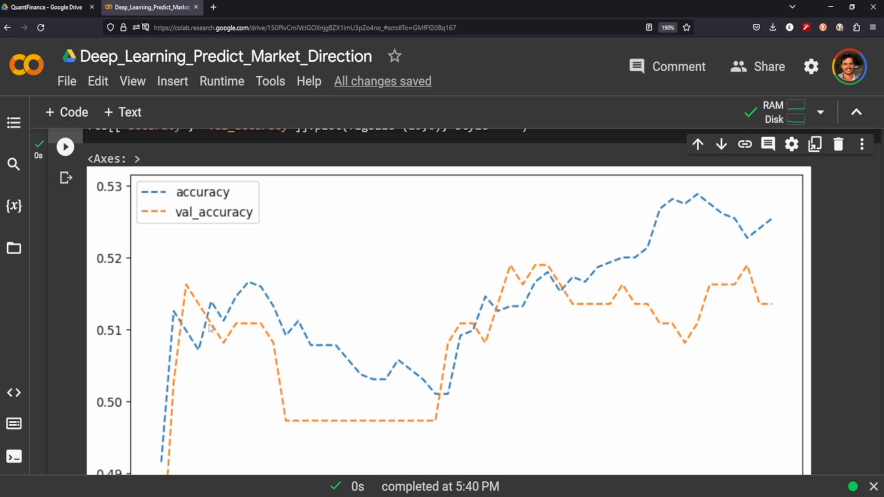
{"action": "mouse_move", "coordinate": [727, 253]}
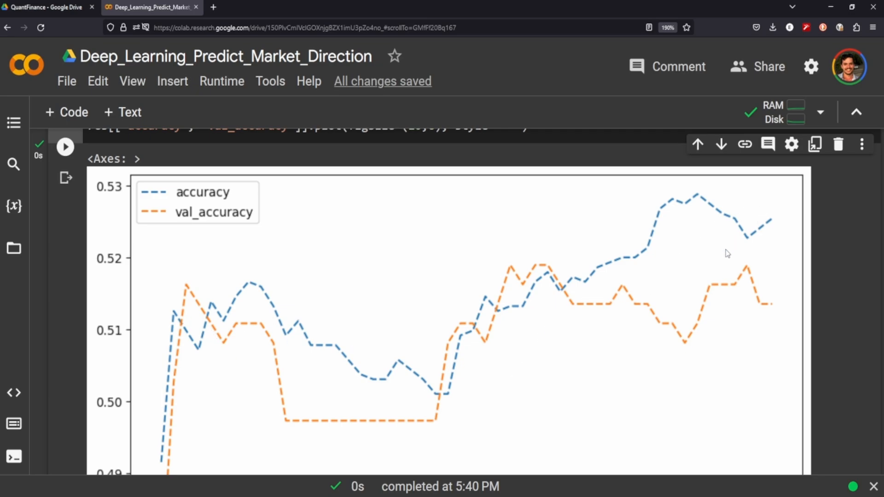
{"action": "mouse_move", "coordinate": [527, 414]}
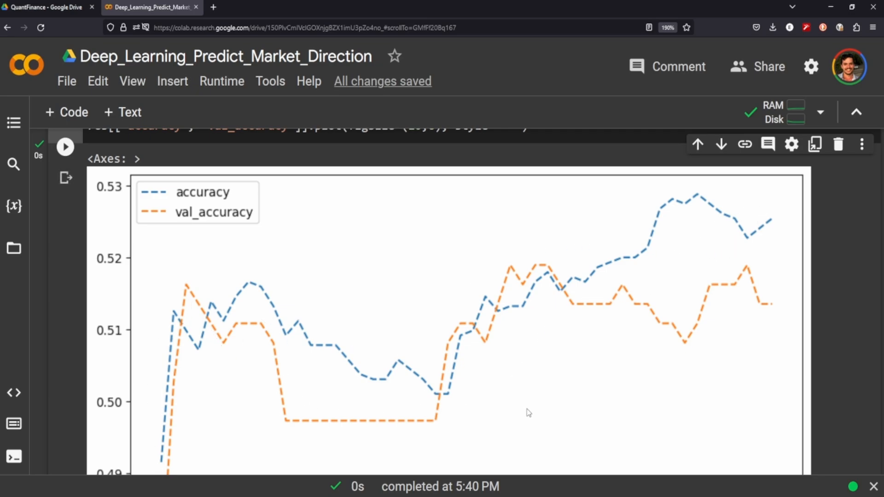
{"action": "mouse_move", "coordinate": [250, 242]}
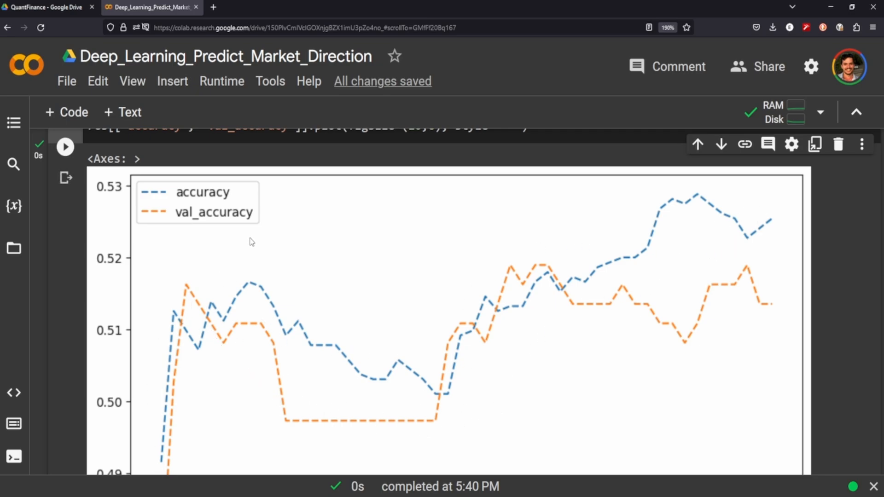
{"action": "mouse_move", "coordinate": [456, 387]}
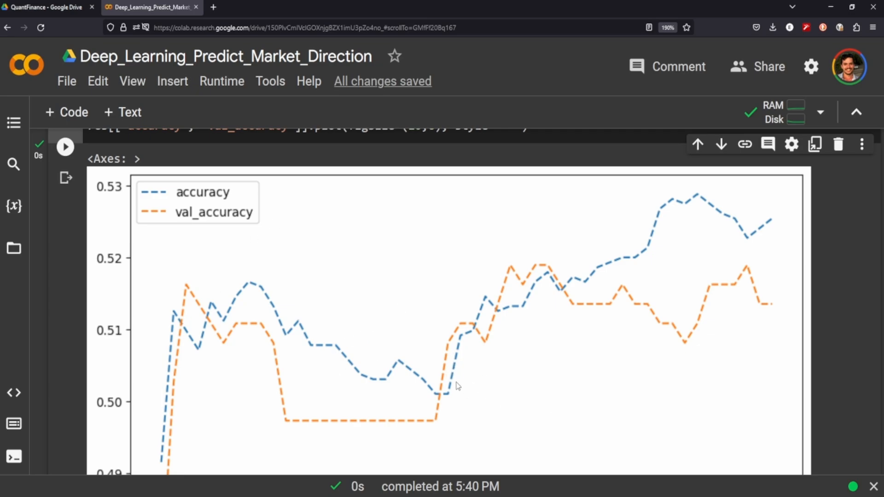
{"action": "mouse_move", "coordinate": [557, 276]}
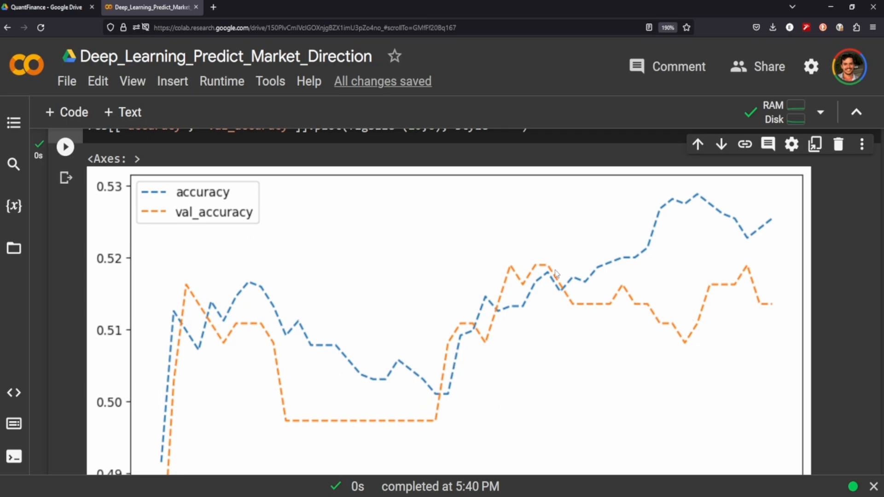
{"action": "mouse_move", "coordinate": [440, 280]}
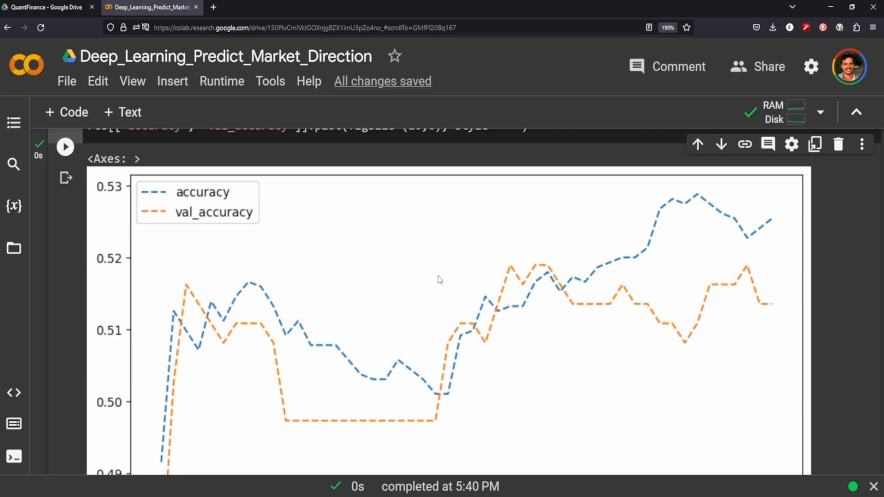
{"action": "scroll", "scroll_direction": "down", "scroll_amount": 3}
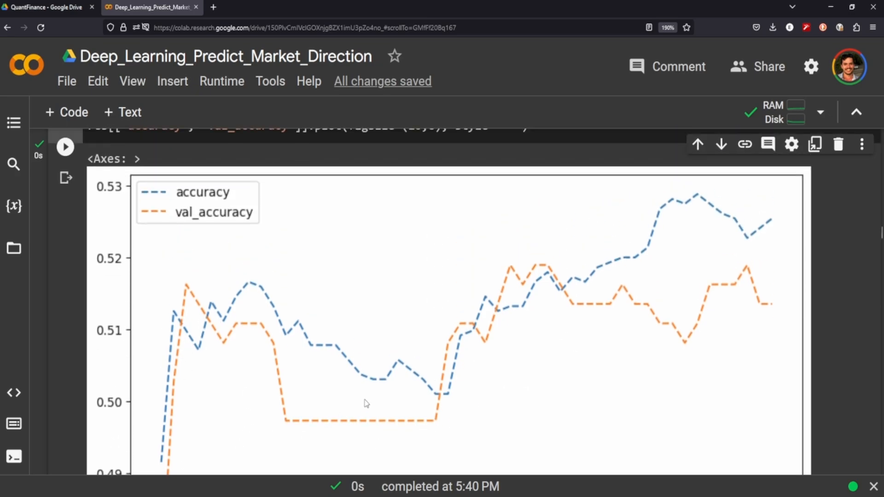
{"action": "scroll", "scroll_direction": "down", "scroll_amount": 3}
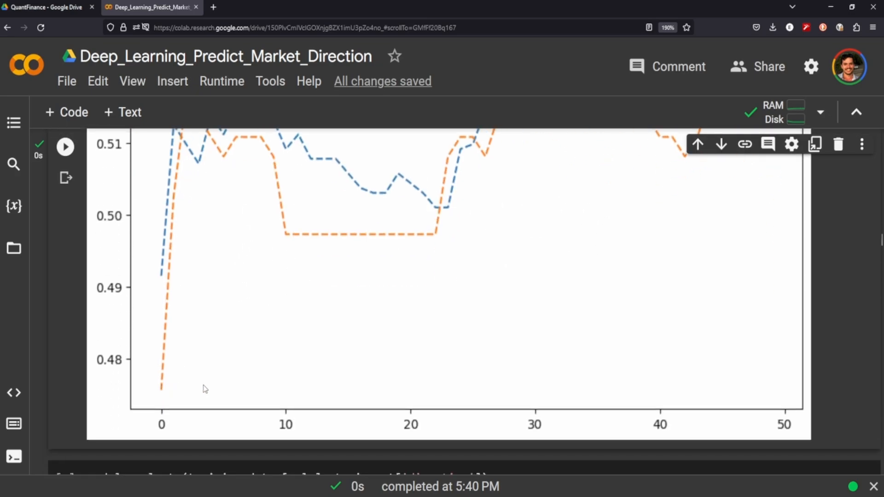
{"action": "mouse_move", "coordinate": [609, 375]}
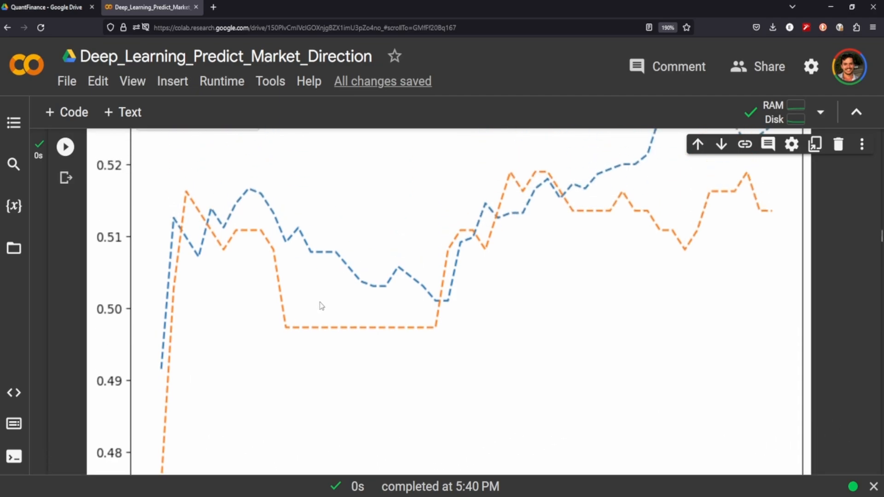
{"action": "mouse_move", "coordinate": [454, 335]}
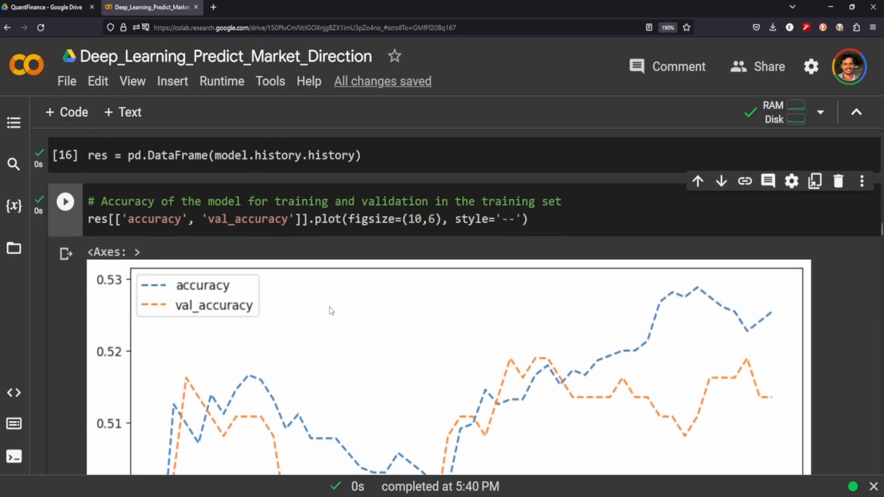
{"action": "scroll", "scroll_direction": "down", "scroll_amount": 3}
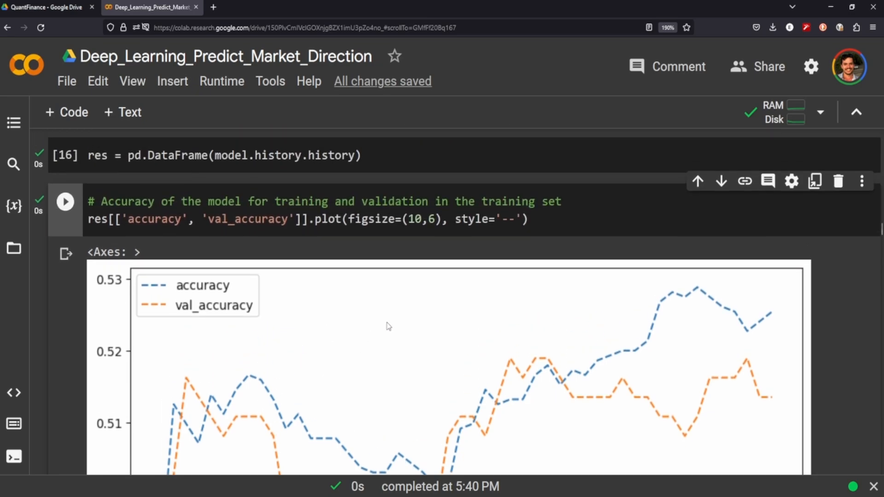
{"action": "mouse_move", "coordinate": [384, 325]}
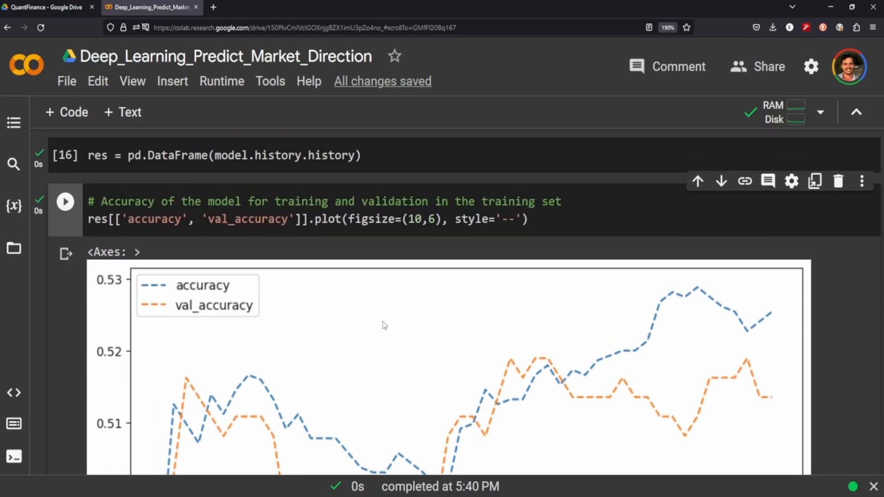
{"action": "scroll", "scroll_direction": "down", "scroll_amount": 3}
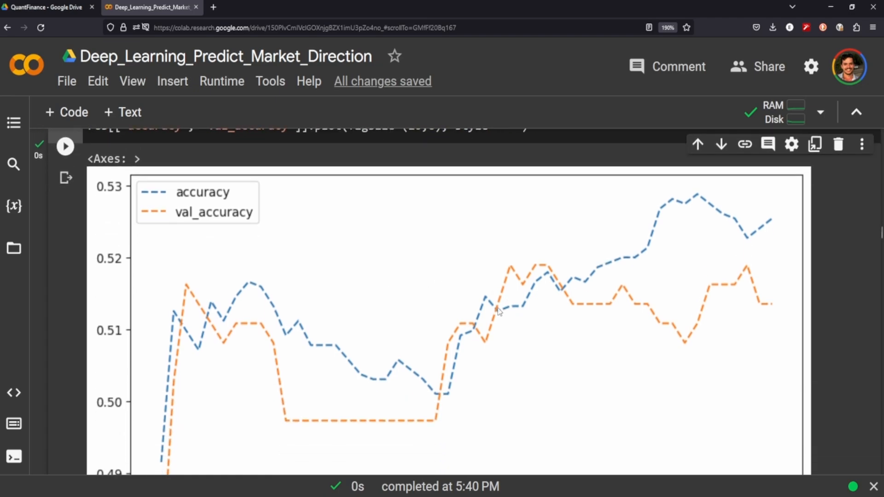
{"action": "mouse_move", "coordinate": [327, 269]}
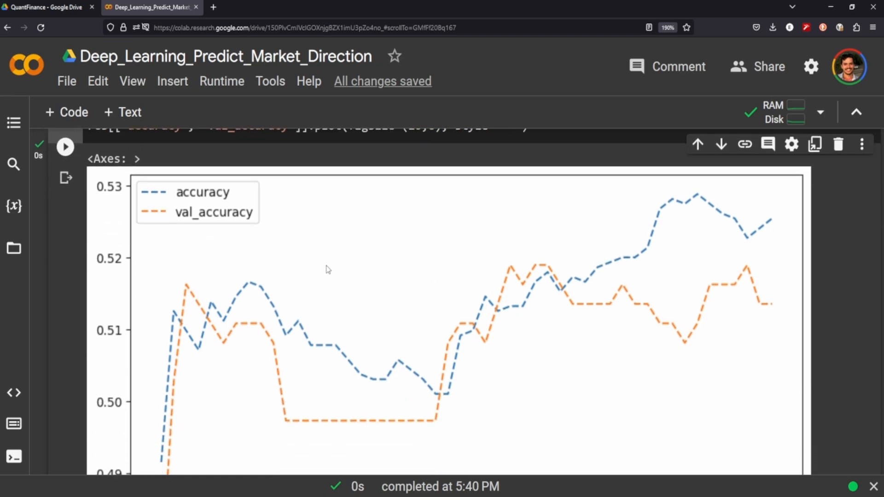
{"action": "scroll", "scroll_direction": "down", "scroll_amount": 3}
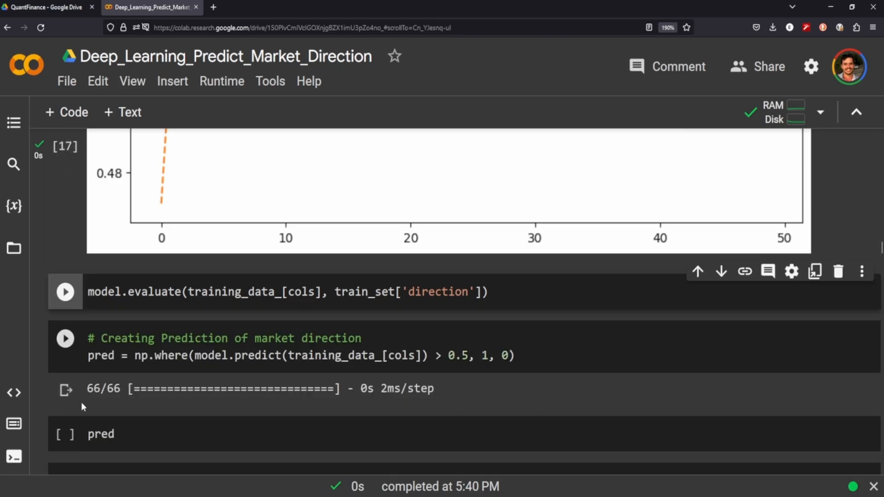
Step: Evaluate on training data, highlight the 0.5181 accuracy, and run the np.where prediction cell
{"action": "left_click", "coordinate": [65, 292]}
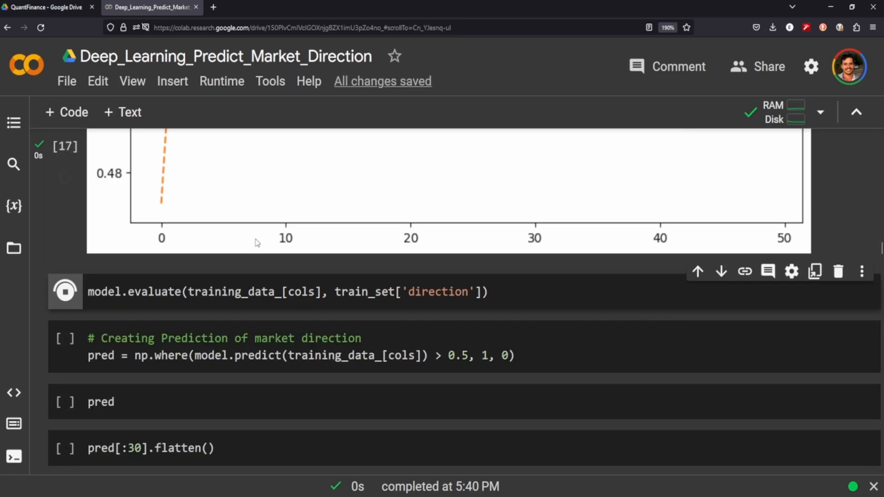
{"action": "left_click", "coordinate": [64, 292]}
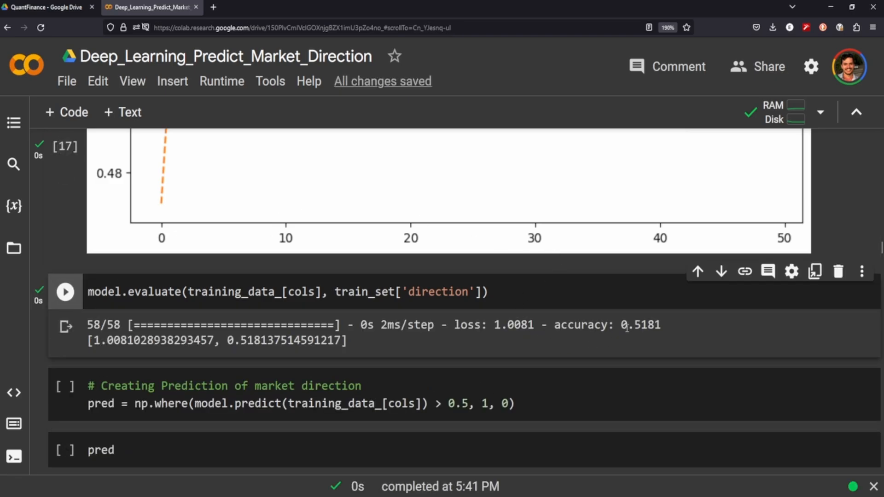
{"action": "double_click", "coordinate": [639, 326]}
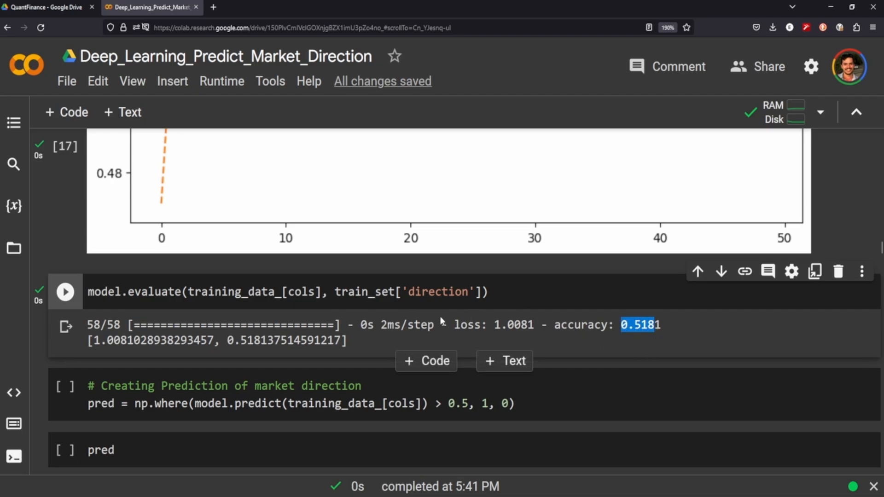
{"action": "mouse_move", "coordinate": [695, 317]}
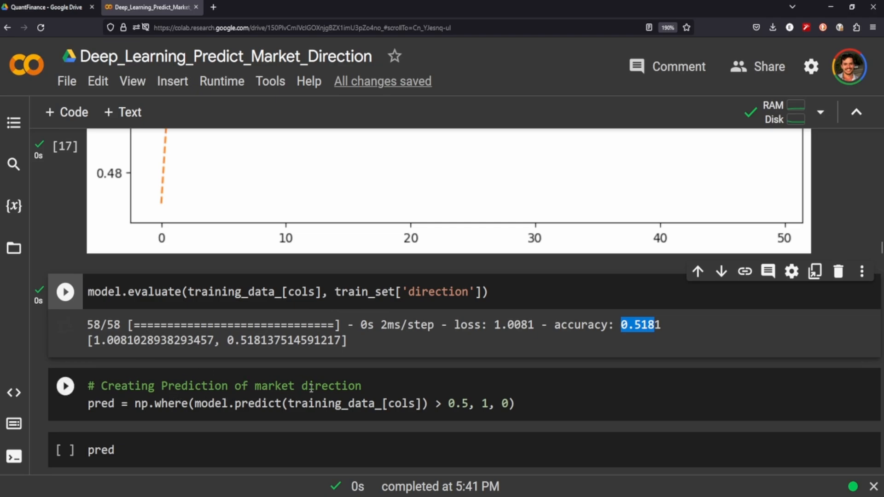
{"action": "mouse_move", "coordinate": [146, 394]}
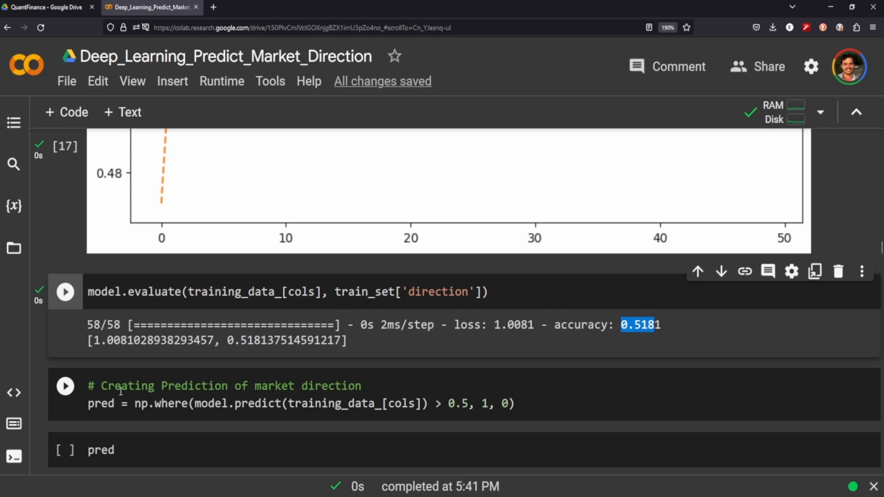
{"action": "left_click", "coordinate": [65, 386]}
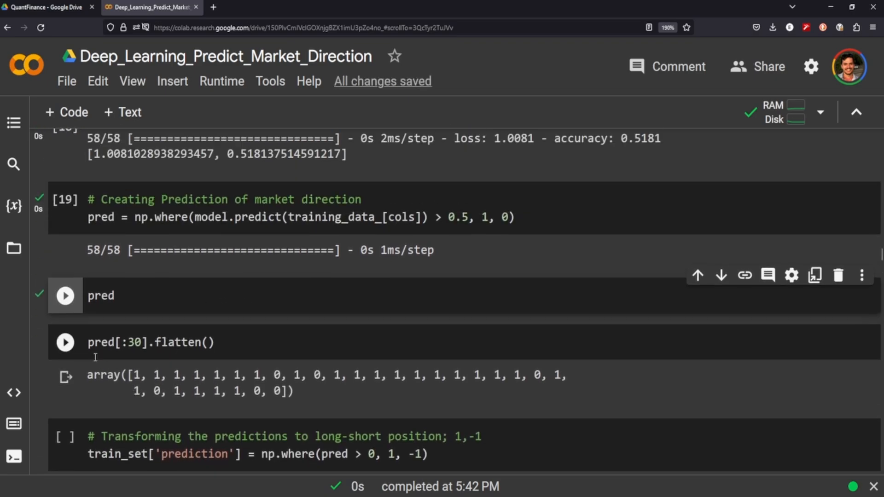
Step: Rerun the predictions display and highlight training_data_ and its feature columns in the code
{"action": "left_click", "coordinate": [65, 295]}
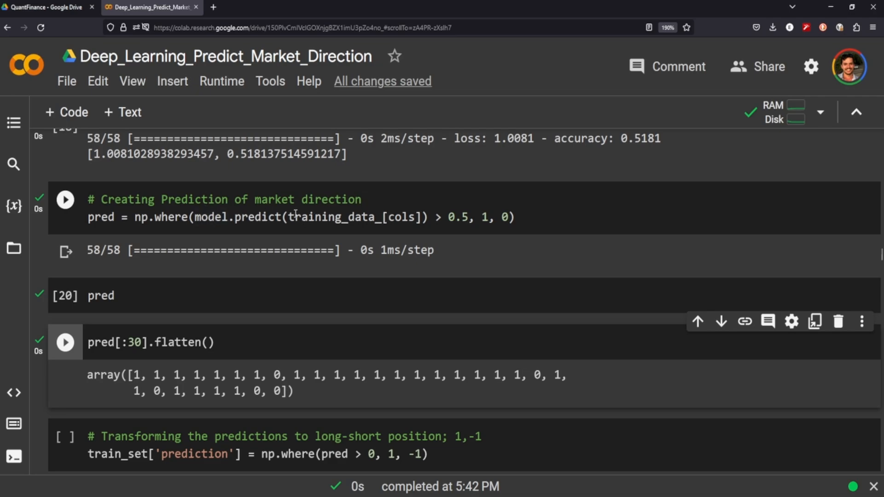
{"action": "double_click", "coordinate": [335, 217]}
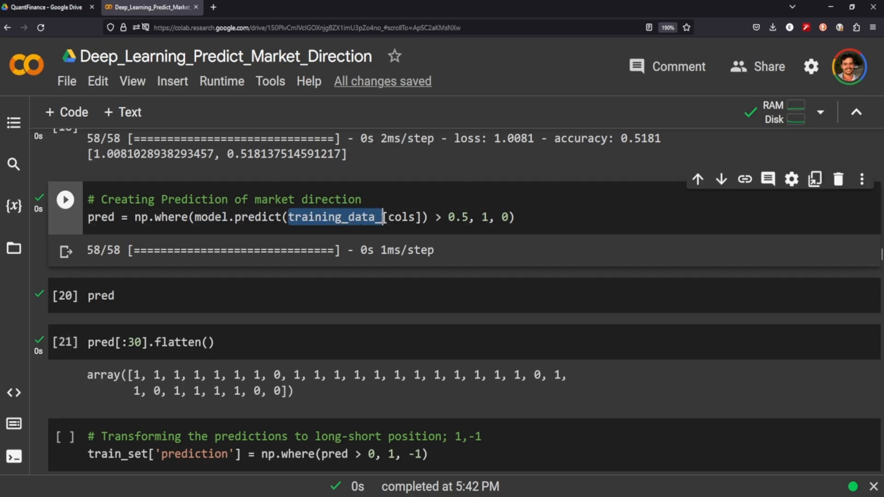
{"action": "left_click_drag", "start_coordinate": [384, 217], "coordinate": [420, 217]}
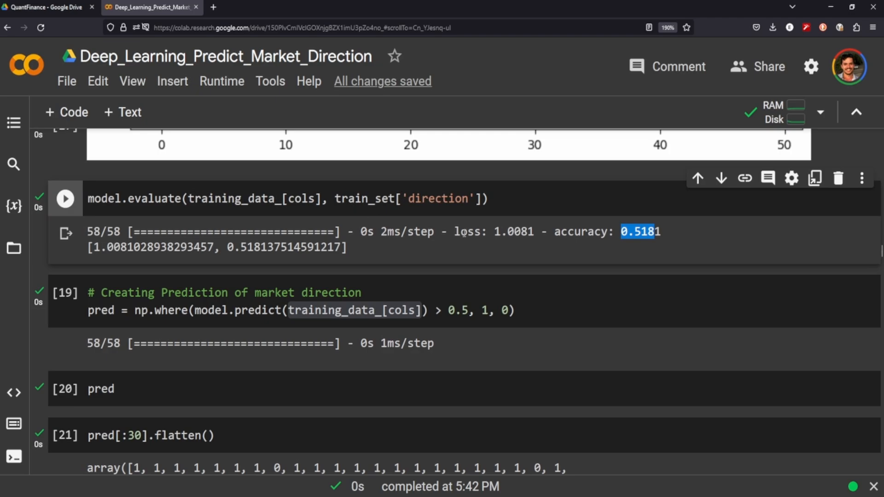
{"action": "scroll", "scroll_direction": "down", "scroll_amount": 3}
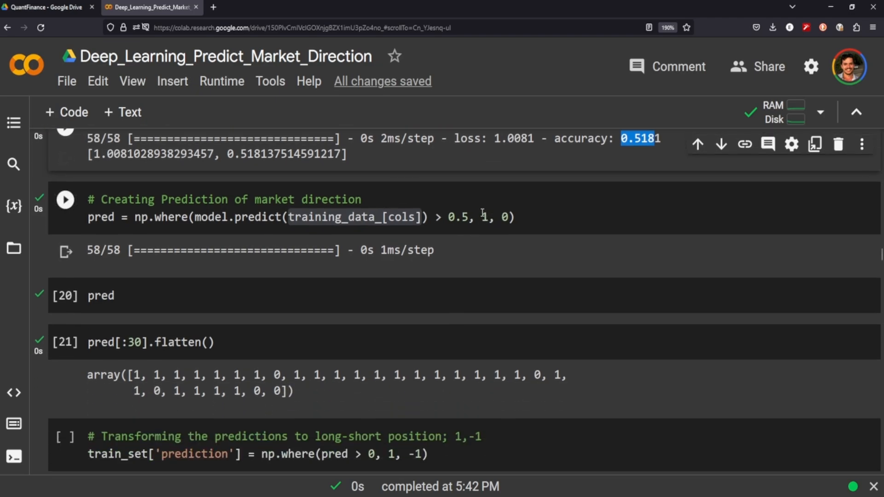
Step: Highlight the 0/1 labels, then run the cell mapping predictions to 1/-1 positions
{"action": "left_click", "coordinate": [481, 217]}
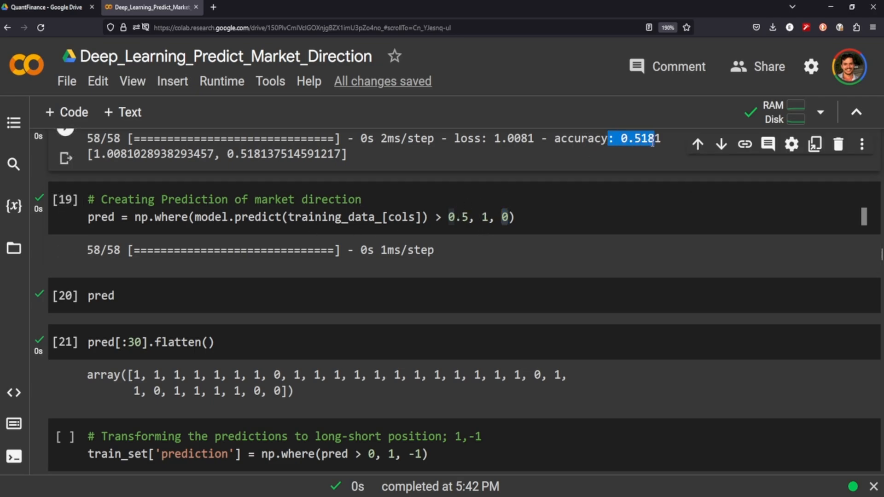
{"action": "left_click", "coordinate": [481, 217]}
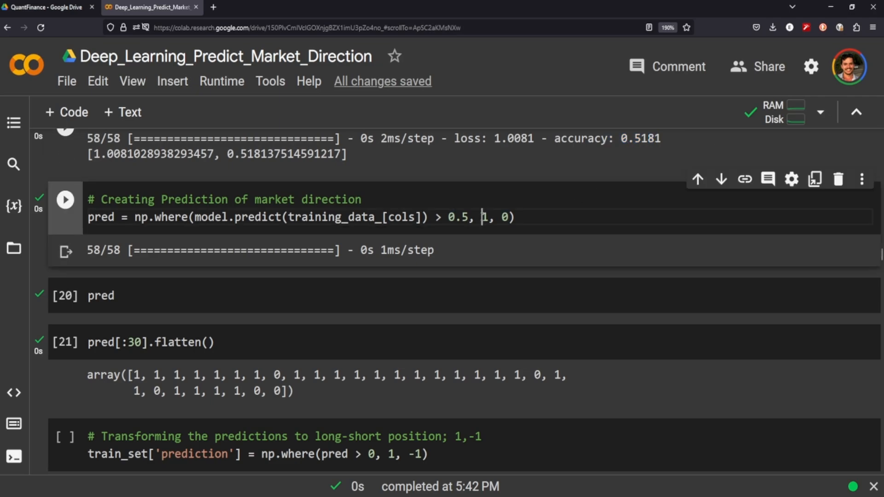
{"action": "double_click", "coordinate": [484, 217]}
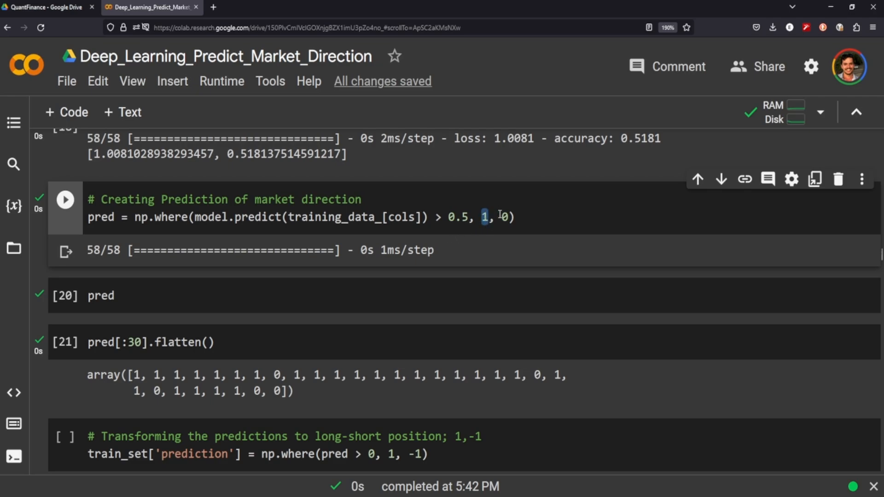
{"action": "scroll", "scroll_direction": "down", "scroll_amount": 3}
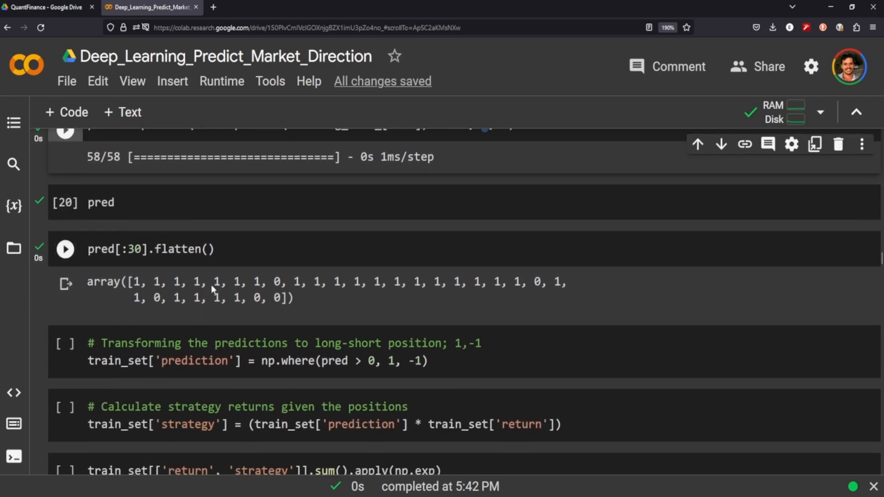
{"action": "left_click", "coordinate": [64, 250]}
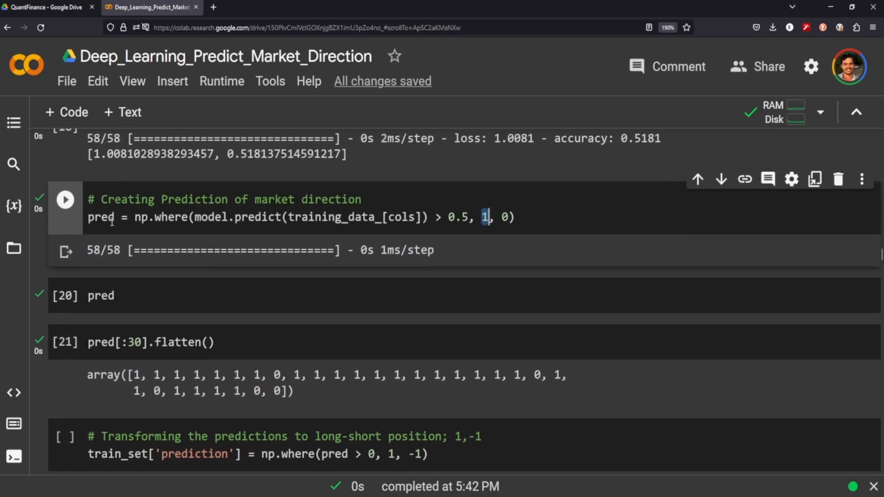
{"action": "scroll", "scroll_direction": "down", "scroll_amount": 3}
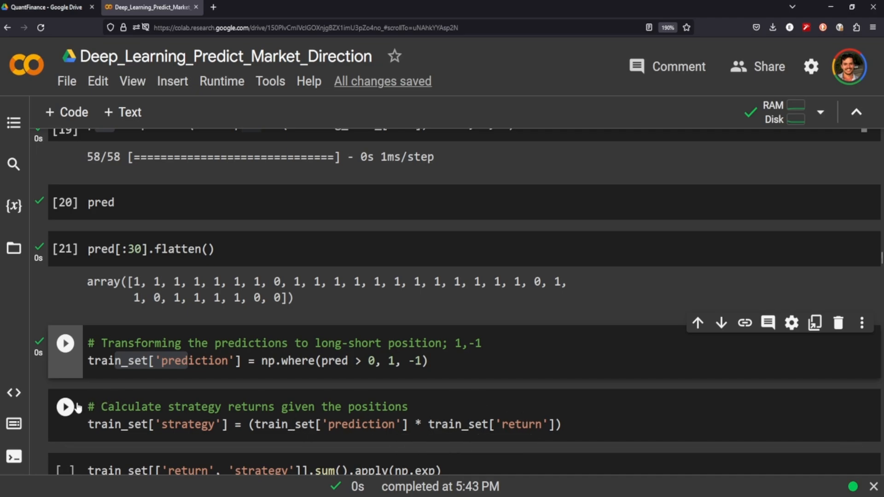
Step: Run strategy returns and exponentiated sums, highlighting benchmark 1.201995 against strategy 1.695248
{"action": "left_click", "coordinate": [65, 343]}
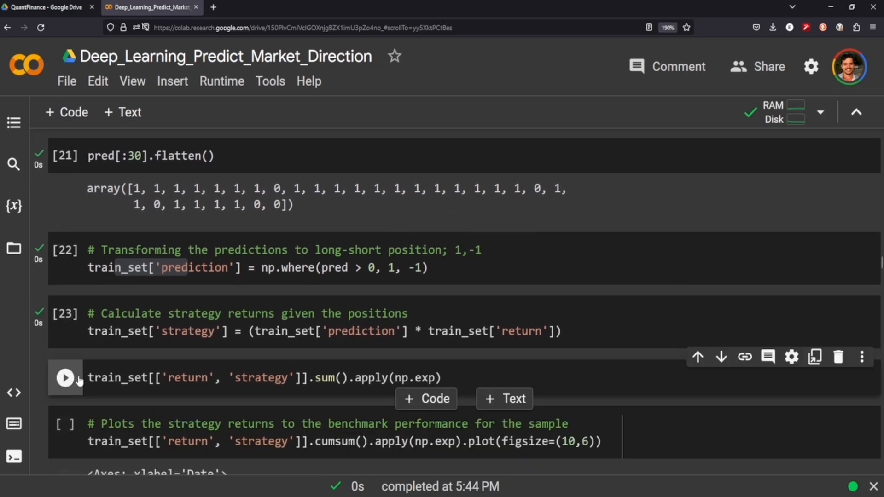
{"action": "left_click", "coordinate": [65, 378]}
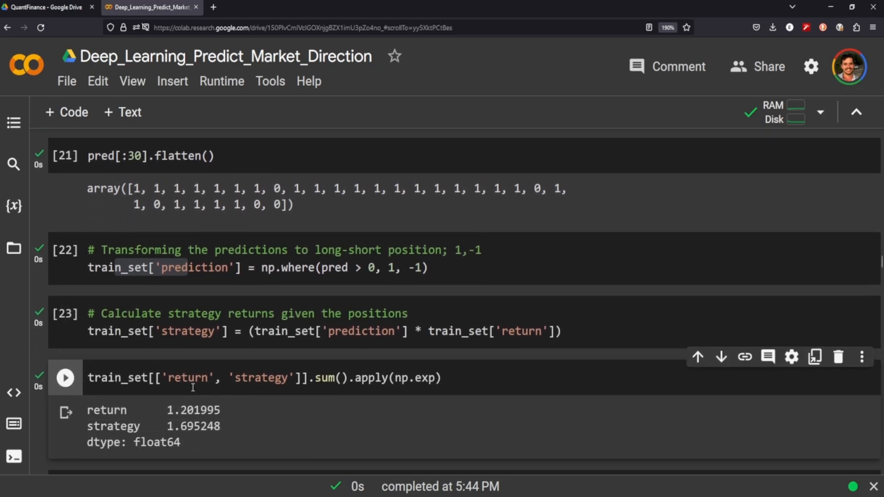
{"action": "mouse_move", "coordinate": [153, 431]}
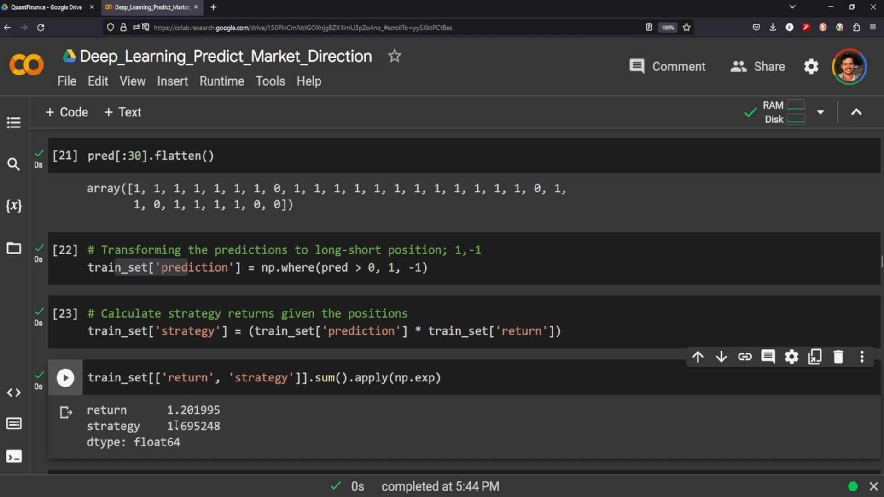
{"action": "double_click", "coordinate": [170, 410]}
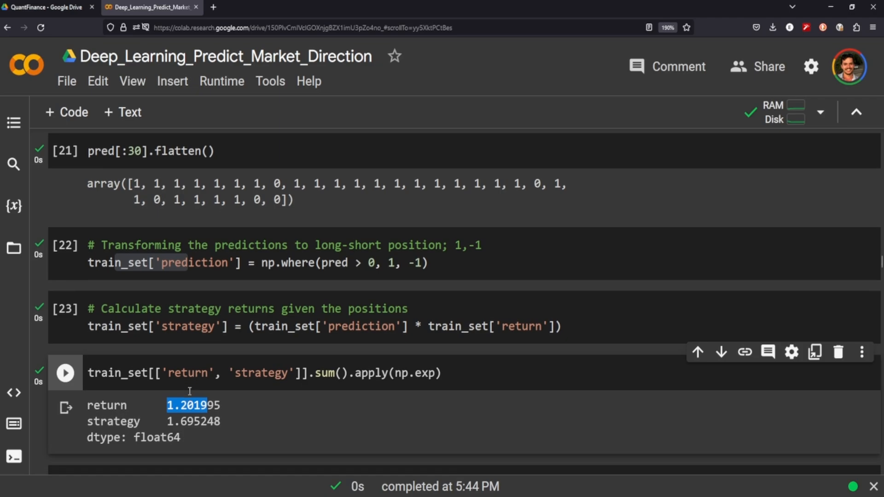
{"action": "scroll", "scroll_direction": "down", "scroll_amount": 3}
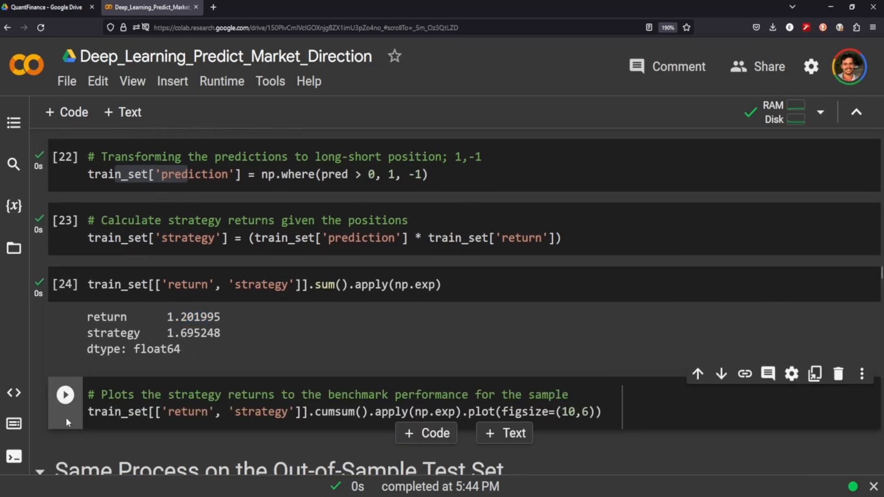
Step: Plot training-set cumulative strategy versus benchmark returns, then scroll to the out-of-sample test section
{"action": "left_click", "coordinate": [65, 395]}
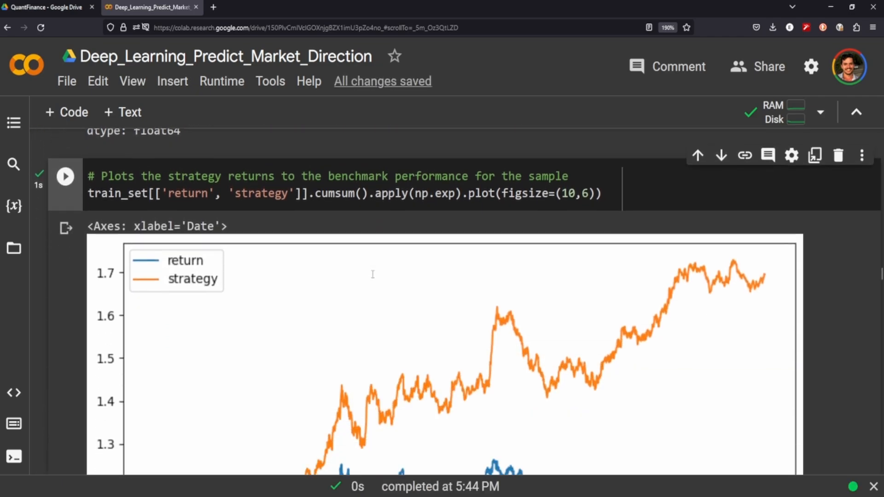
{"action": "scroll", "scroll_direction": "down", "scroll_amount": 3}
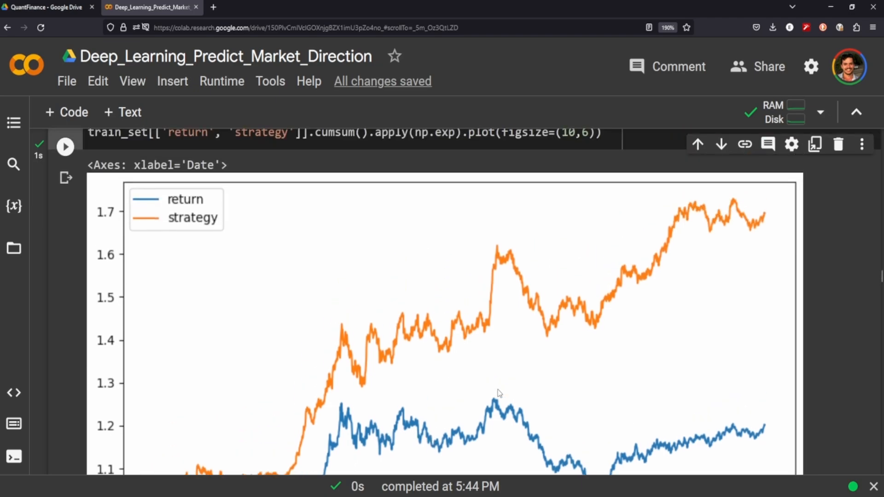
{"action": "scroll", "scroll_direction": "down", "scroll_amount": 3}
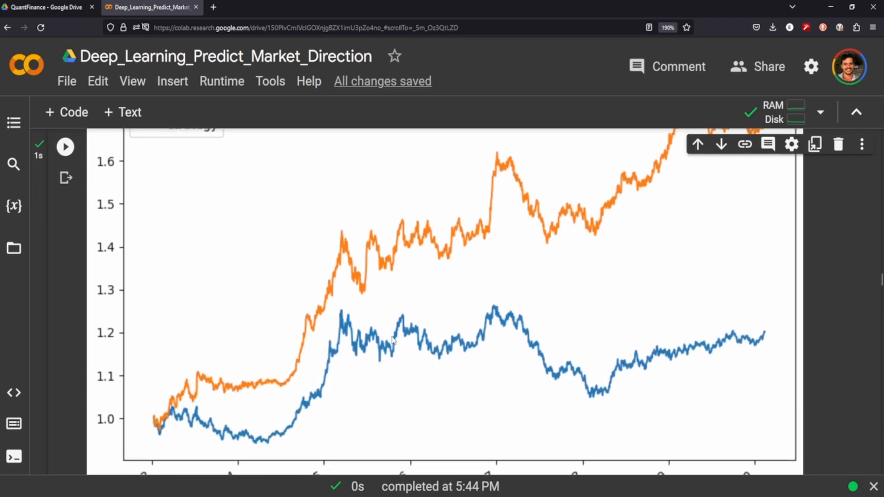
{"action": "mouse_move", "coordinate": [637, 403]}
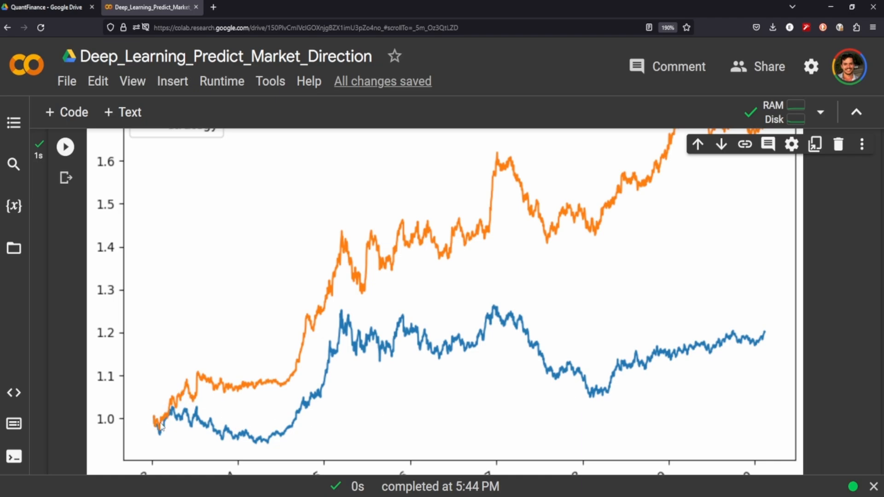
{"action": "mouse_move", "coordinate": [238, 411]}
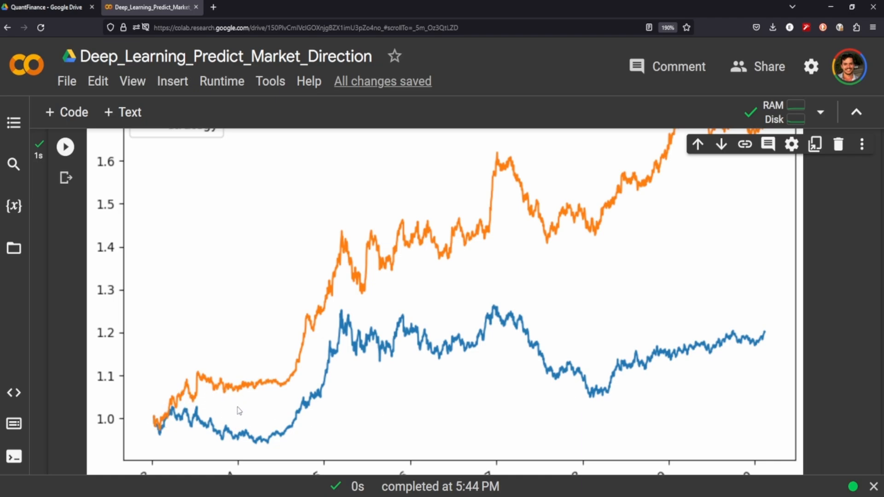
{"action": "mouse_move", "coordinate": [253, 405]}
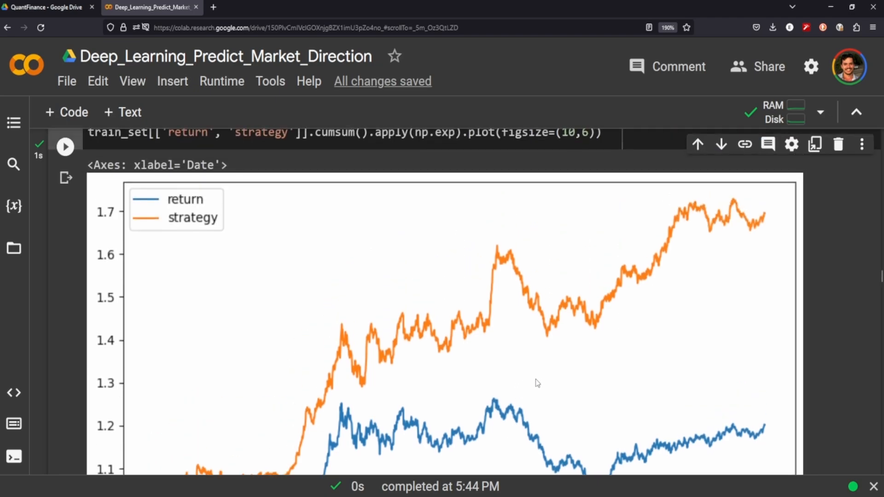
{"action": "scroll", "scroll_direction": "down", "scroll_amount": 3}
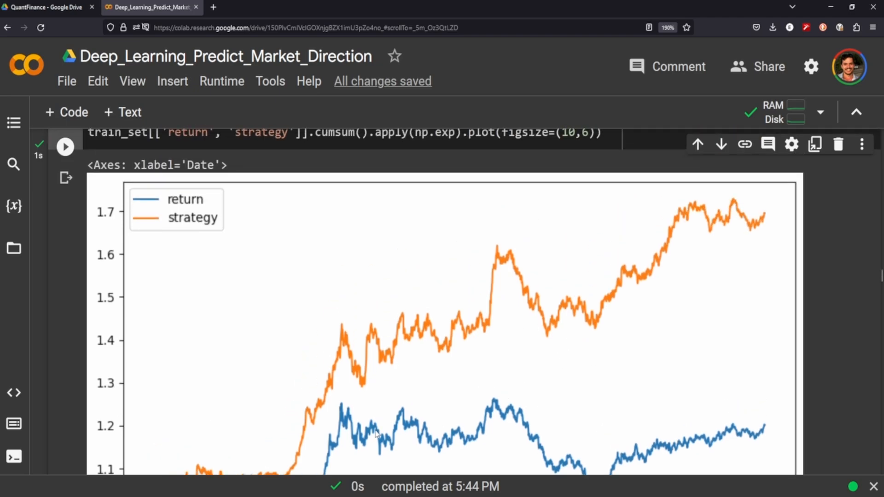
{"action": "scroll", "scroll_direction": "down", "scroll_amount": 3}
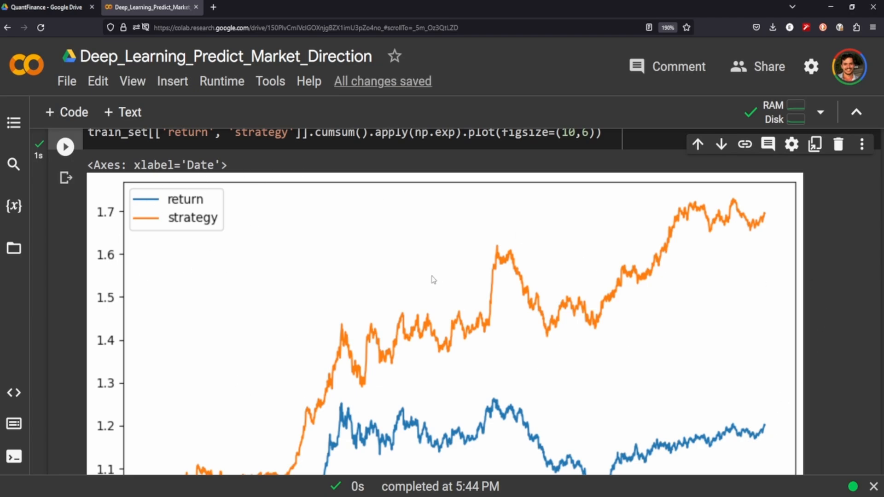
{"action": "scroll", "scroll_direction": "down", "scroll_amount": 3}
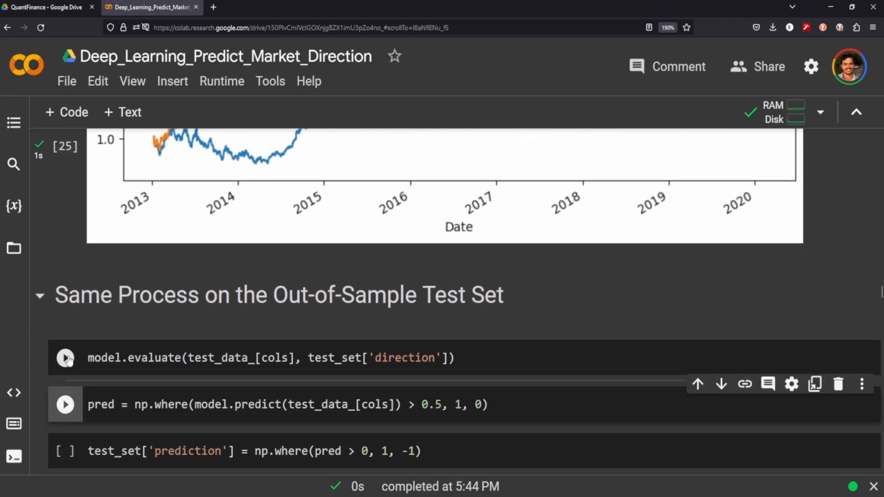
Step: Evaluate the model on the test set, derive long/short signals, and view the lagging strategy plot
{"action": "left_click", "coordinate": [65, 359]}
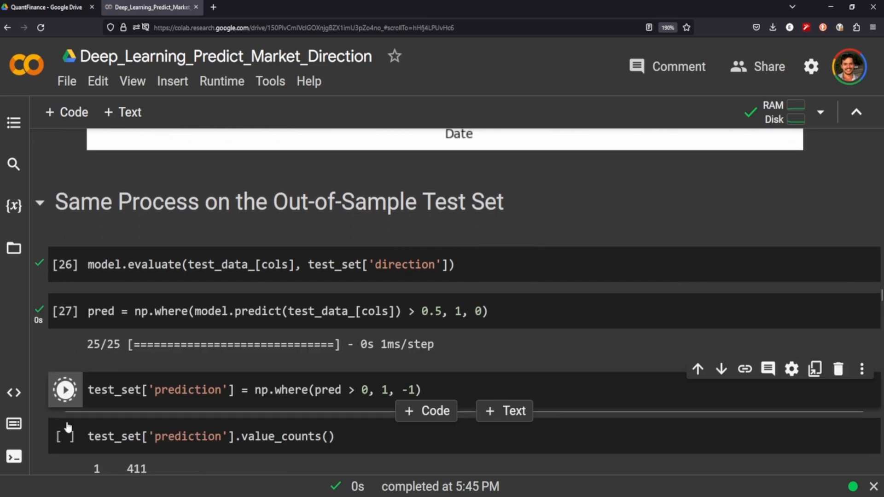
{"action": "left_click", "coordinate": [65, 390]}
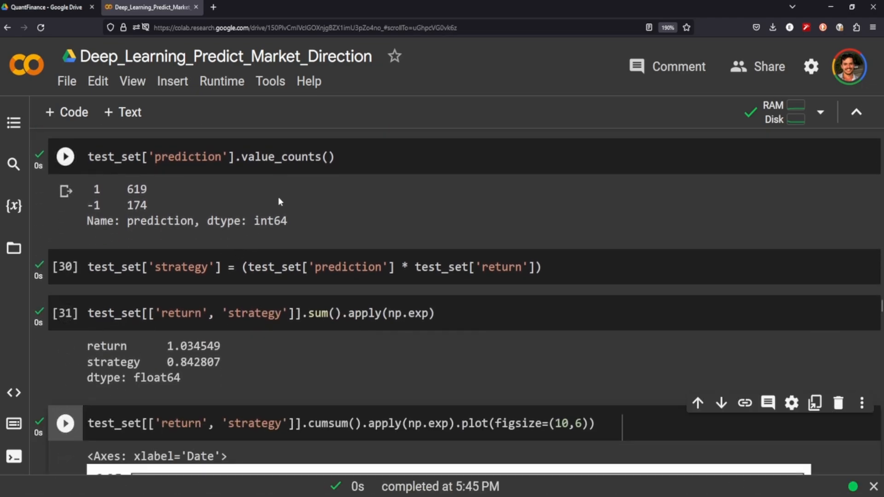
{"action": "scroll", "scroll_direction": "down", "scroll_amount": 3}
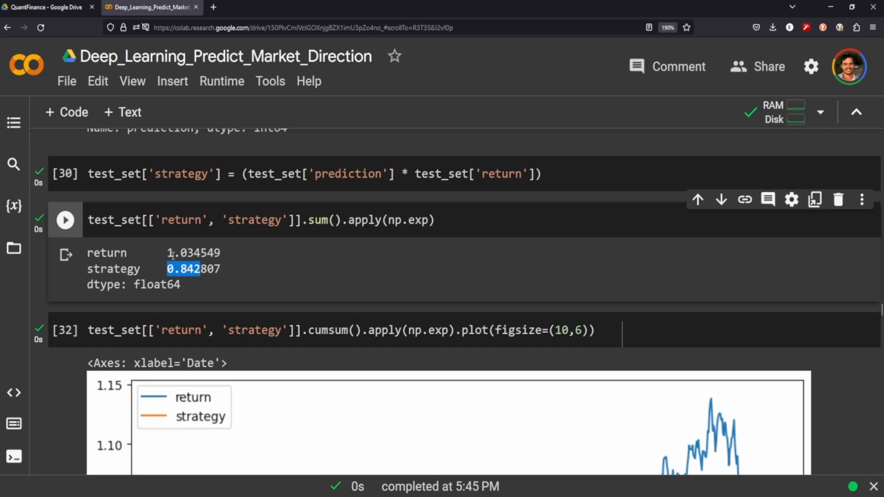
{"action": "scroll", "scroll_direction": "down", "scroll_amount": 3}
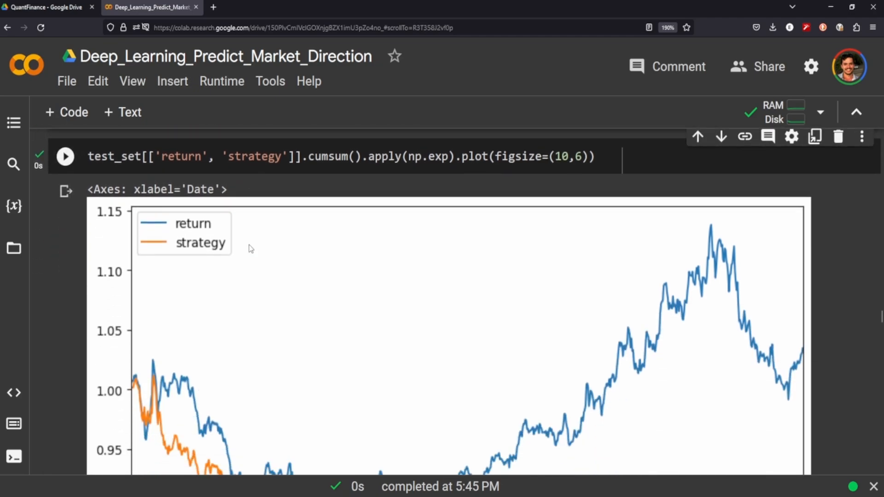
{"action": "scroll", "scroll_direction": "down", "scroll_amount": 3}
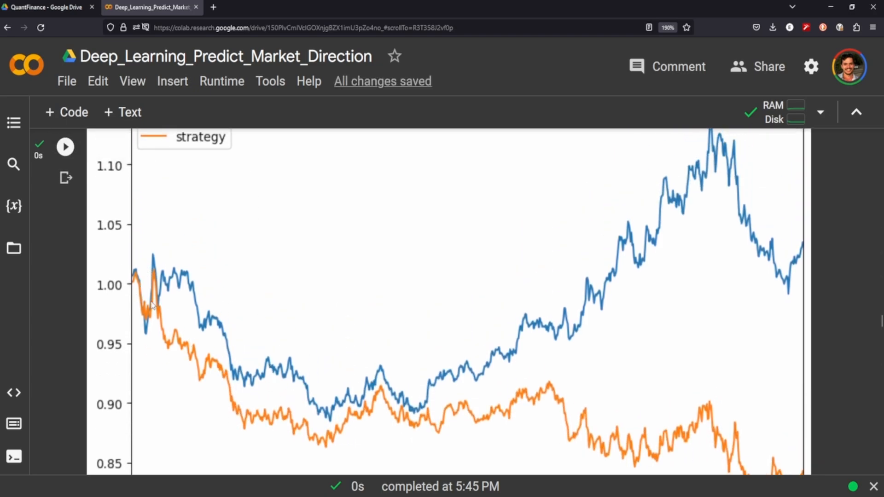
{"action": "mouse_move", "coordinate": [153, 265]}
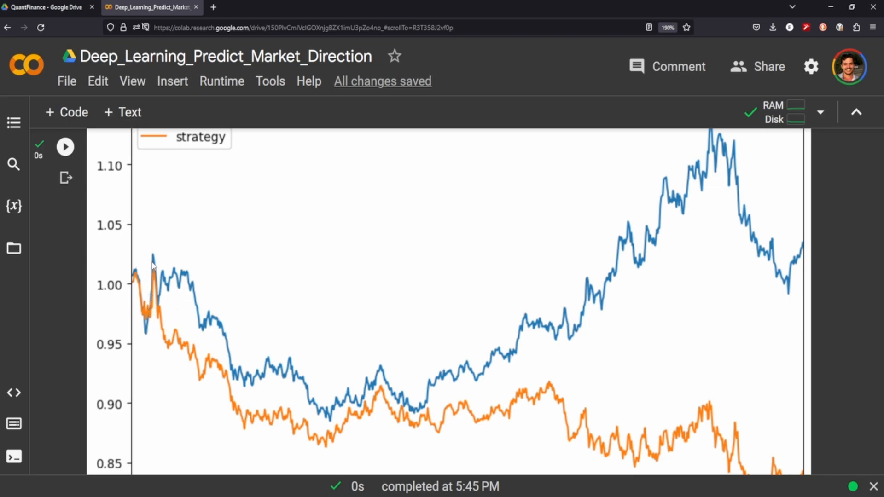
{"action": "scroll", "scroll_direction": "down", "scroll_amount": 3}
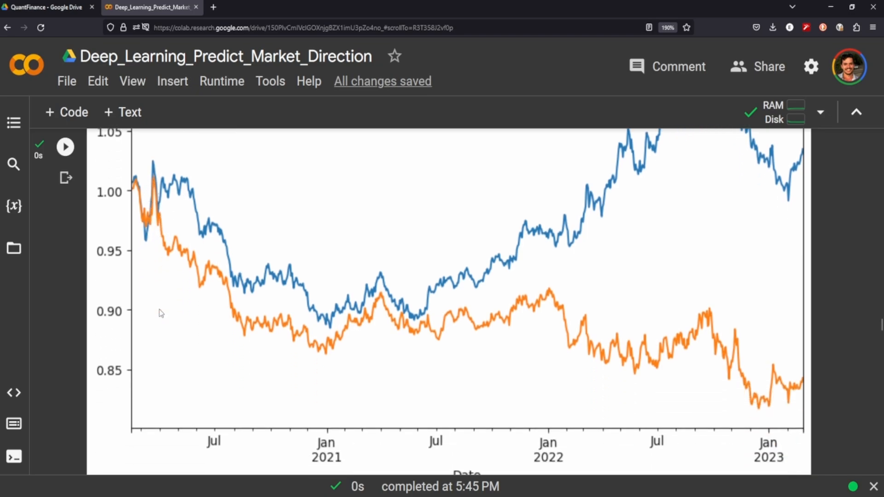
{"action": "mouse_move", "coordinate": [164, 429]}
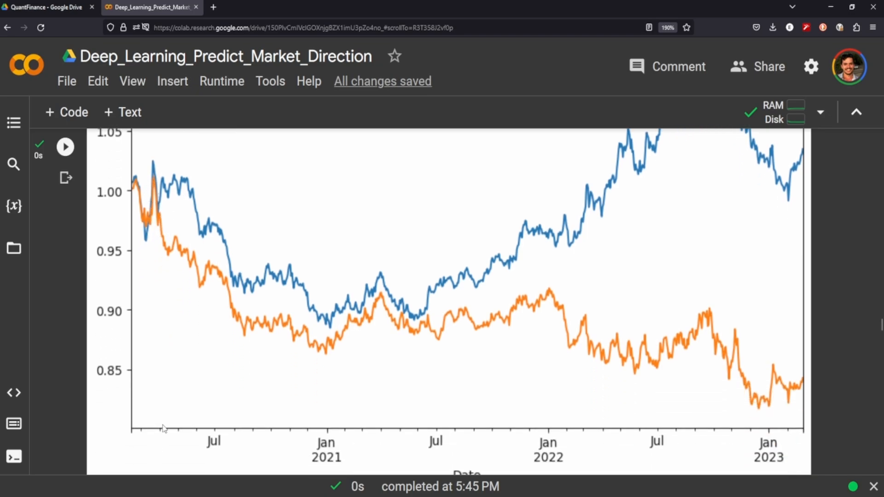
{"action": "mouse_move", "coordinate": [203, 423]}
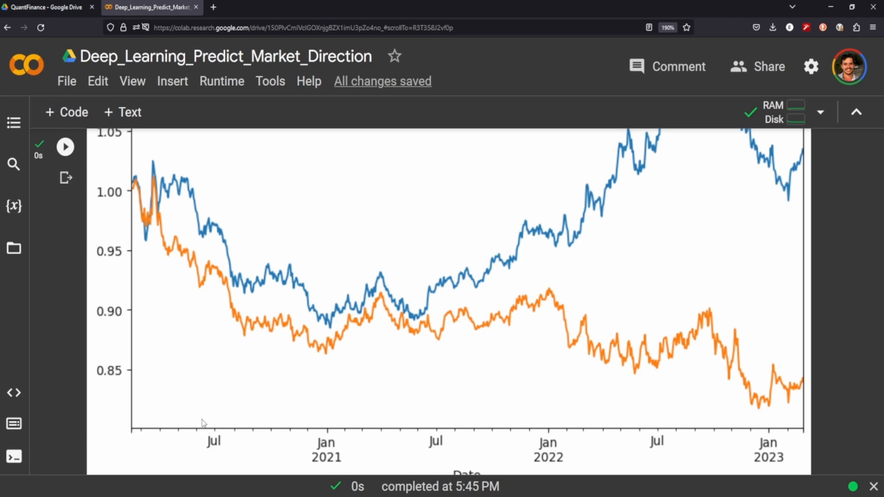
{"action": "mouse_move", "coordinate": [161, 222]}
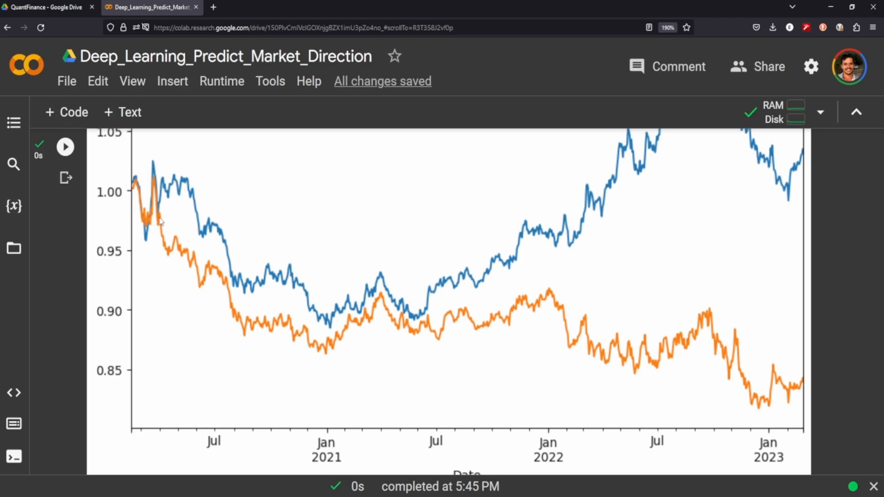
{"action": "mouse_move", "coordinate": [144, 164]}
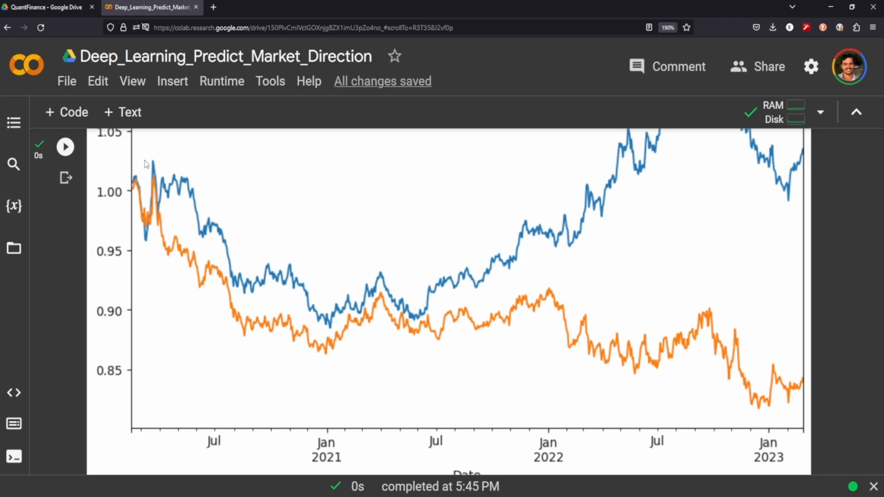
{"action": "mouse_move", "coordinate": [480, 323]}
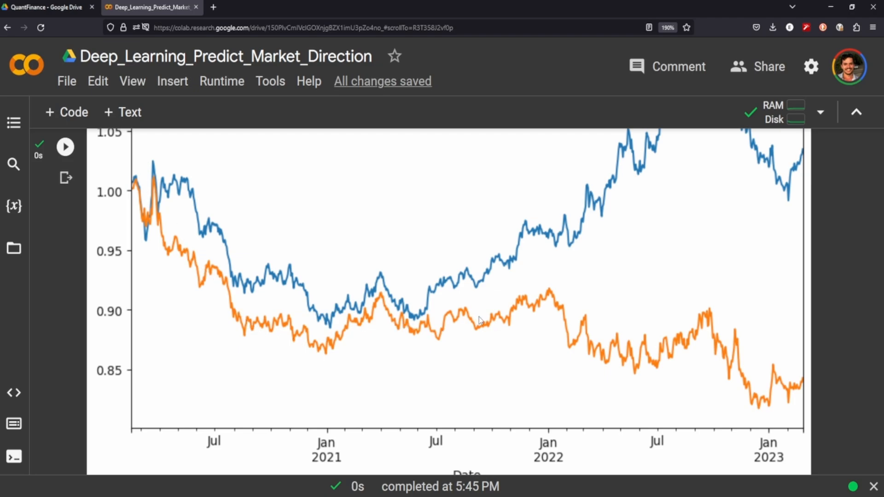
{"action": "mouse_move", "coordinate": [433, 455]}
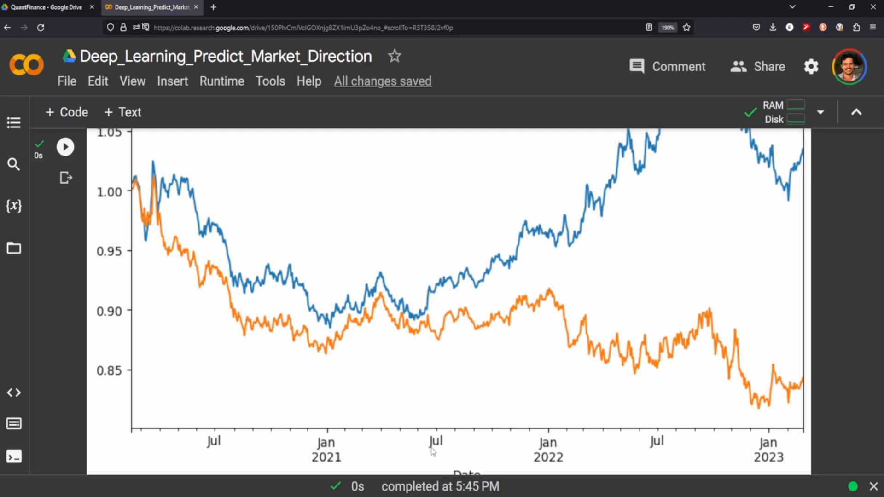
{"action": "mouse_move", "coordinate": [664, 329]}
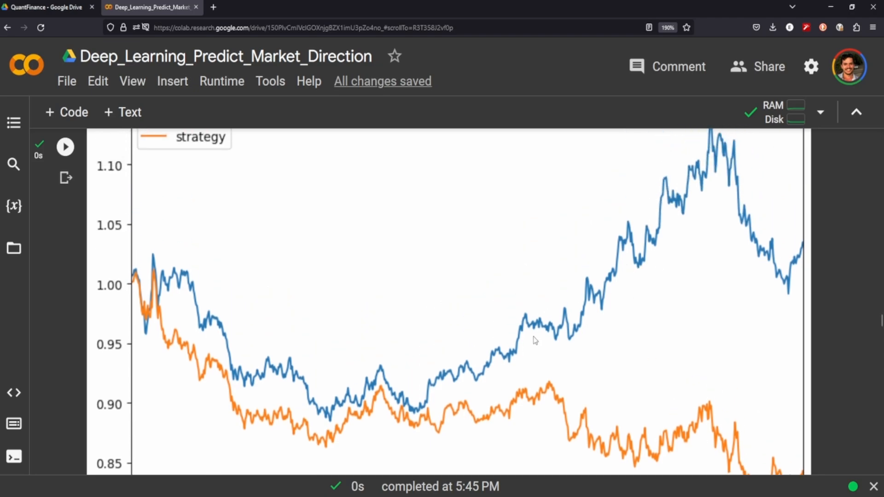
{"action": "mouse_move", "coordinate": [536, 341]}
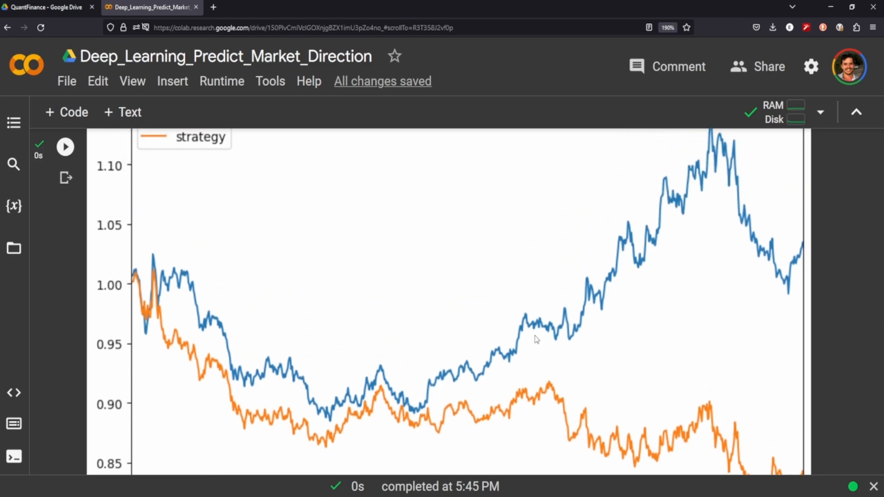
{"action": "mouse_move", "coordinate": [542, 332]}
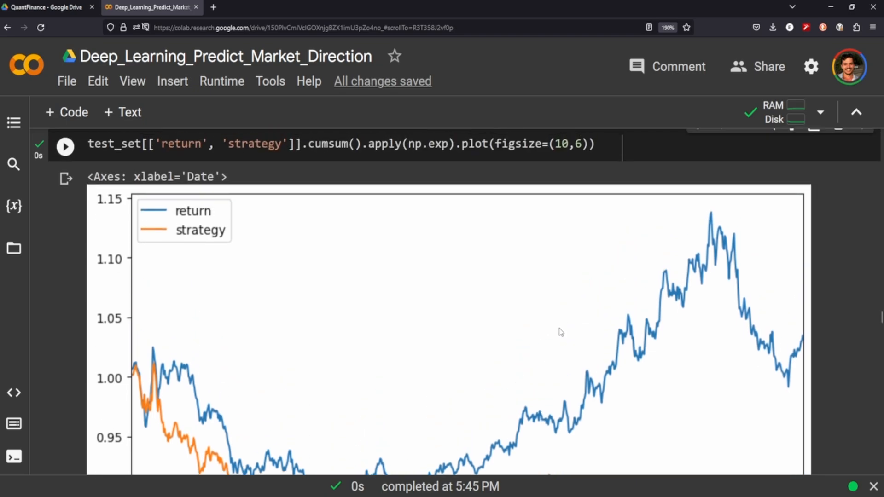
{"action": "mouse_move", "coordinate": [508, 349]}
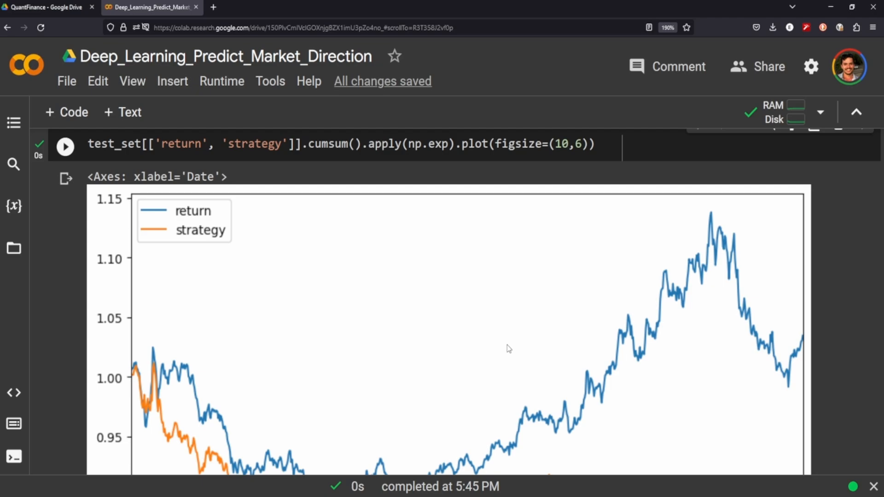
{"action": "mouse_move", "coordinate": [387, 321]}
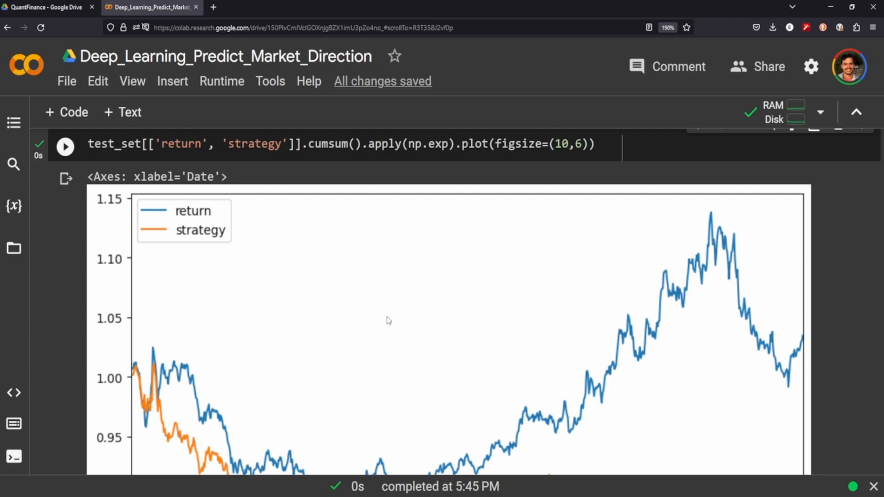
{"action": "mouse_move", "coordinate": [395, 320]}
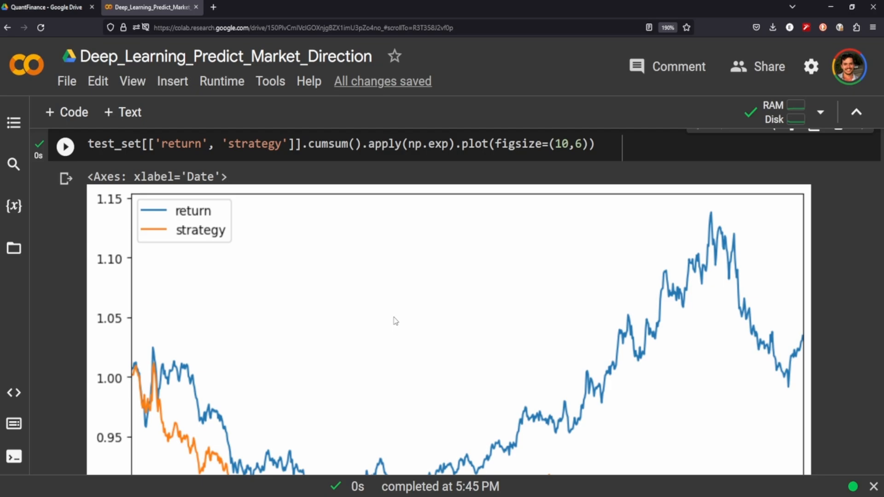
{"action": "scroll", "scroll_direction": "down", "scroll_amount": 3}
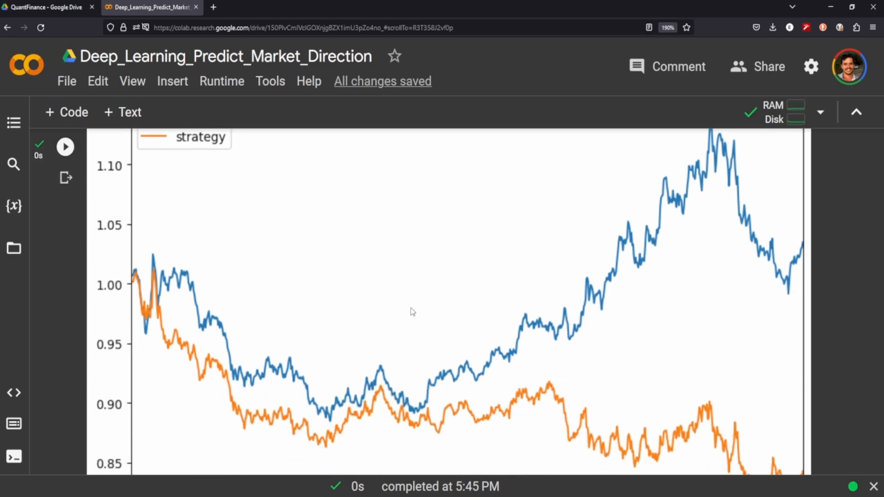
Step: Scroll through the Adding More Features cells to the rounded tail of momentum, volatility and distance features
{"action": "scroll", "scroll_direction": "down", "scroll_amount": 3}
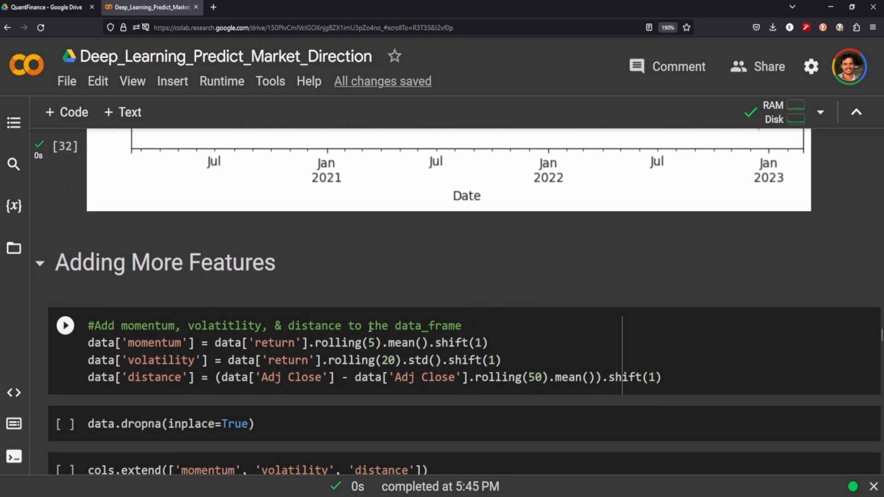
{"action": "mouse_move", "coordinate": [69, 330]}
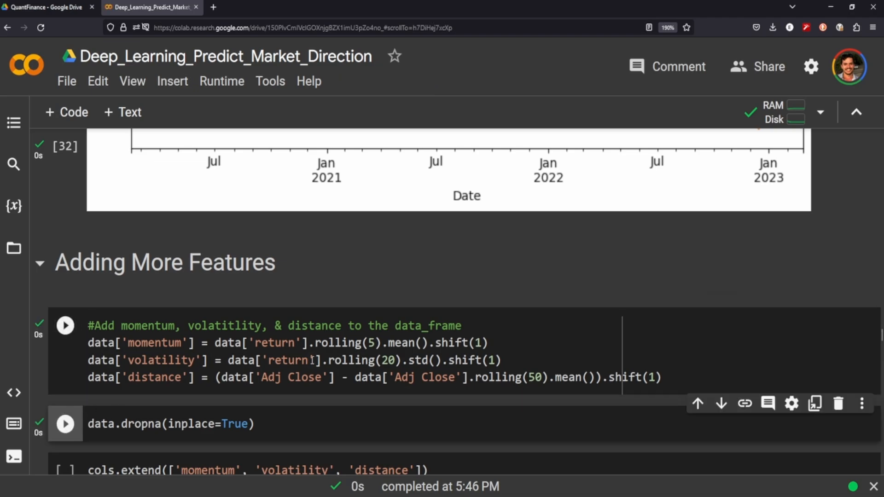
{"action": "scroll", "scroll_direction": "down", "scroll_amount": 3}
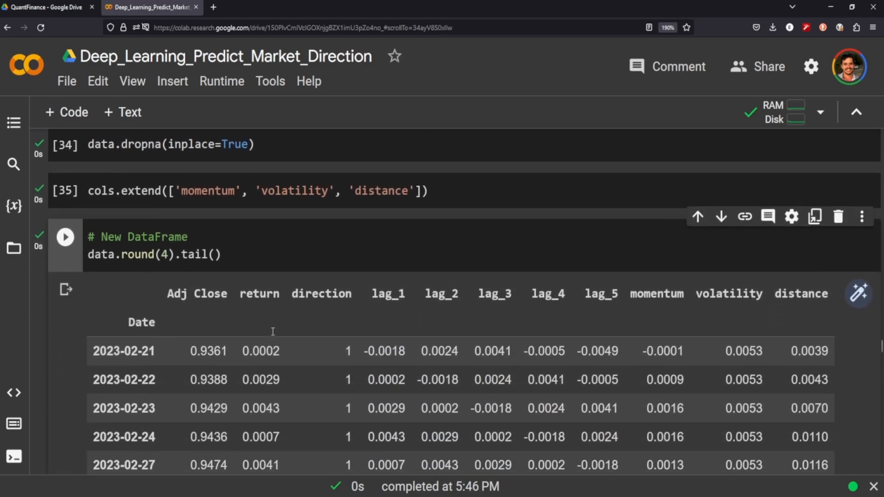
{"action": "mouse_move", "coordinate": [349, 285]}
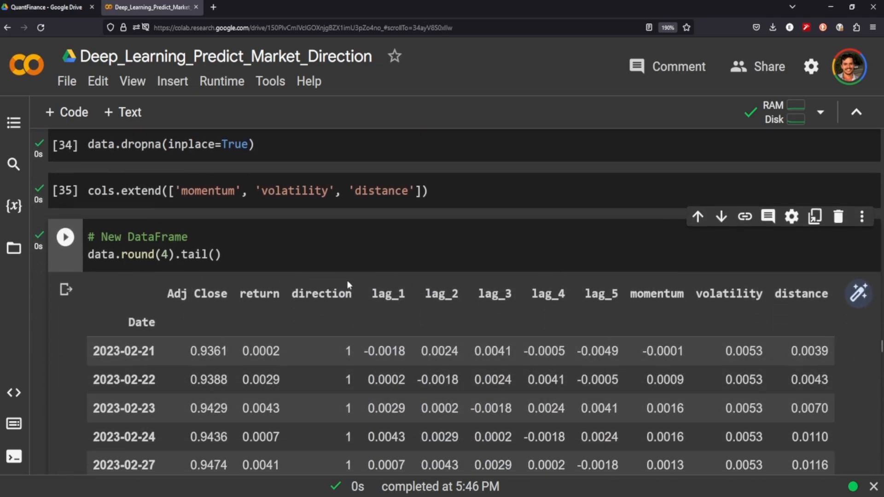
{"action": "mouse_move", "coordinate": [398, 310]}
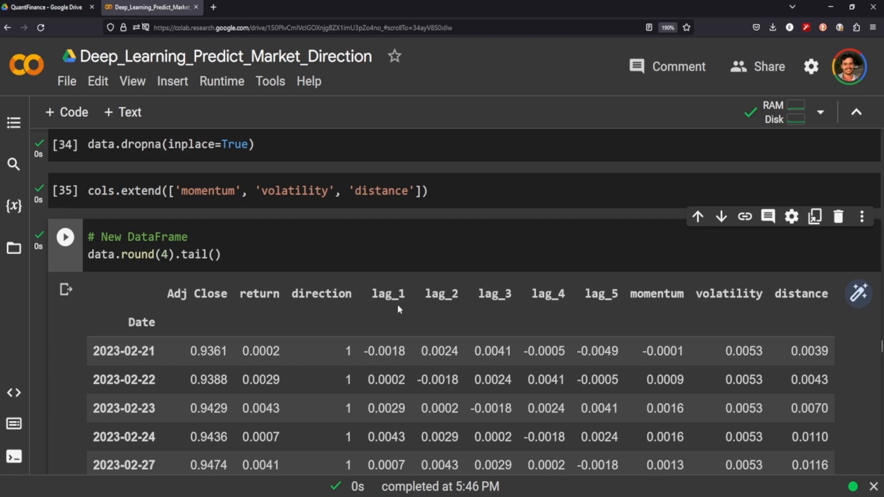
{"action": "mouse_move", "coordinate": [612, 301]}
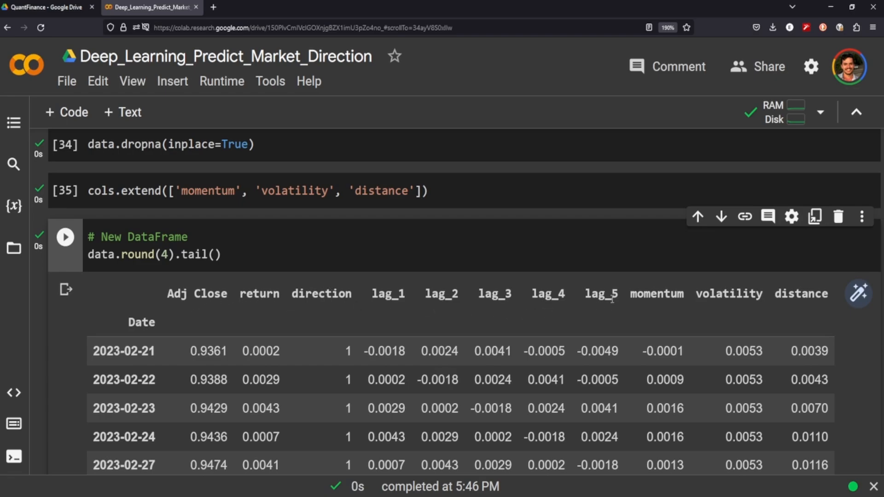
{"action": "mouse_move", "coordinate": [739, 329]}
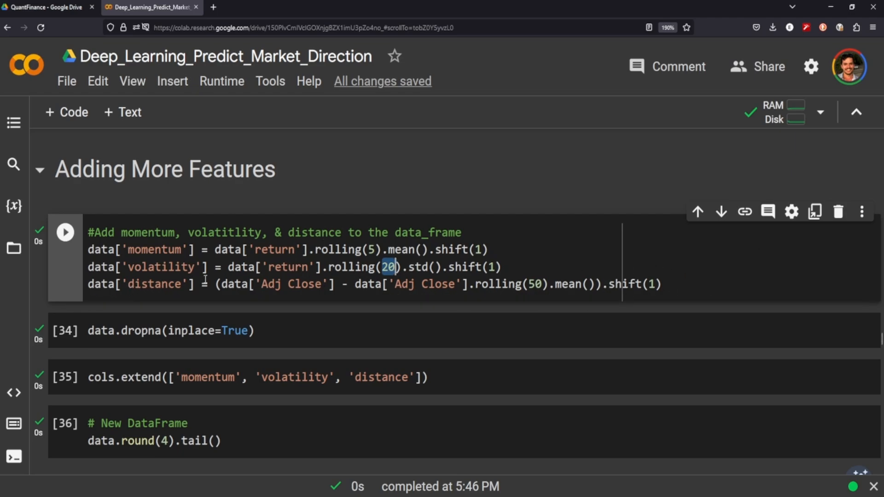
{"action": "scroll", "scroll_direction": "down", "scroll_amount": 3}
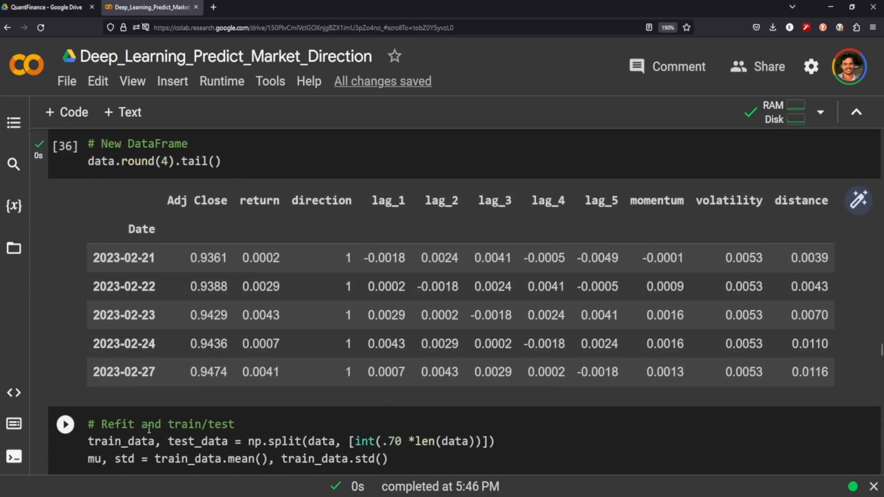
Step: Rebuild the network with Dense(32) layers and scroll down to the training totals
{"action": "scroll", "scroll_direction": "down", "scroll_amount": 3}
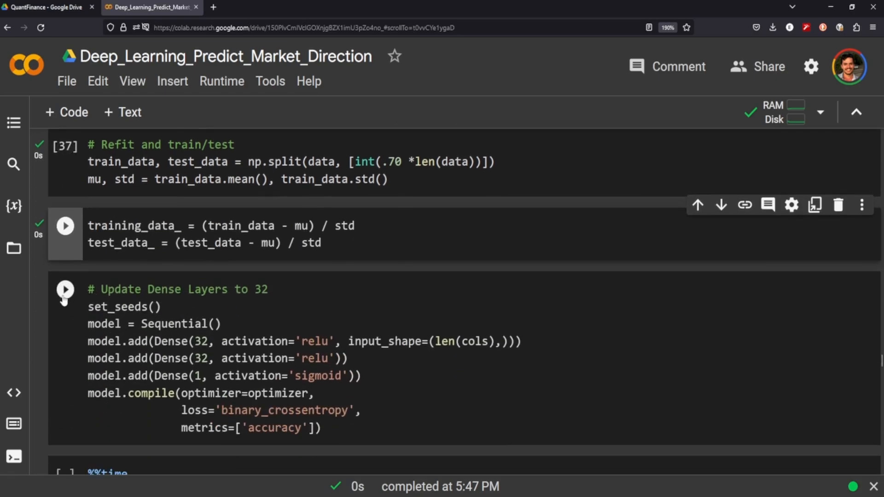
{"action": "left_click", "coordinate": [66, 226]}
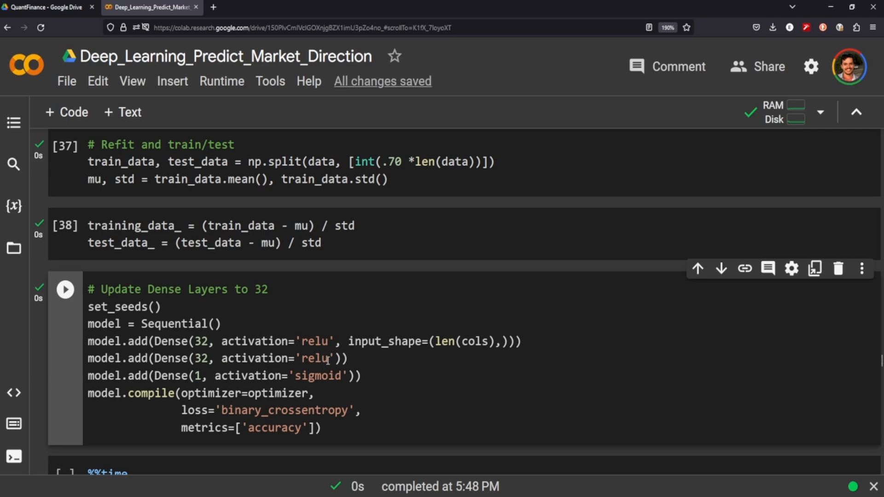
{"action": "scroll", "scroll_direction": "down", "scroll_amount": 3}
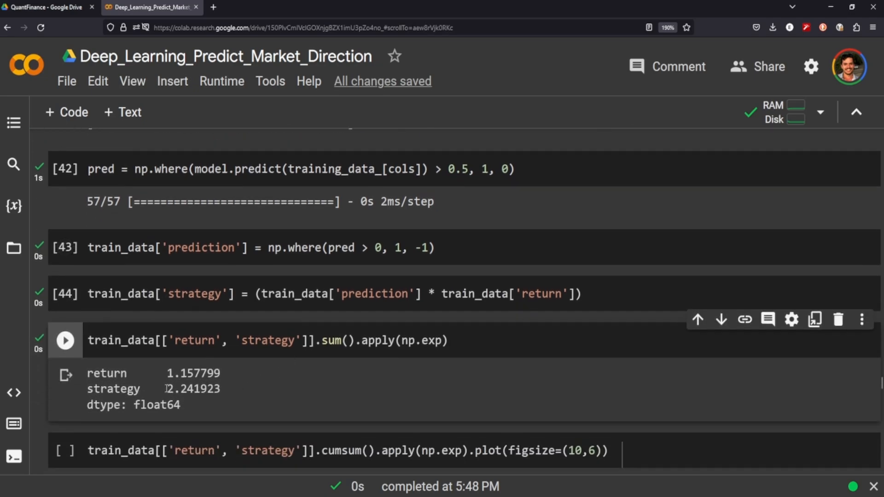
Step: Plot cumulative training returns against the 1.157799 benchmark total and scroll to Test Set Prediction
{"action": "double_click", "coordinate": [186, 389]}
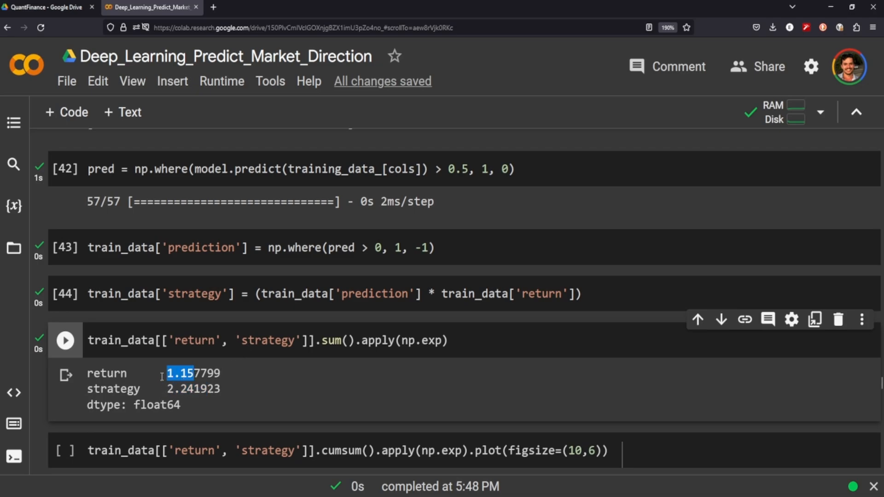
{"action": "left_click", "coordinate": [69, 459]}
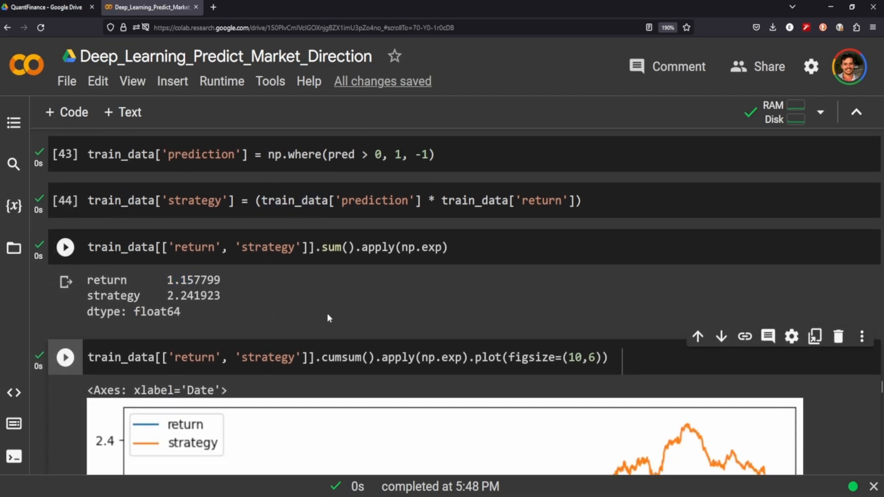
{"action": "scroll", "scroll_direction": "down", "scroll_amount": 3}
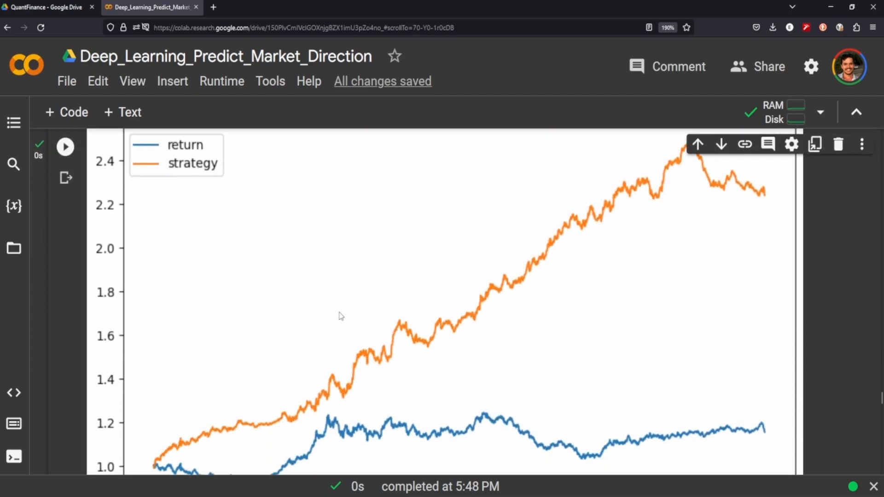
{"action": "mouse_move", "coordinate": [735, 311]}
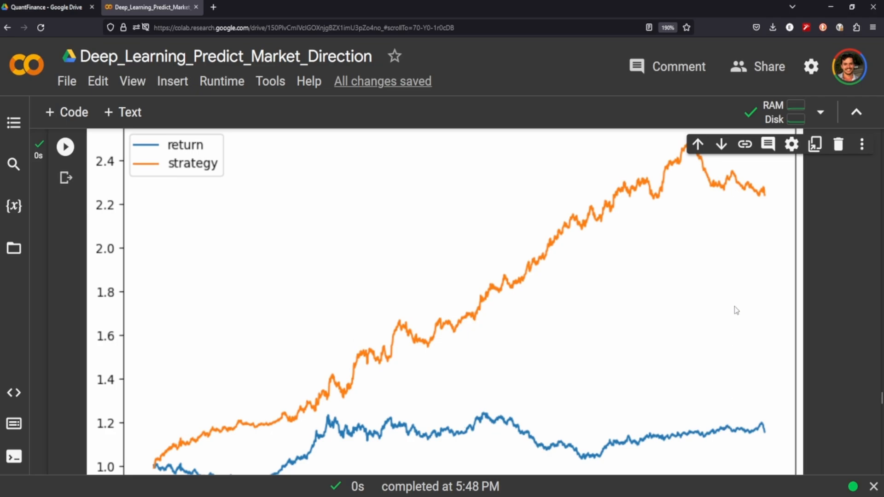
{"action": "scroll", "scroll_direction": "down", "scroll_amount": 3}
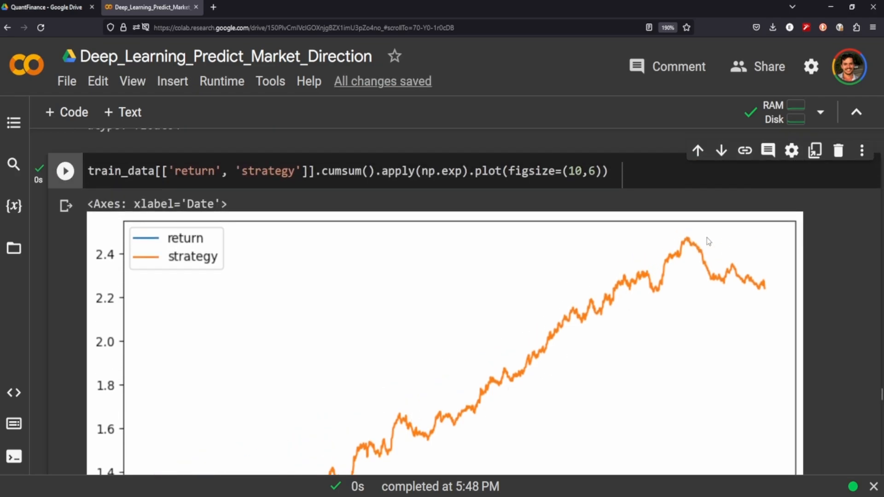
{"action": "scroll", "scroll_direction": "down", "scroll_amount": 3}
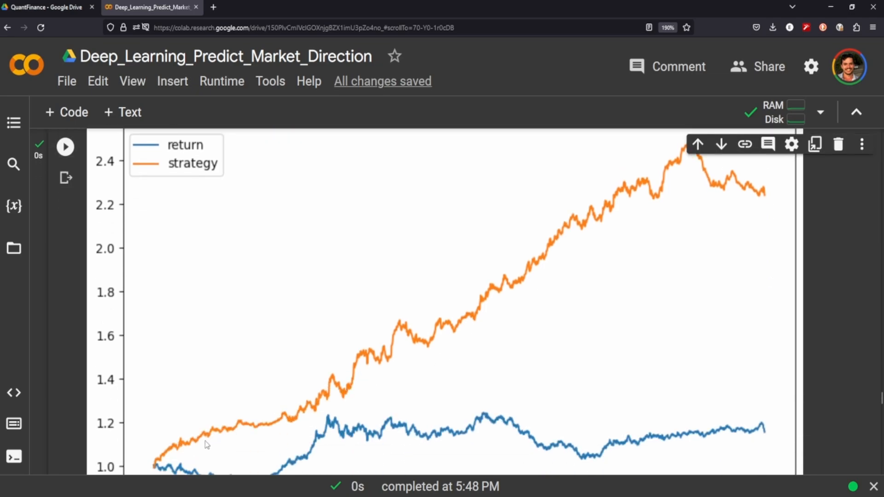
{"action": "mouse_move", "coordinate": [492, 320]}
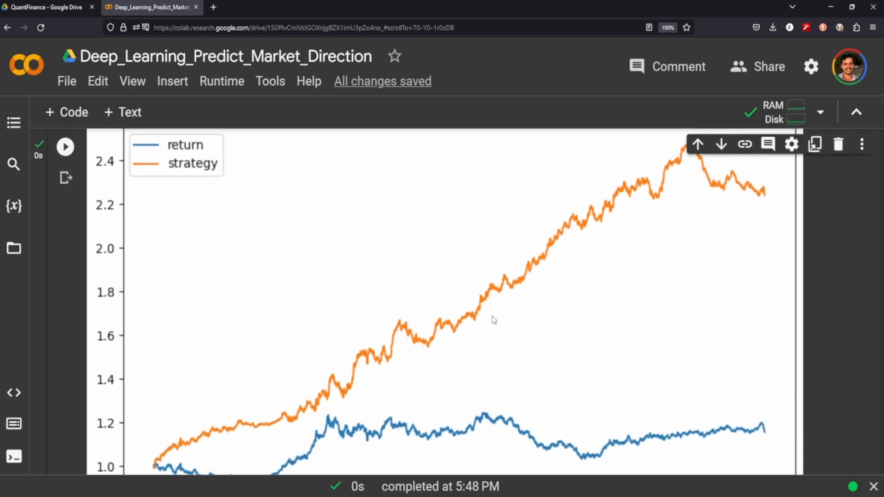
{"action": "mouse_move", "coordinate": [291, 333]}
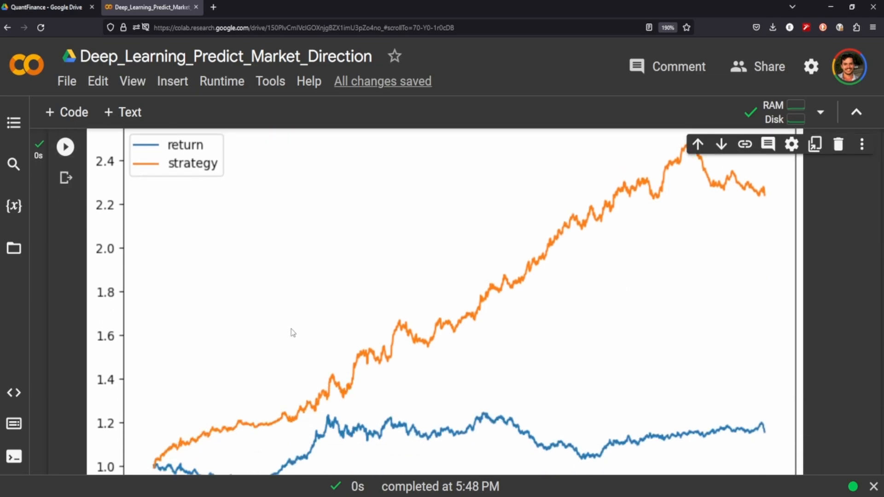
{"action": "mouse_move", "coordinate": [246, 360]}
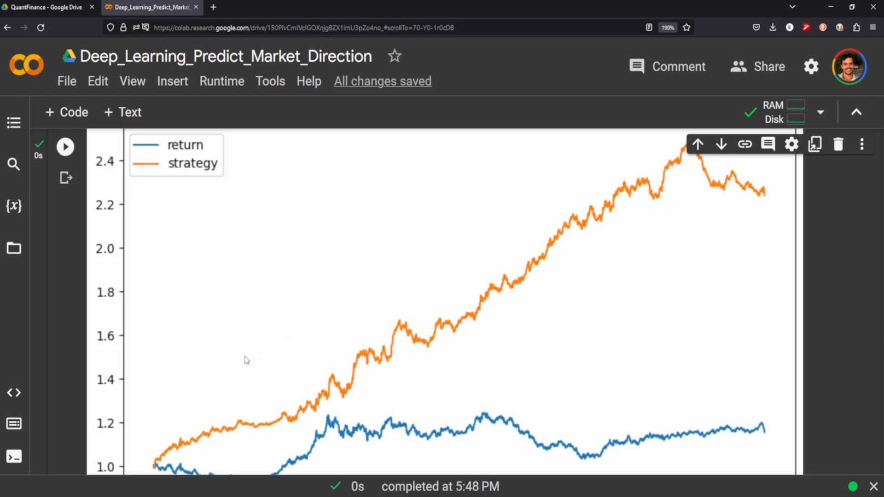
{"action": "mouse_move", "coordinate": [548, 302]}
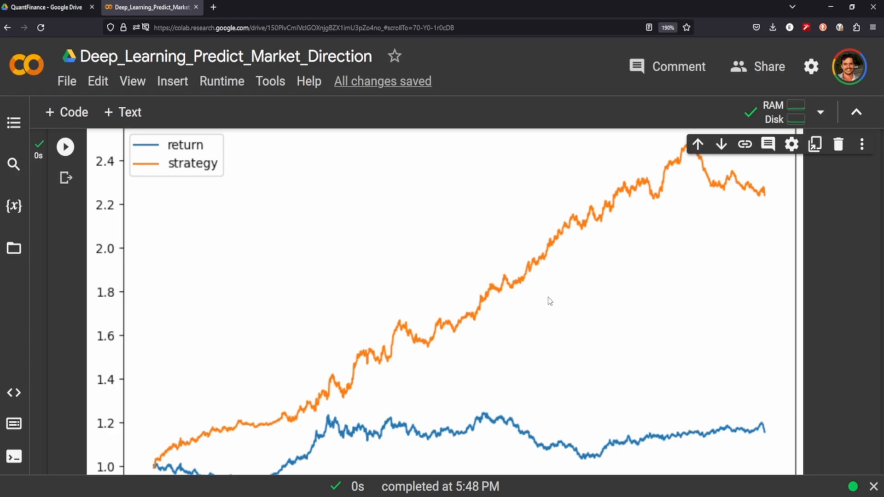
{"action": "mouse_move", "coordinate": [533, 324]}
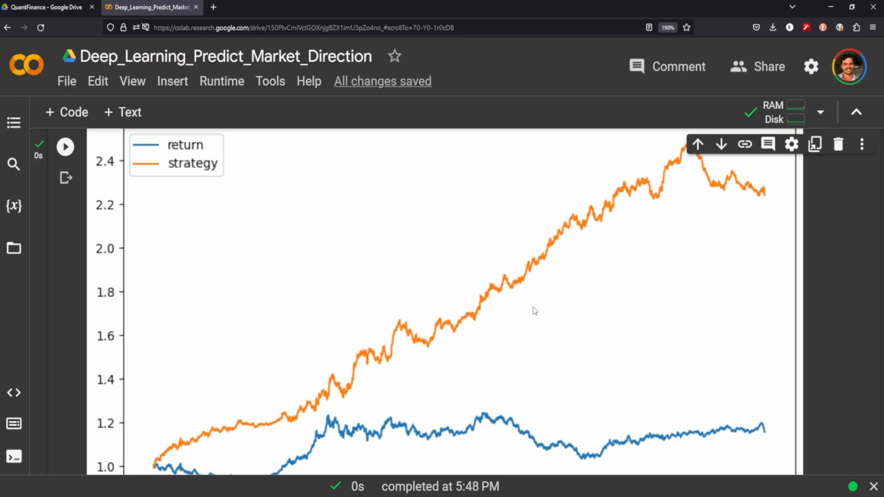
{"action": "mouse_move", "coordinate": [542, 306]}
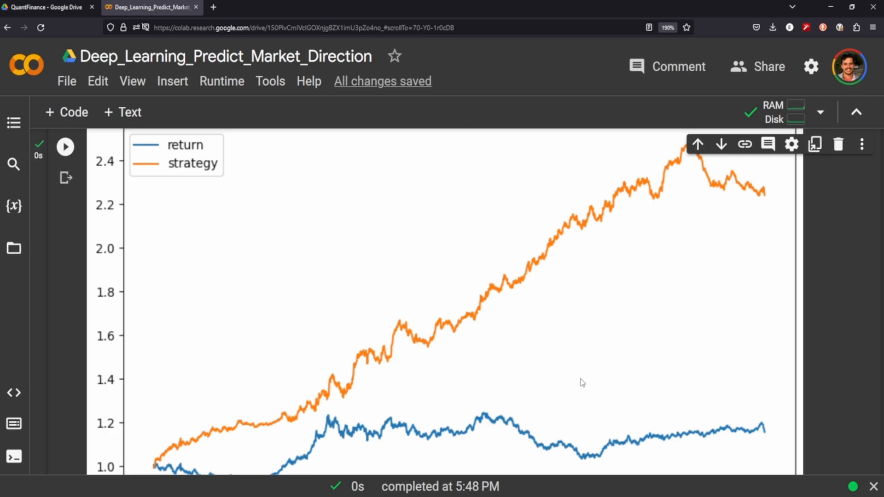
{"action": "mouse_move", "coordinate": [414, 315]}
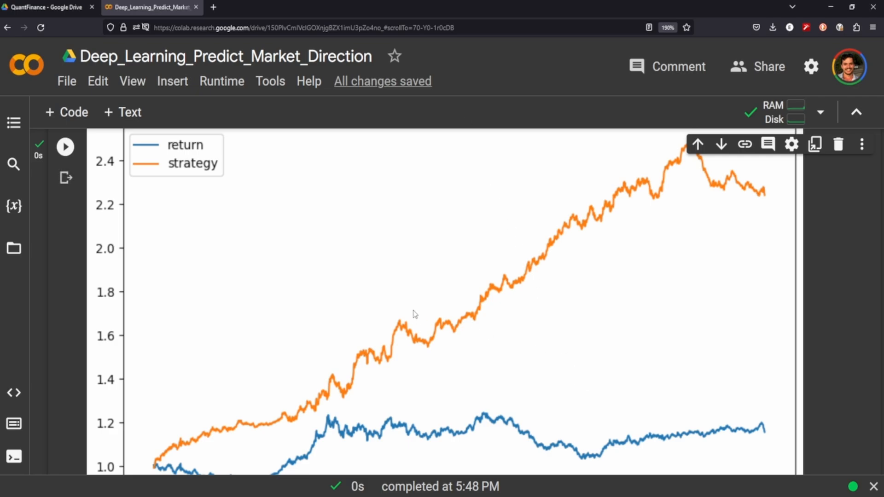
{"action": "scroll", "scroll_direction": "down", "scroll_amount": 3}
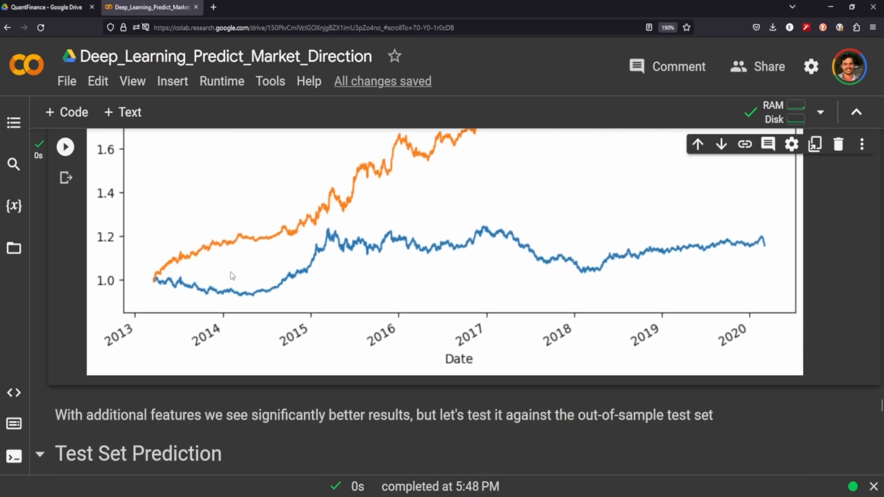
{"action": "scroll", "scroll_direction": "down", "scroll_amount": 3}
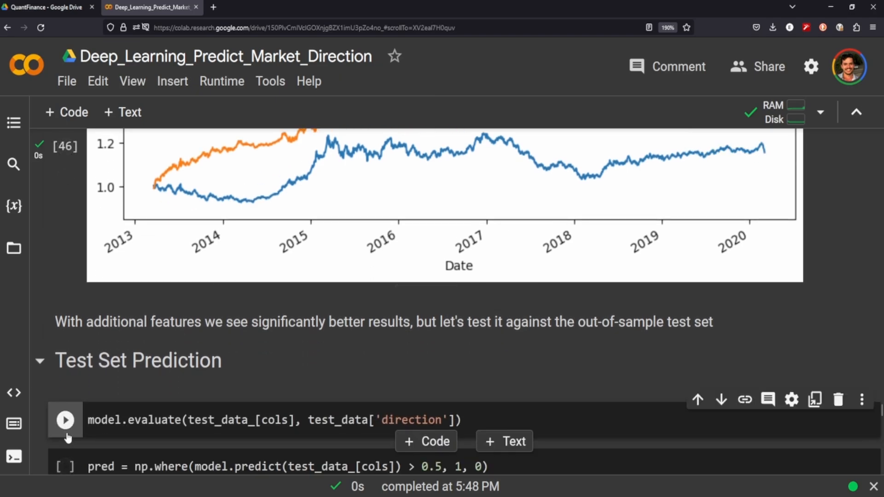
Step: Evaluate the model on the test set, reaching 0.4974 accuracy, and generate predictions
{"action": "left_click", "coordinate": [65, 421]}
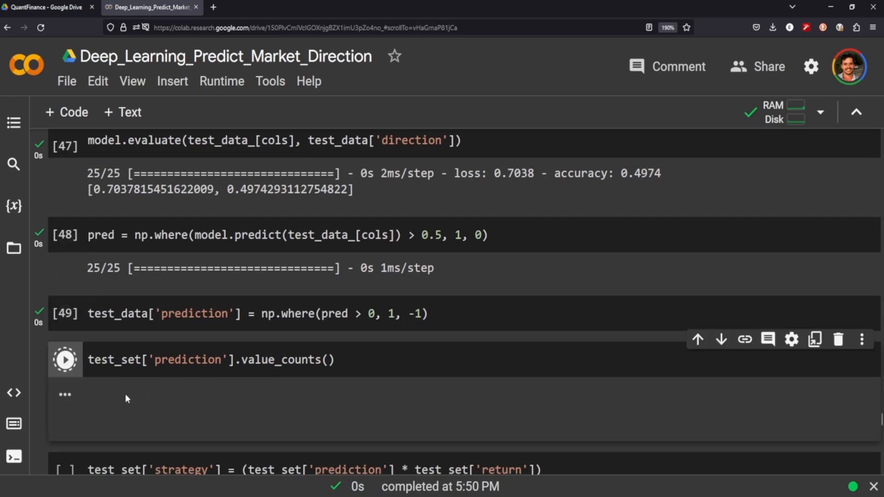
{"action": "left_click", "coordinate": [65, 359]}
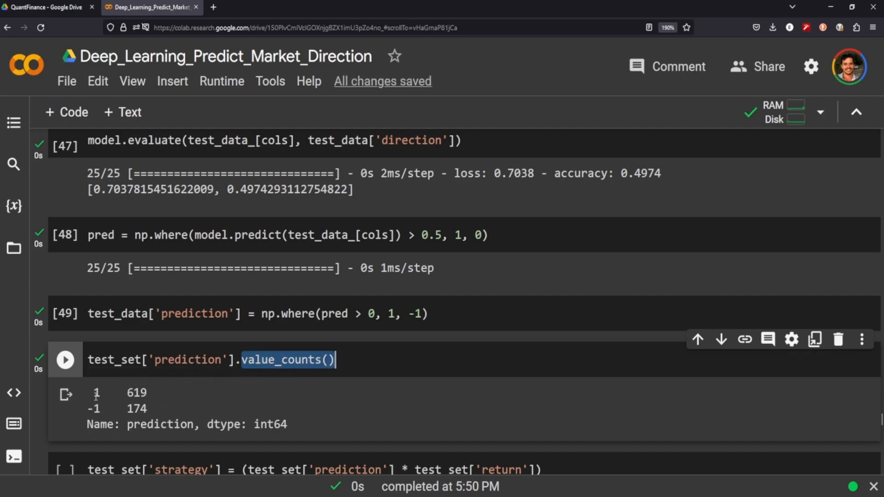
{"action": "mouse_move", "coordinate": [95, 380]}
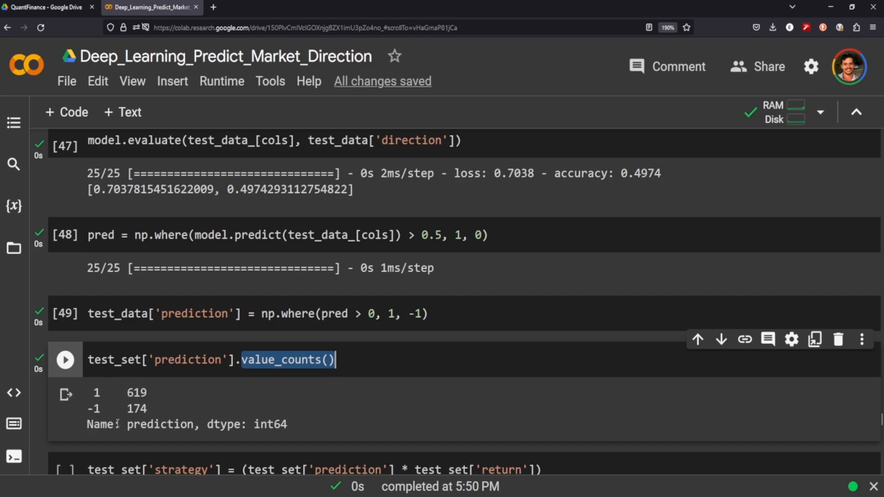
{"action": "scroll", "scroll_direction": "down", "scroll_amount": 3}
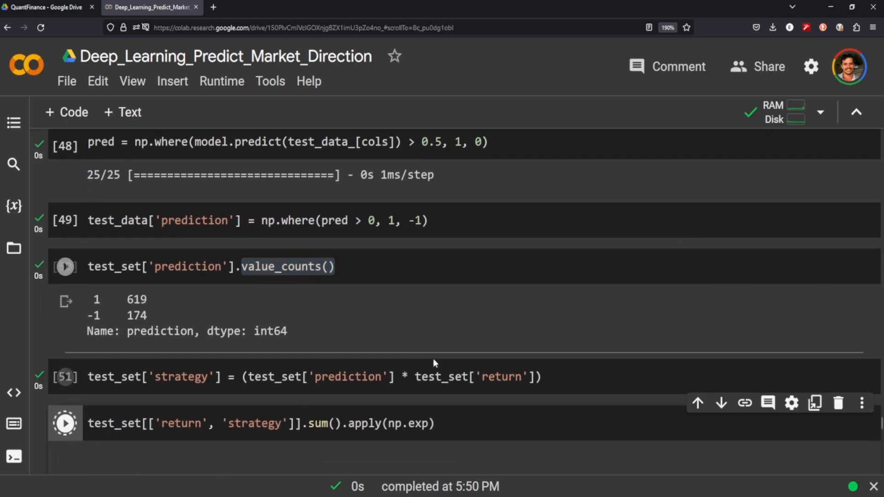
Step: Compute test totals (return 1.034549, strategy 0.842807) and plot cumulative test-set returns
{"action": "left_click", "coordinate": [65, 424]}
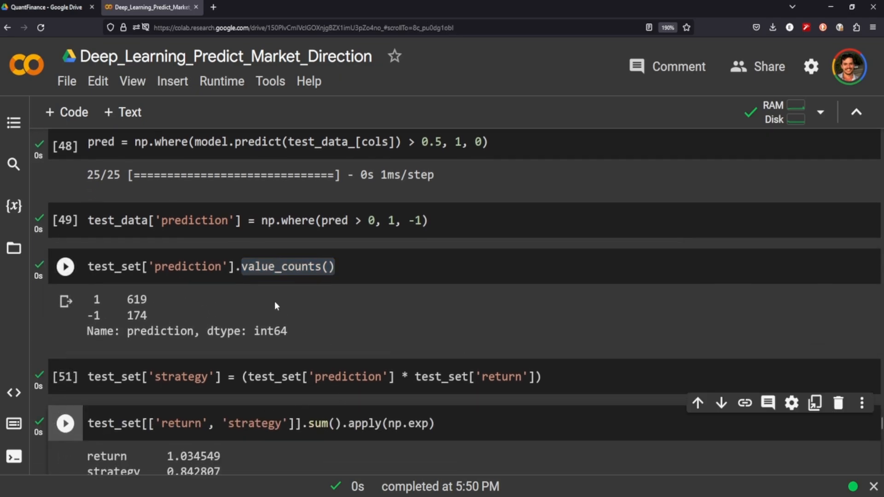
{"action": "scroll", "scroll_direction": "down", "scroll_amount": 3}
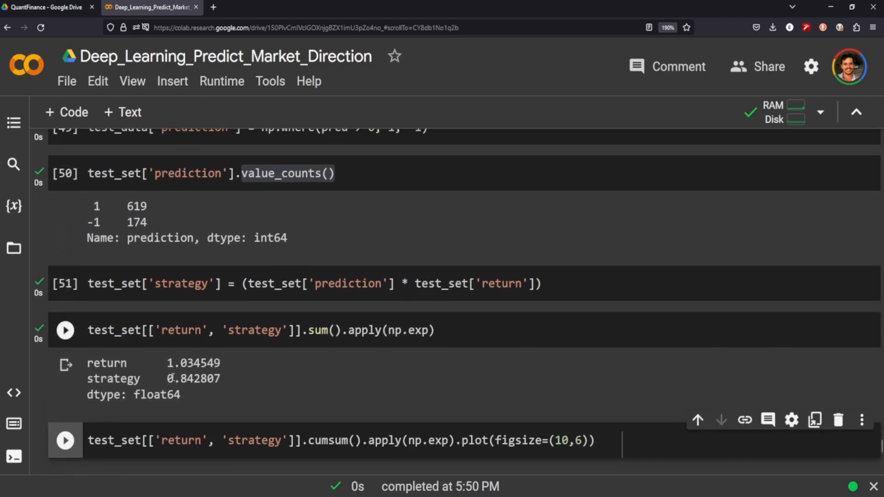
{"action": "double_click", "coordinate": [190, 379]}
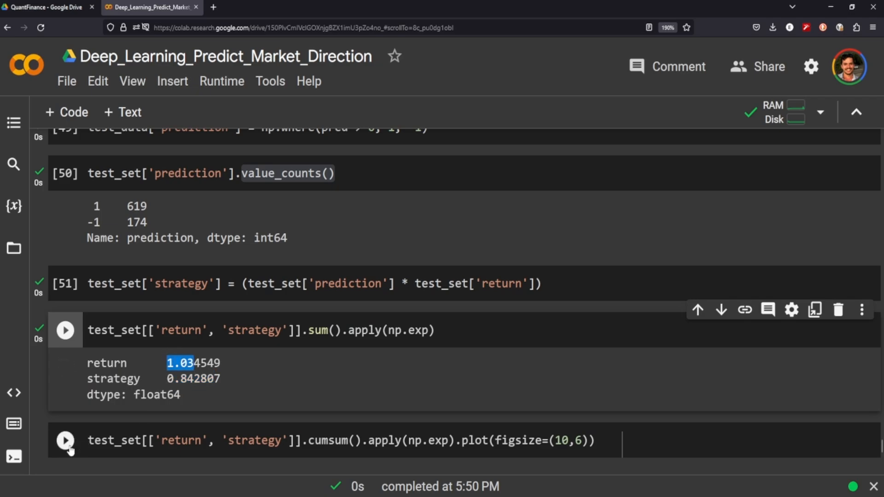
{"action": "left_click", "coordinate": [65, 451]}
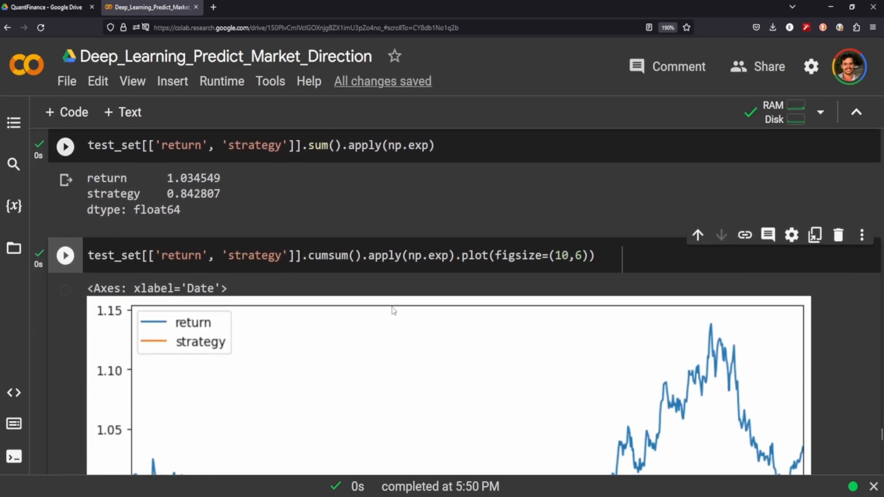
{"action": "scroll", "scroll_direction": "down", "scroll_amount": 3}
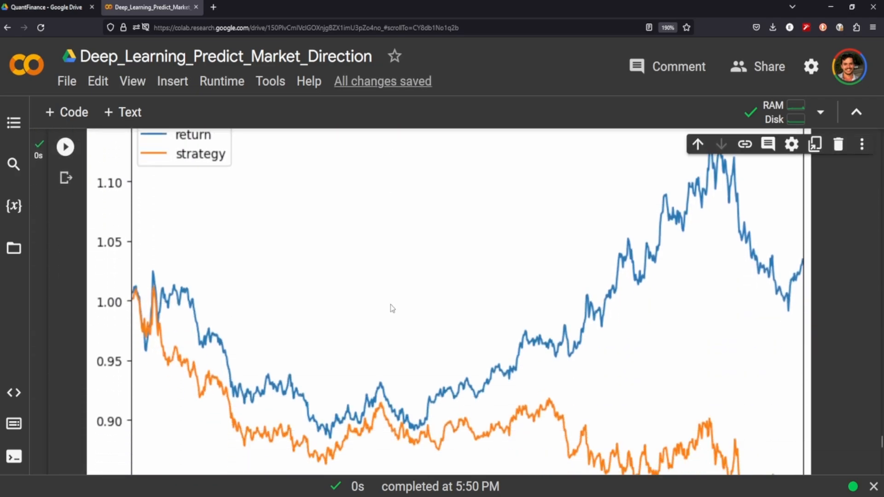
{"action": "mouse_move", "coordinate": [146, 327]}
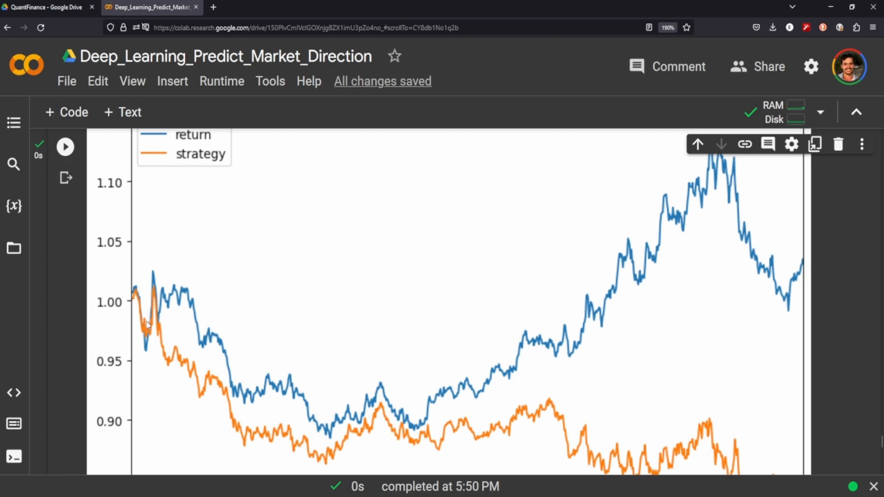
{"action": "mouse_move", "coordinate": [153, 332]}
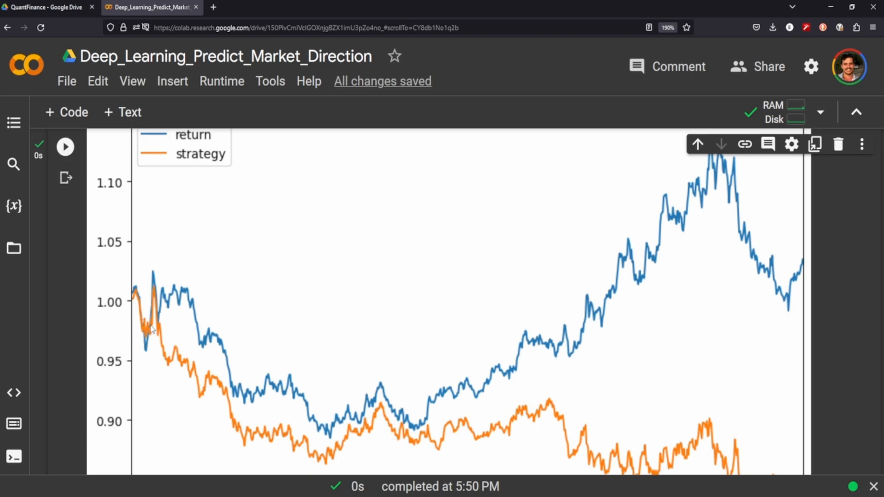
{"action": "scroll", "scroll_direction": "down", "scroll_amount": 3}
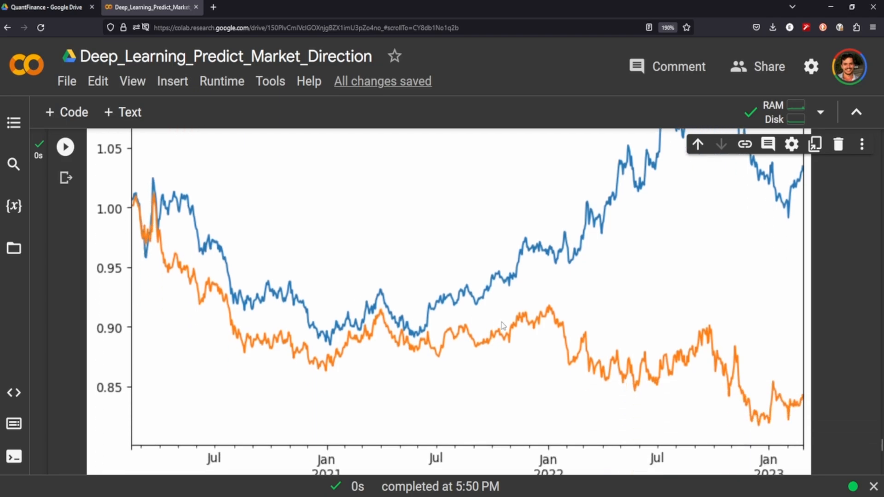
{"action": "mouse_move", "coordinate": [437, 310]}
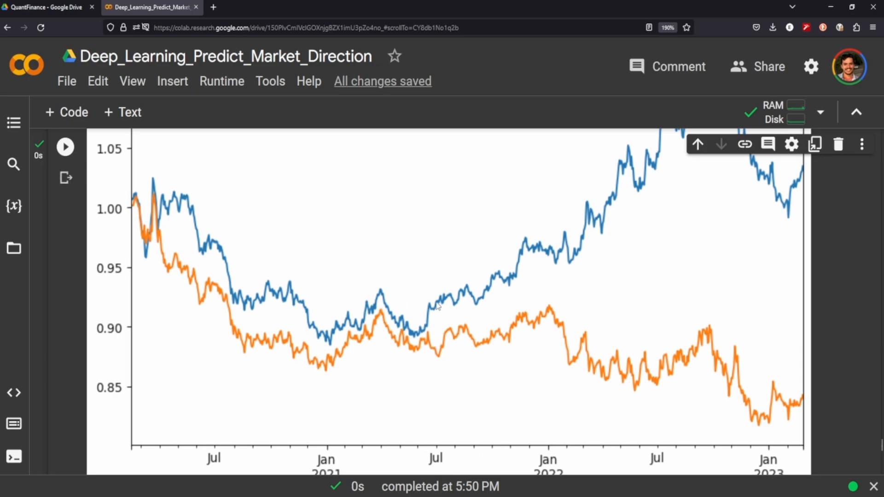
{"action": "mouse_move", "coordinate": [743, 158]}
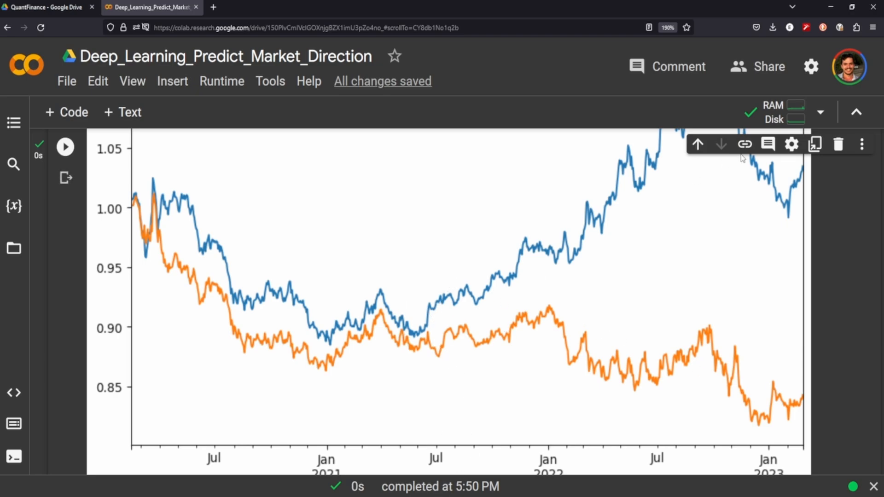
{"action": "mouse_move", "coordinate": [707, 166]}
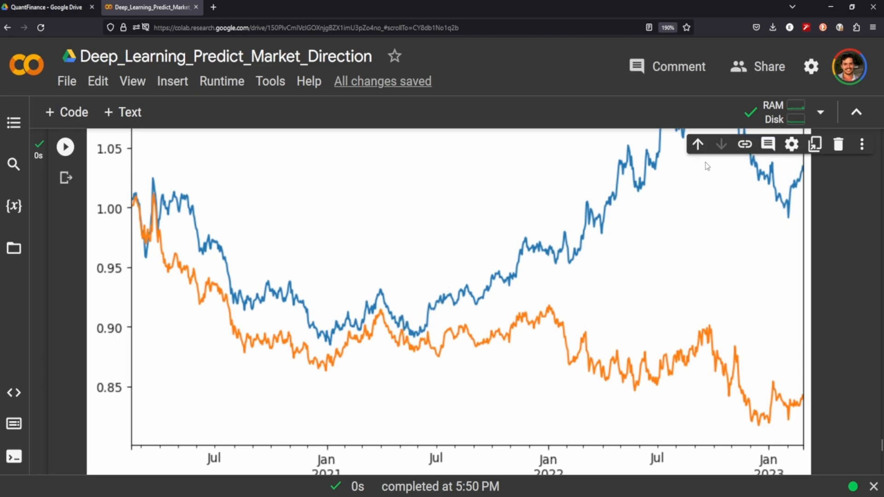
{"action": "mouse_move", "coordinate": [476, 279]}
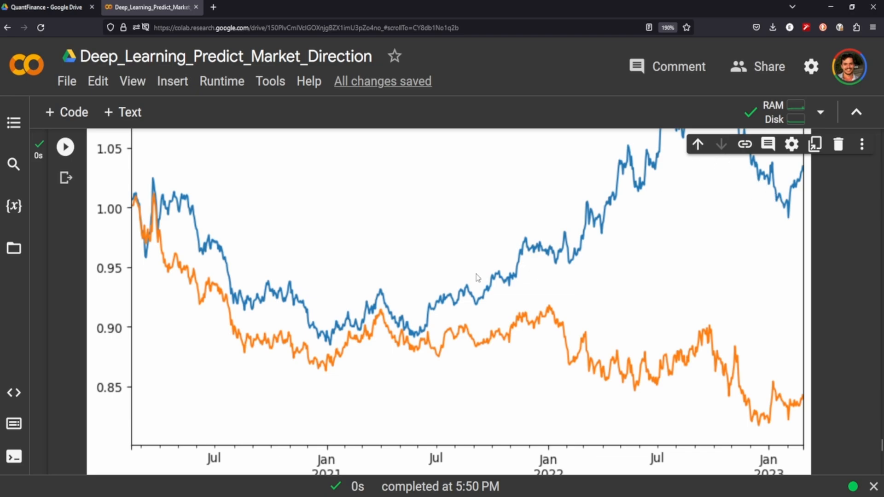
{"action": "mouse_move", "coordinate": [730, 390]}
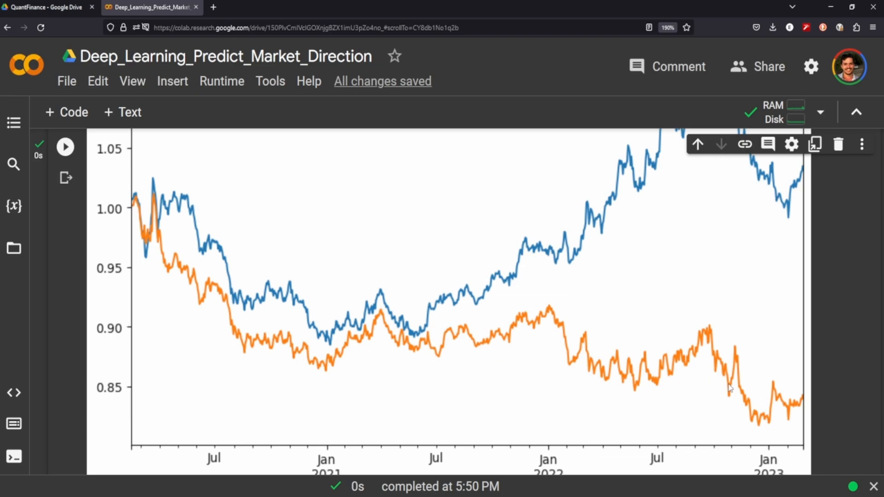
{"action": "mouse_move", "coordinate": [263, 328]}
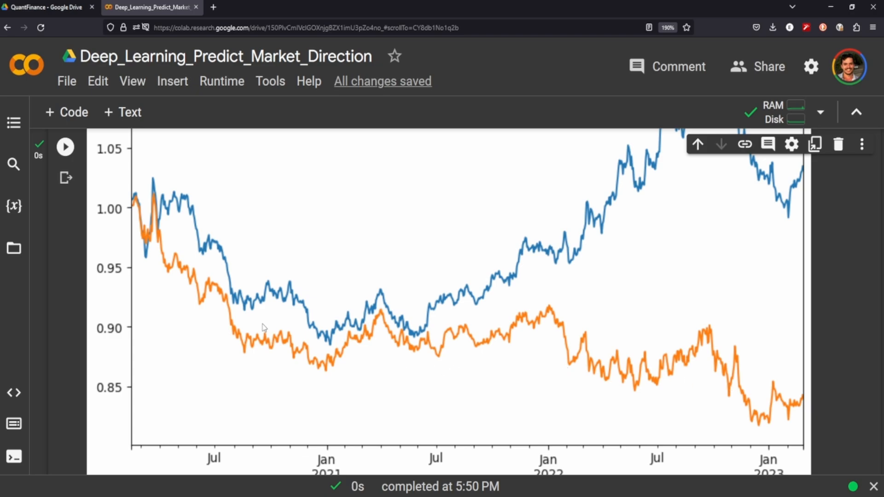
{"action": "mouse_move", "coordinate": [202, 336]}
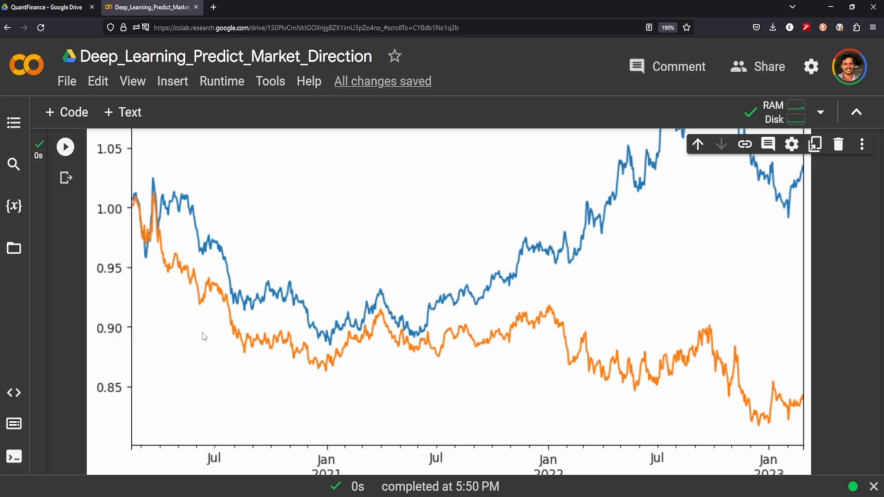
{"action": "mouse_move", "coordinate": [229, 425]}
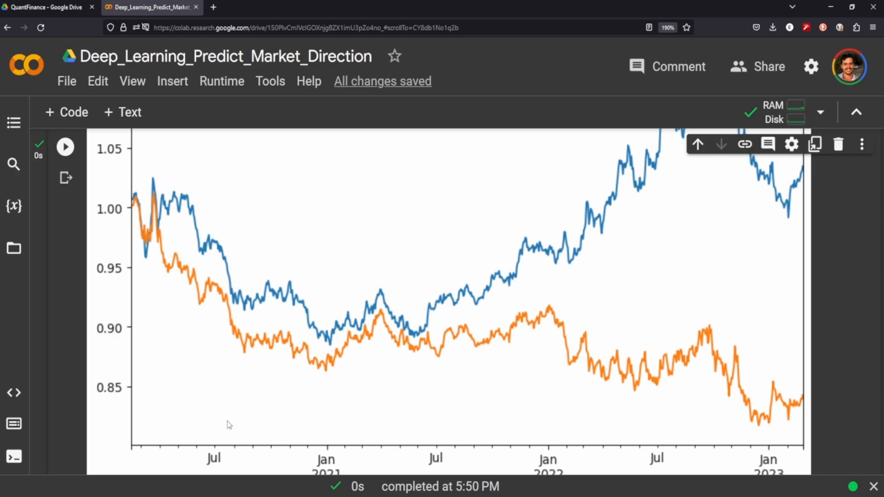
{"action": "mouse_move", "coordinate": [139, 151]}
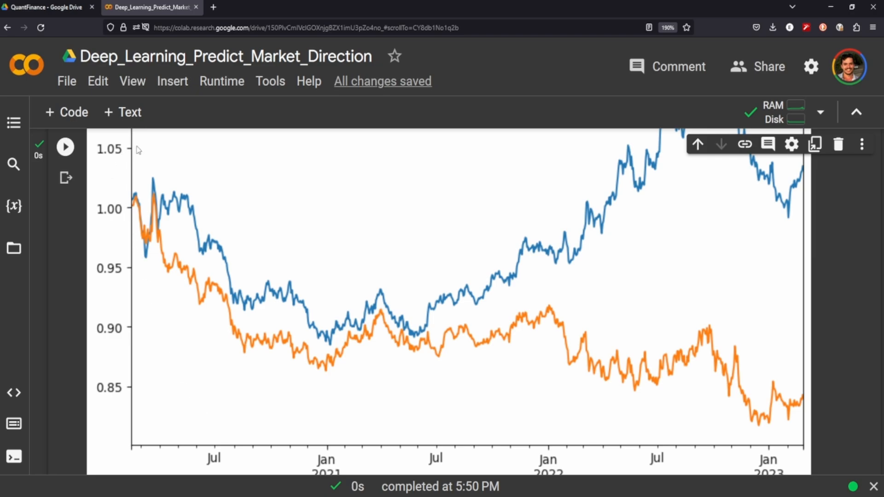
{"action": "mouse_move", "coordinate": [420, 177]}
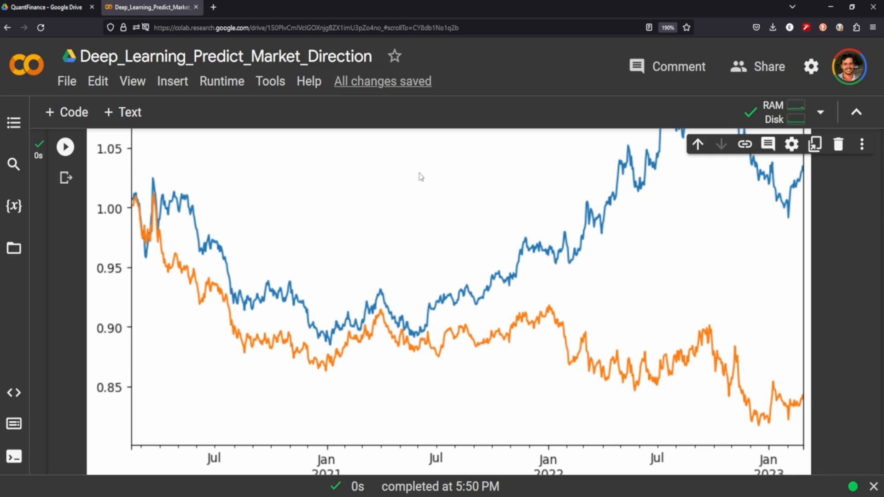
{"action": "mouse_move", "coordinate": [411, 247]}
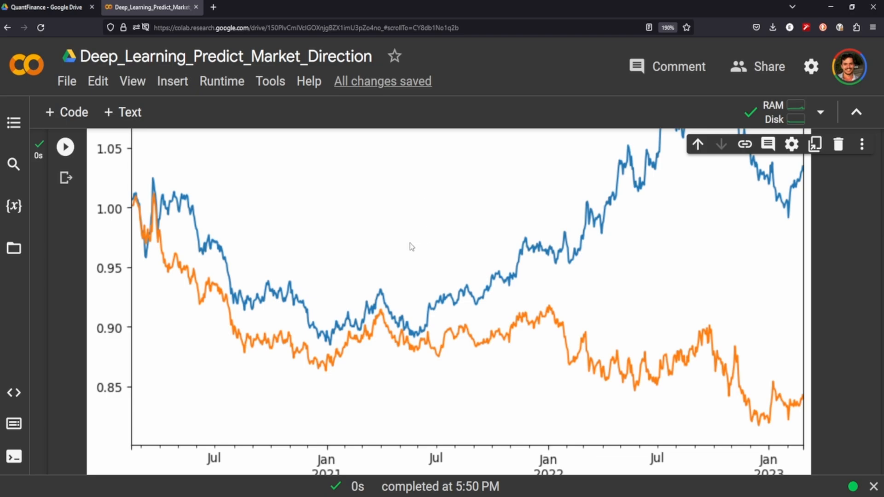
{"action": "mouse_move", "coordinate": [603, 419]}
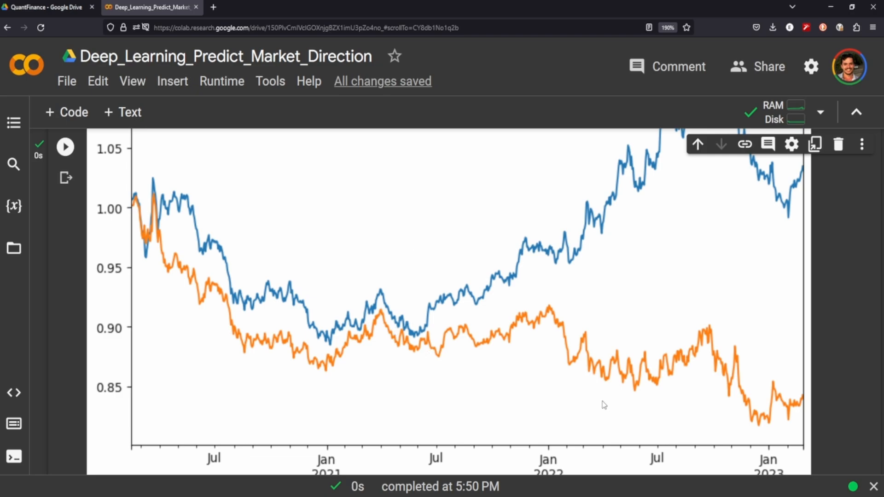
{"action": "mouse_move", "coordinate": [652, 400]}
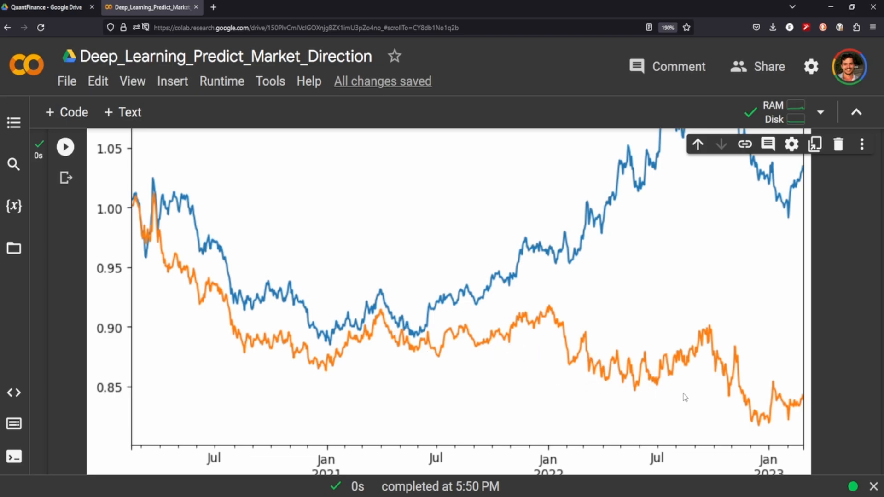
{"action": "mouse_move", "coordinate": [679, 224]}
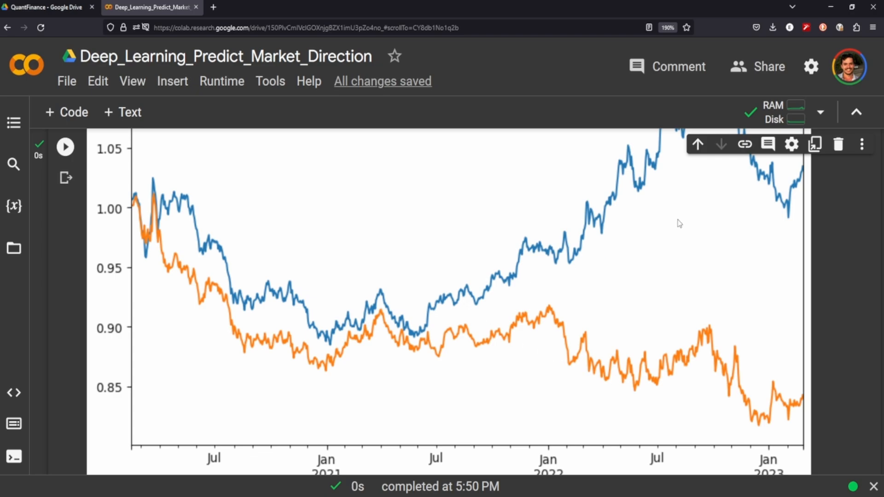
{"action": "mouse_move", "coordinate": [677, 236]}
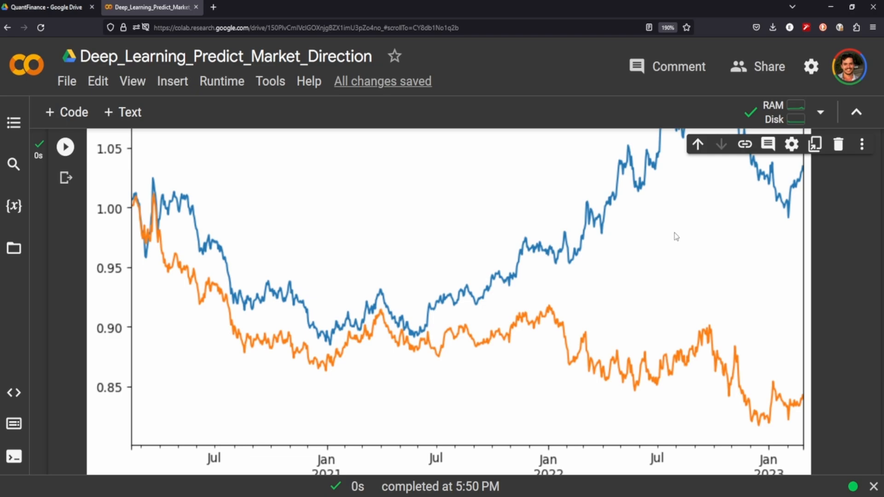
{"action": "mouse_move", "coordinate": [651, 278]}
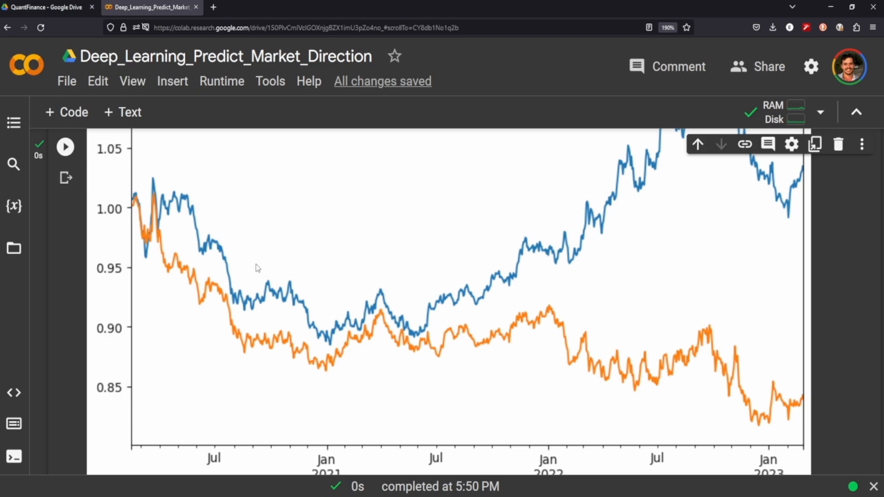
{"action": "mouse_move", "coordinate": [376, 348]}
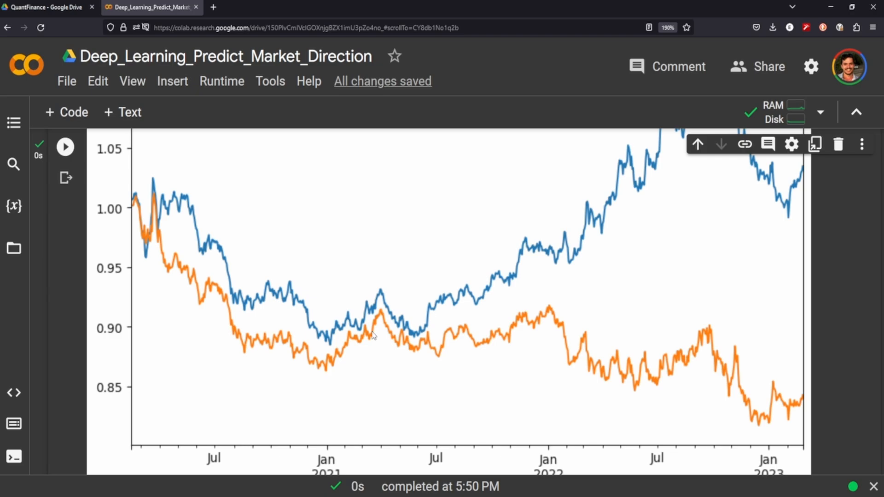
{"action": "mouse_move", "coordinate": [381, 332]}
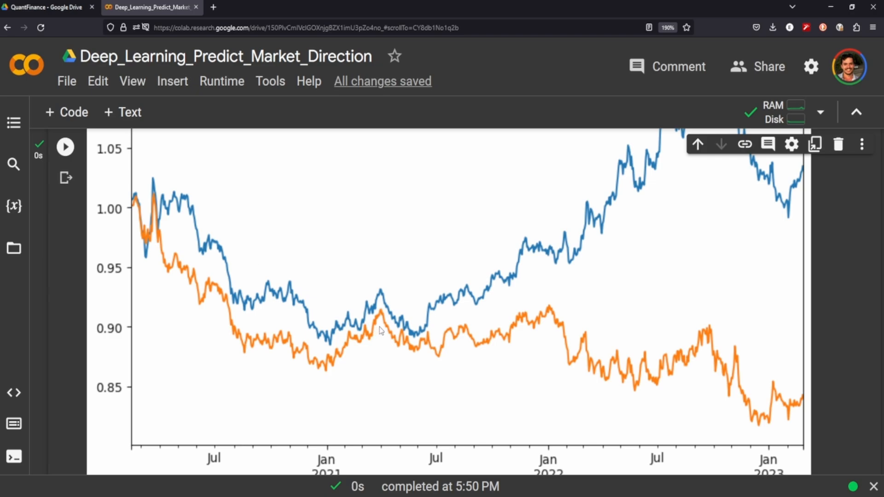
{"action": "mouse_move", "coordinate": [420, 360]}
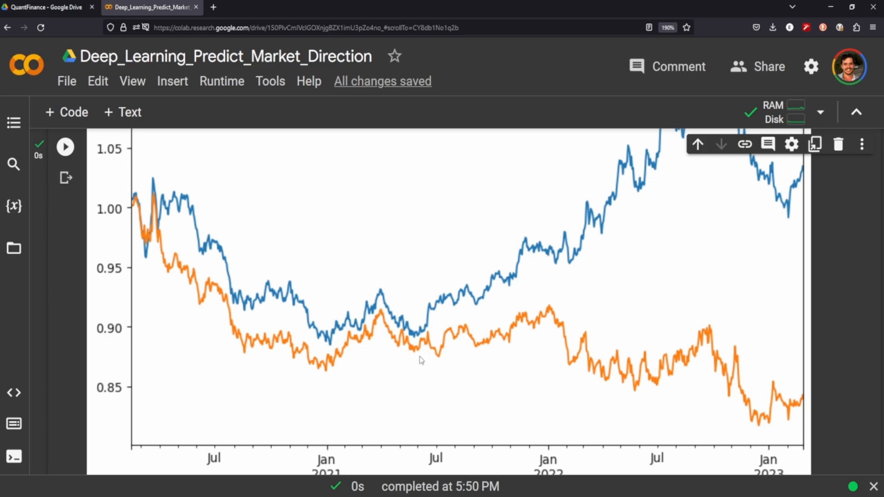
{"action": "mouse_move", "coordinate": [497, 381]}
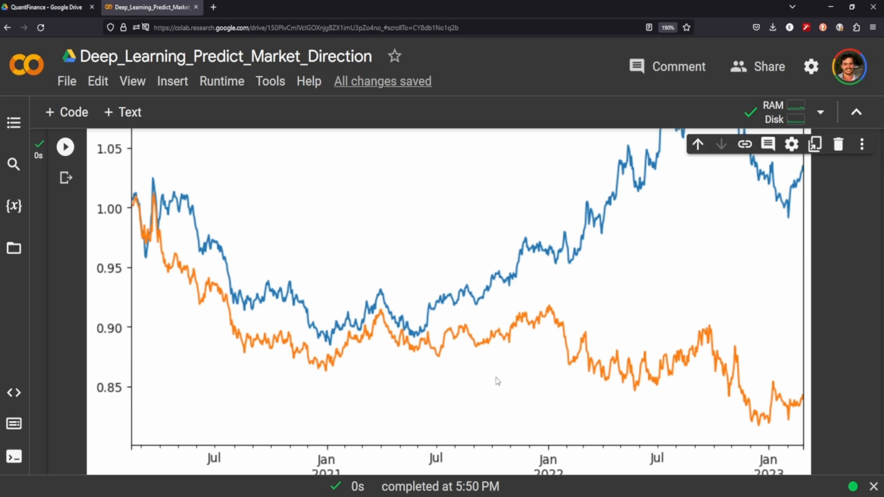
{"action": "mouse_move", "coordinate": [494, 375]}
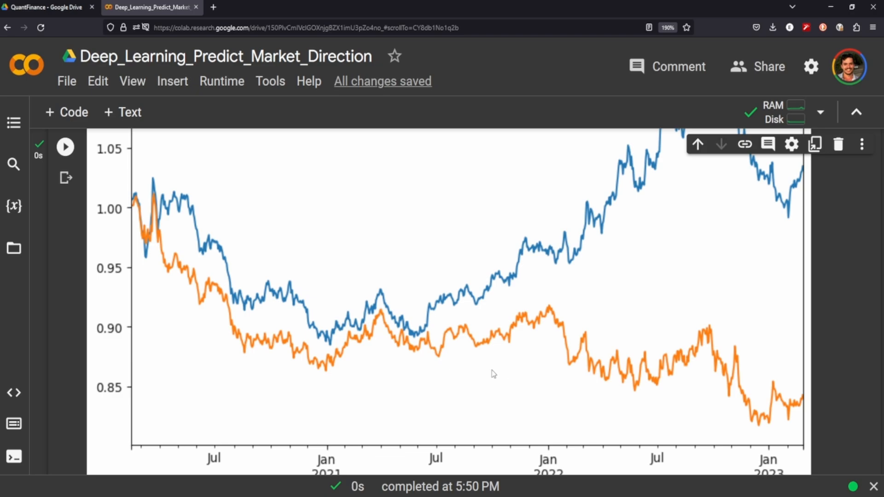
{"action": "mouse_move", "coordinate": [411, 366]}
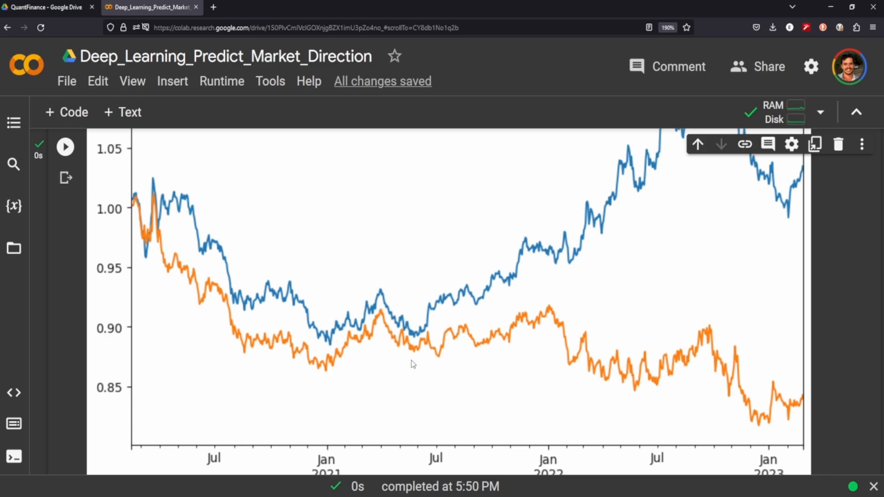
{"action": "mouse_move", "coordinate": [431, 384]}
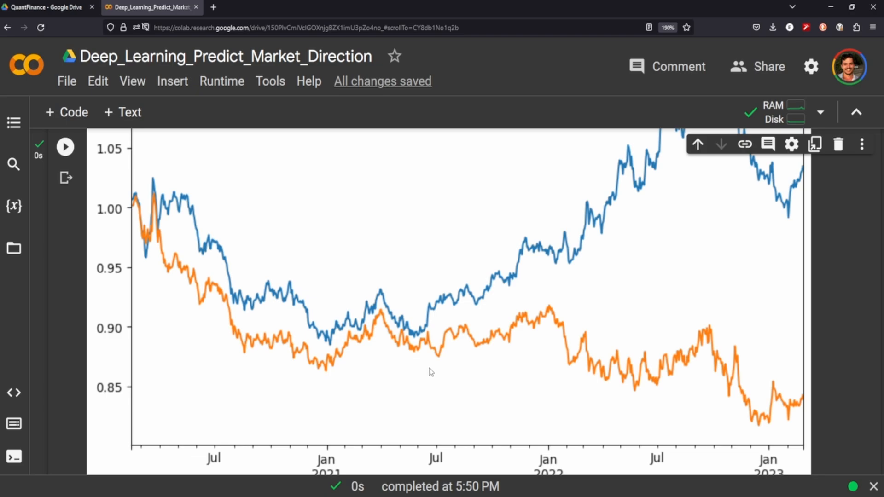
{"action": "scroll", "scroll_direction": "down", "scroll_amount": 3}
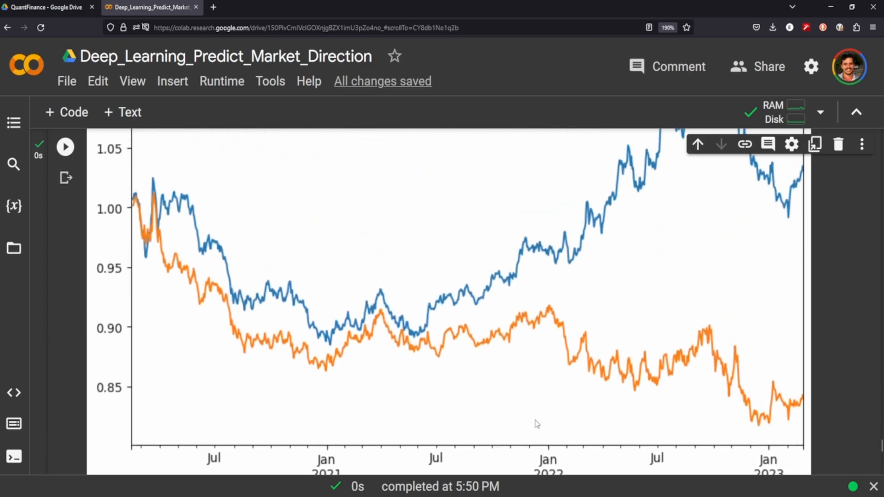
{"action": "mouse_move", "coordinate": [796, 424]}
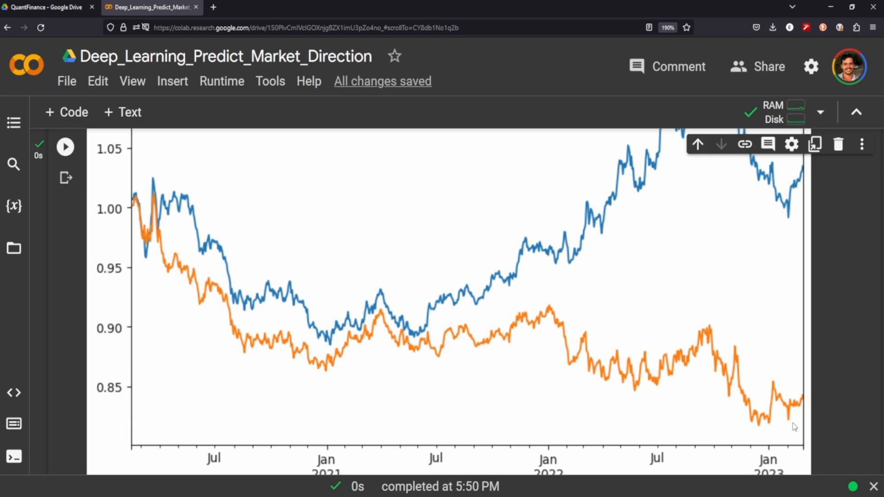
{"action": "mouse_move", "coordinate": [564, 377]}
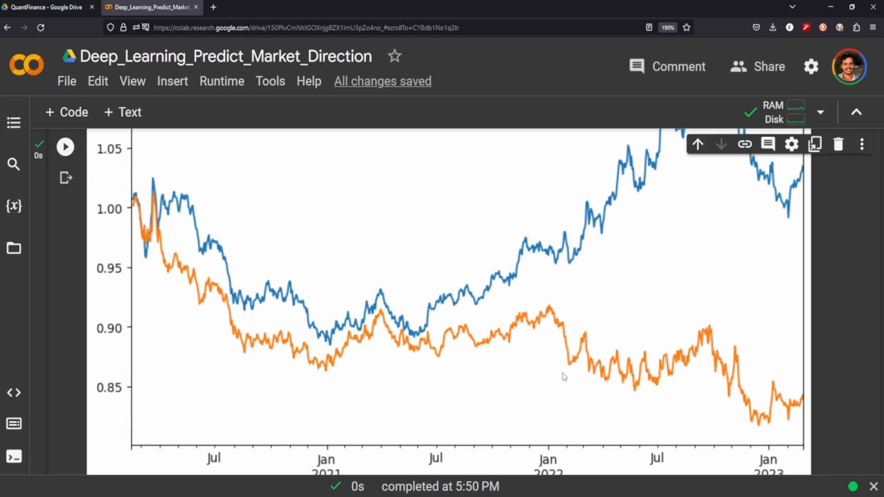
{"action": "mouse_move", "coordinate": [259, 304]}
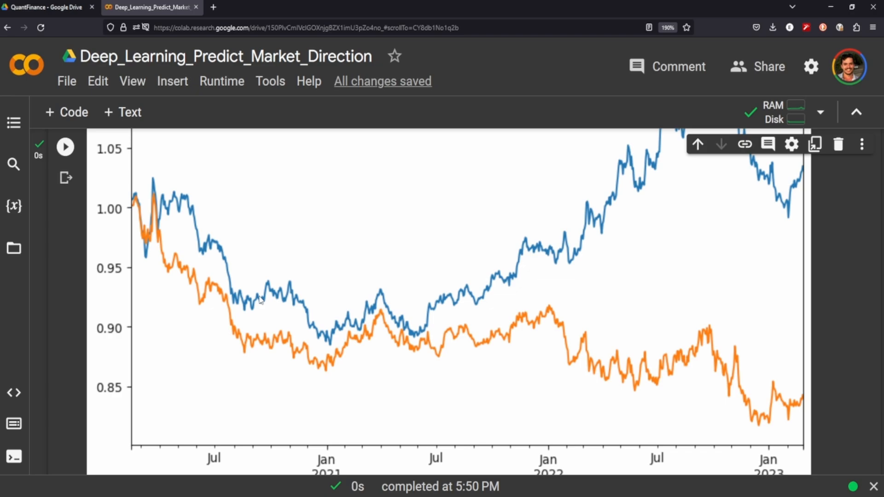
{"action": "mouse_move", "coordinate": [388, 284]}
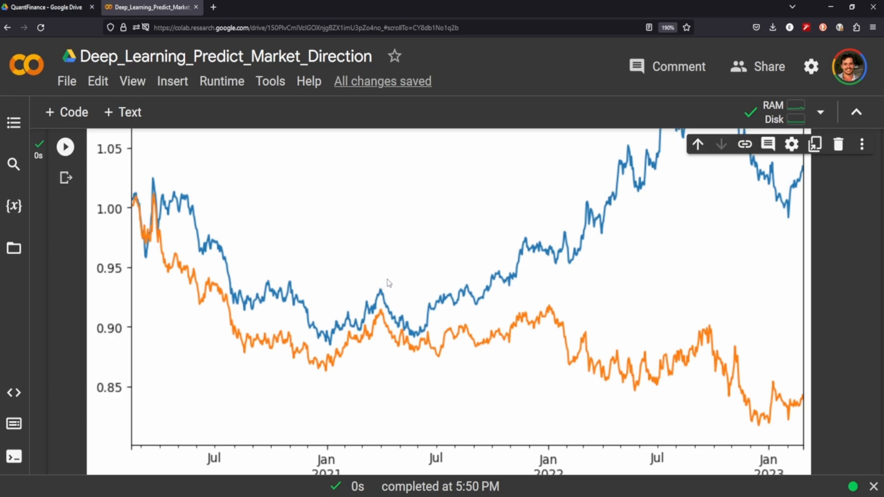
{"action": "mouse_move", "coordinate": [523, 316]}
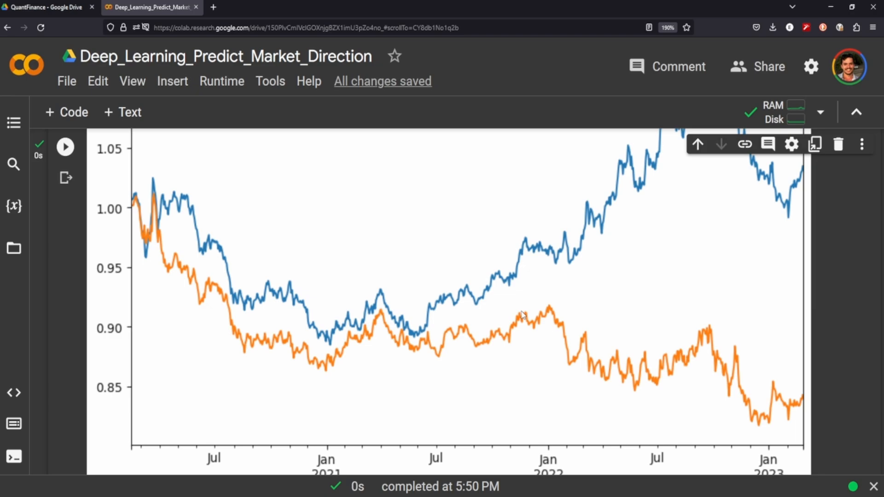
{"action": "mouse_move", "coordinate": [575, 409]}
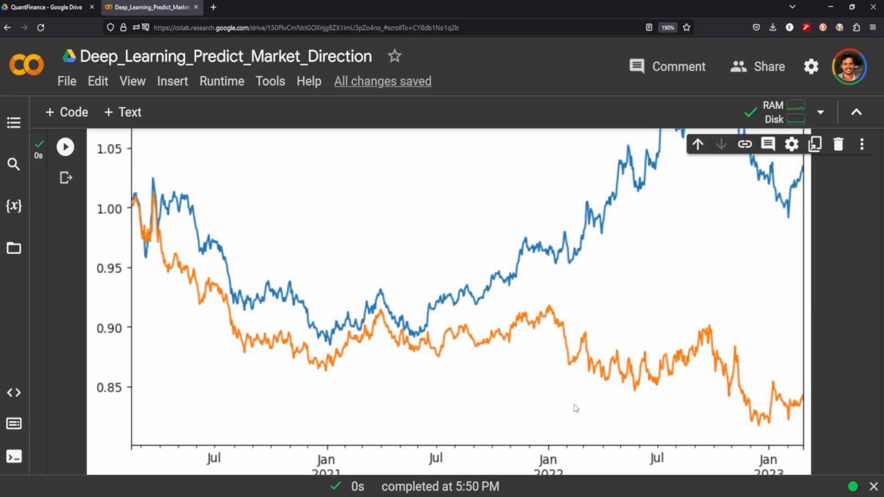